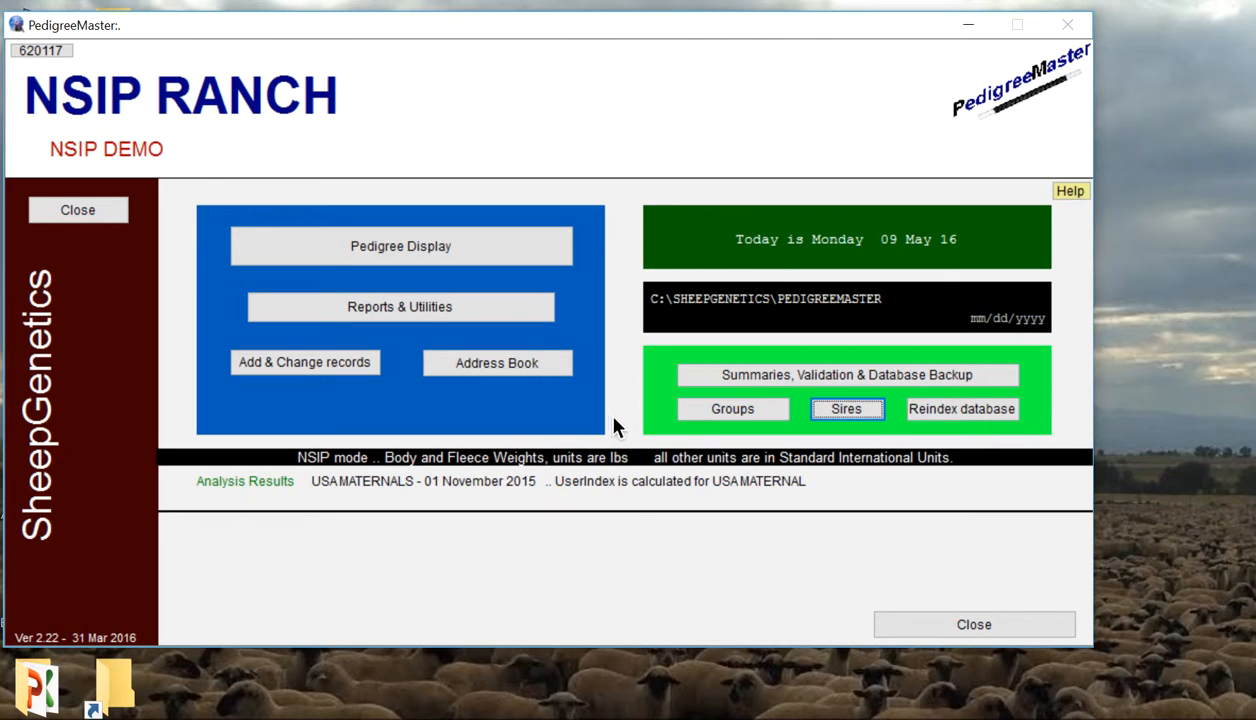
{"action": "mouse_move", "coordinate": [310, 416]}
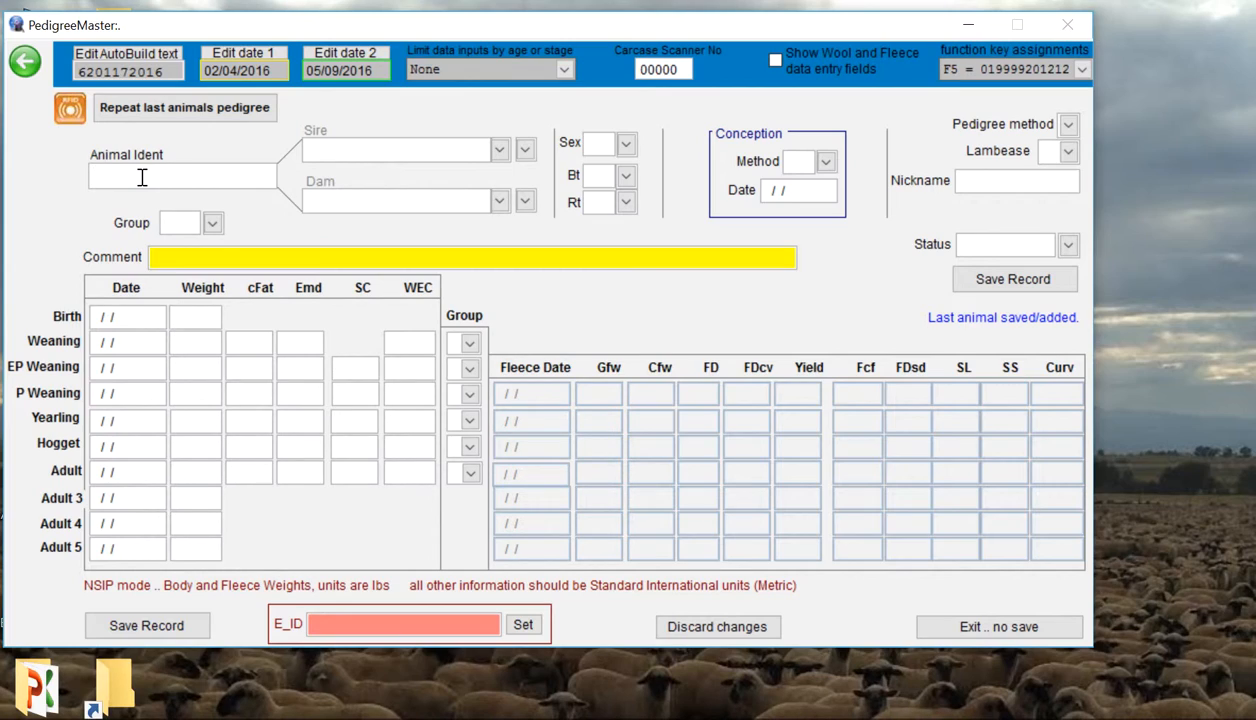
{"action": "type", "text": "6"}
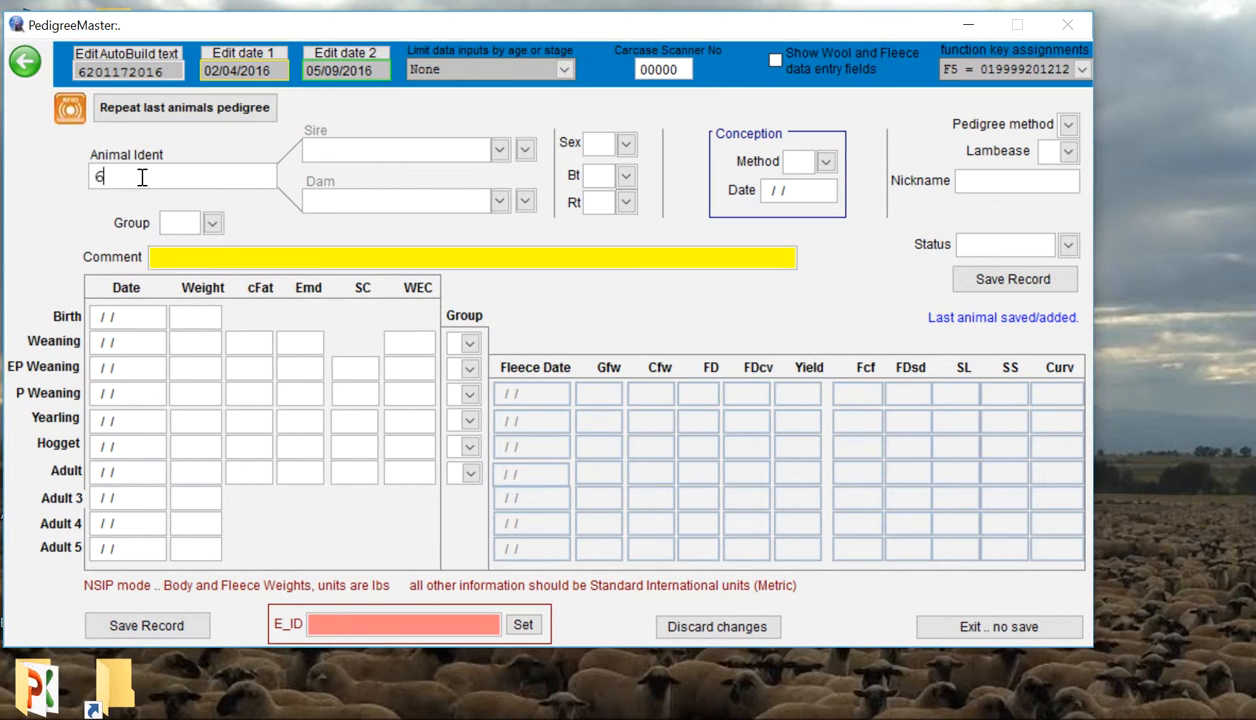
{"action": "type", "text": "1"}
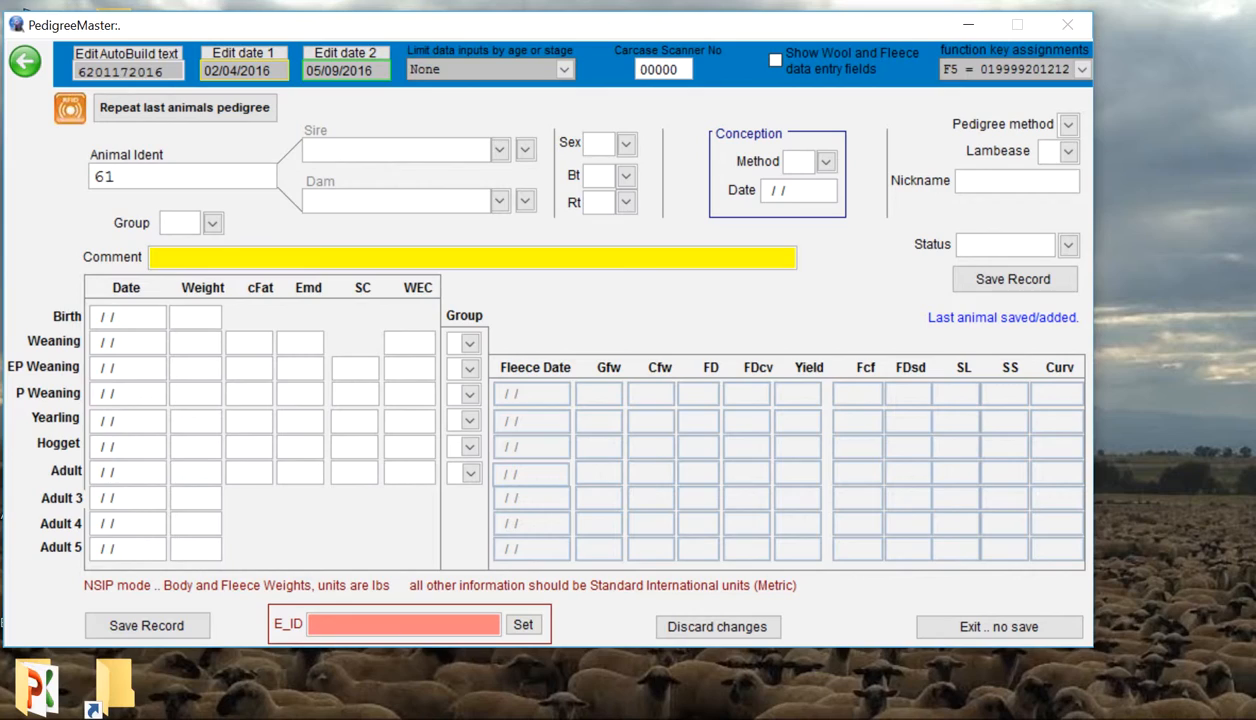
{"action": "type", "text": "1234"}
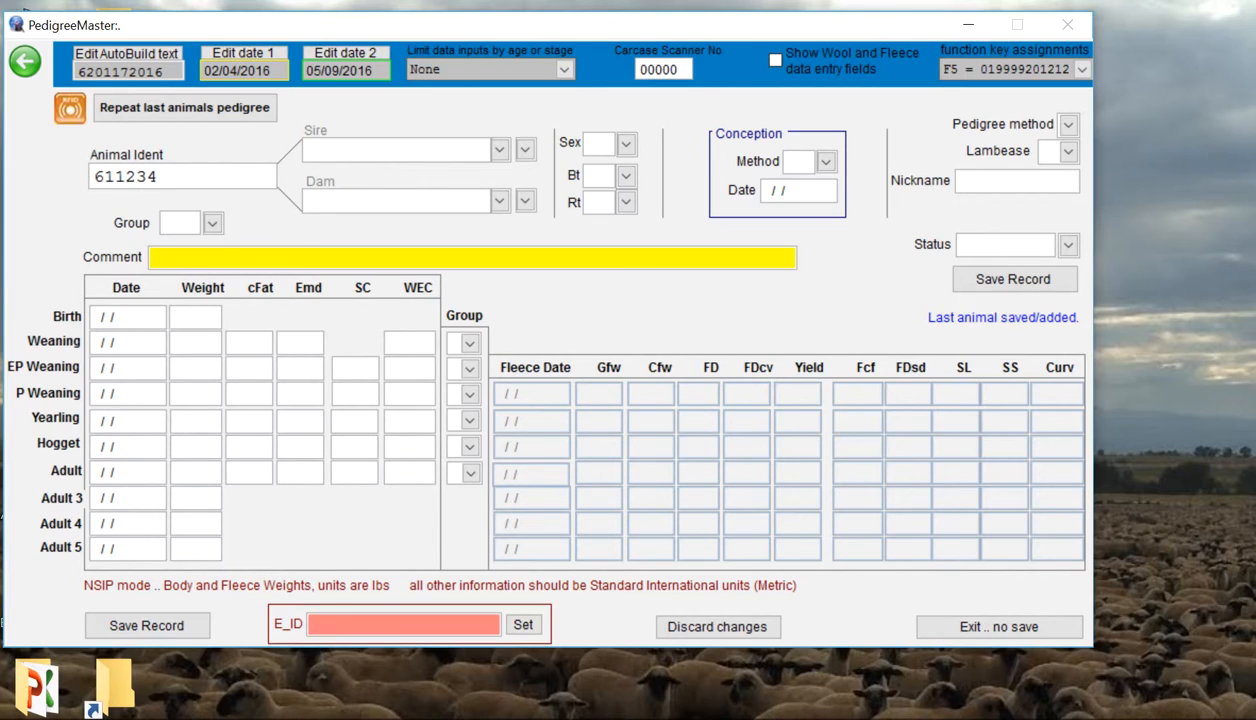
{"action": "type", "text": "2015"}
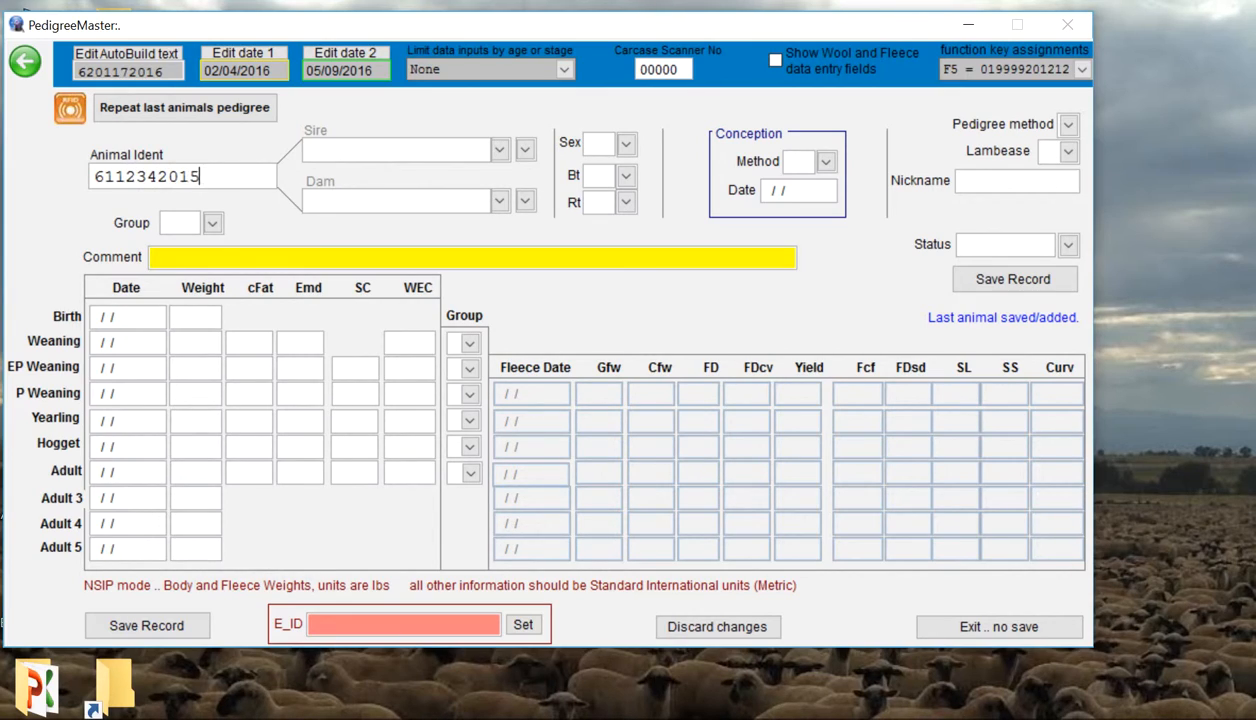
{"action": "type", "text": "15"}
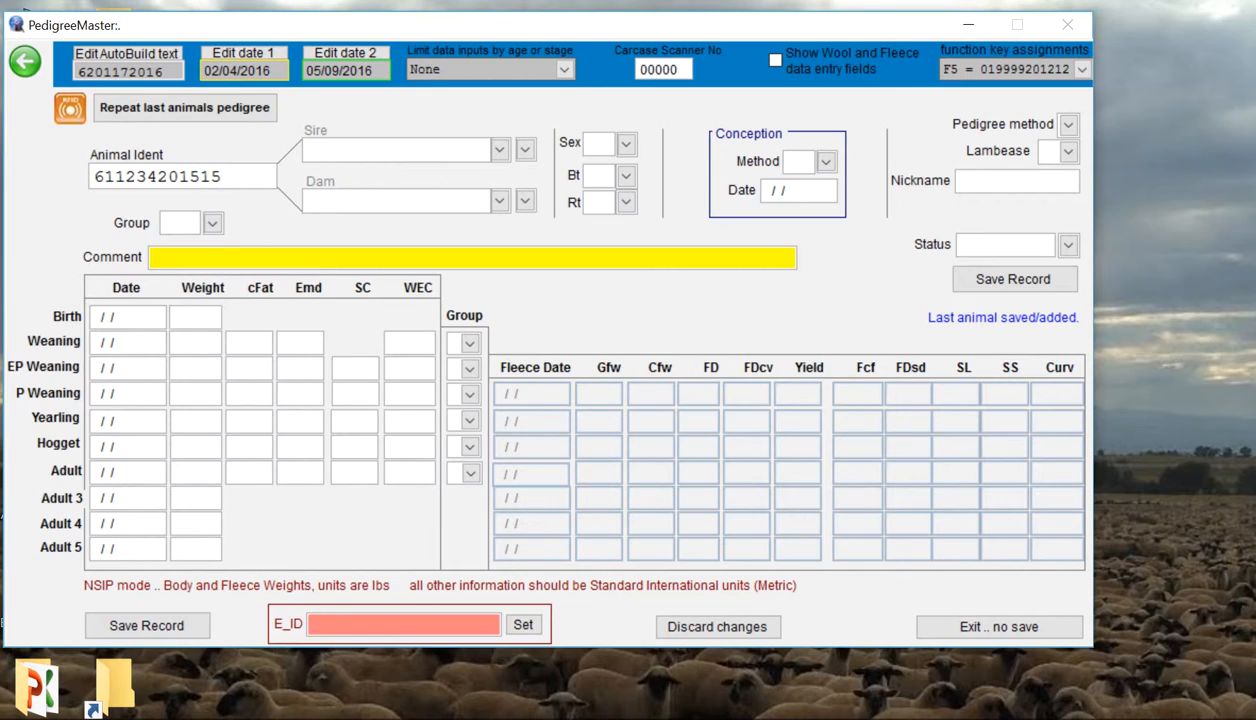
{"action": "type", "text": "507"}
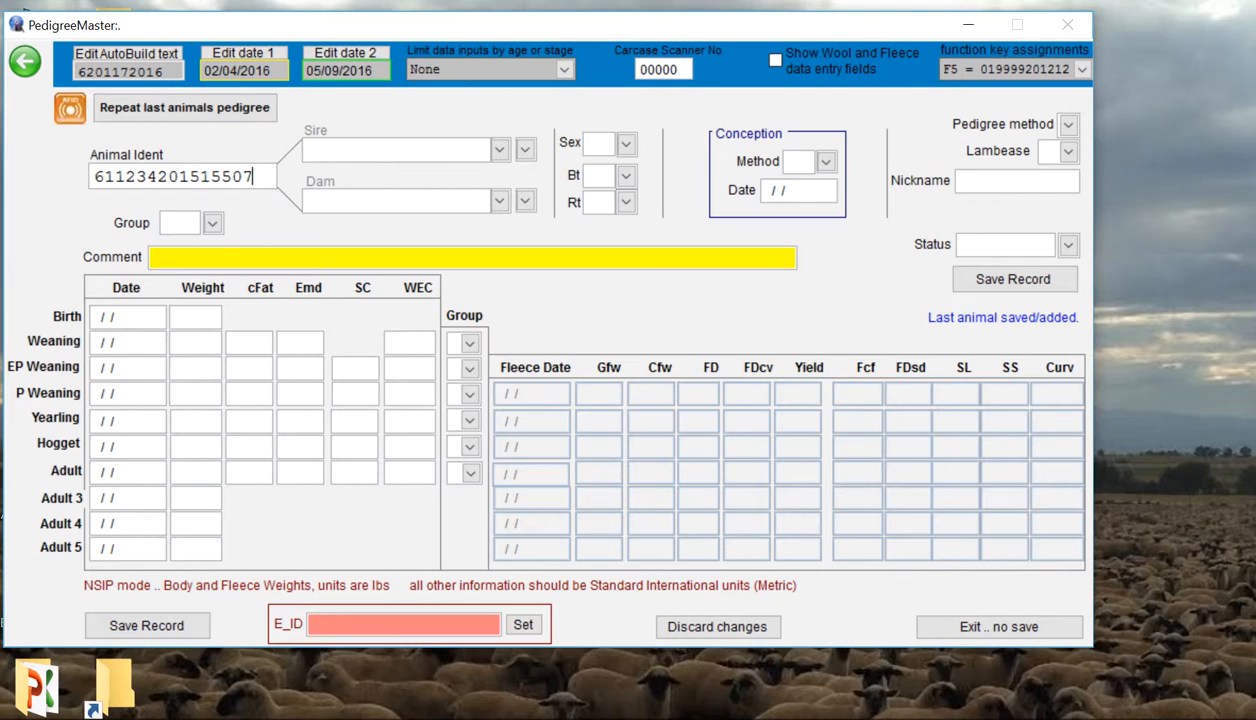
{"action": "type", "text": "9"}
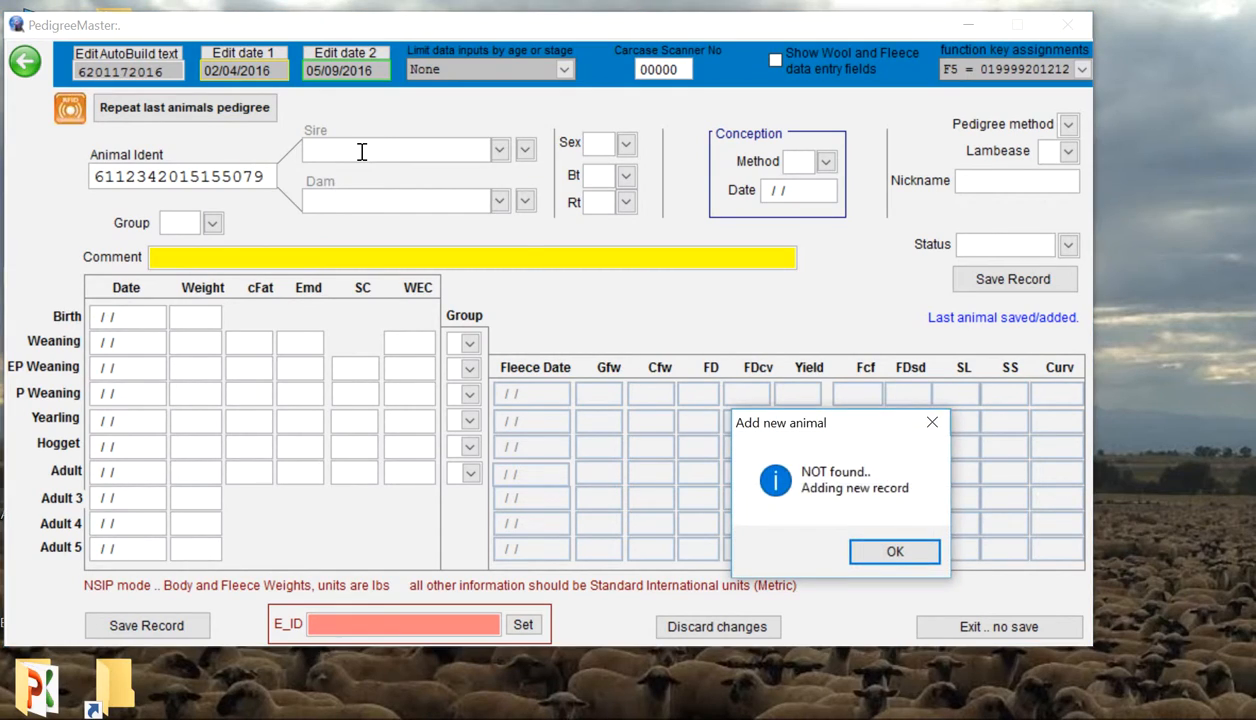
{"action": "left_click", "coordinate": [894, 551]}
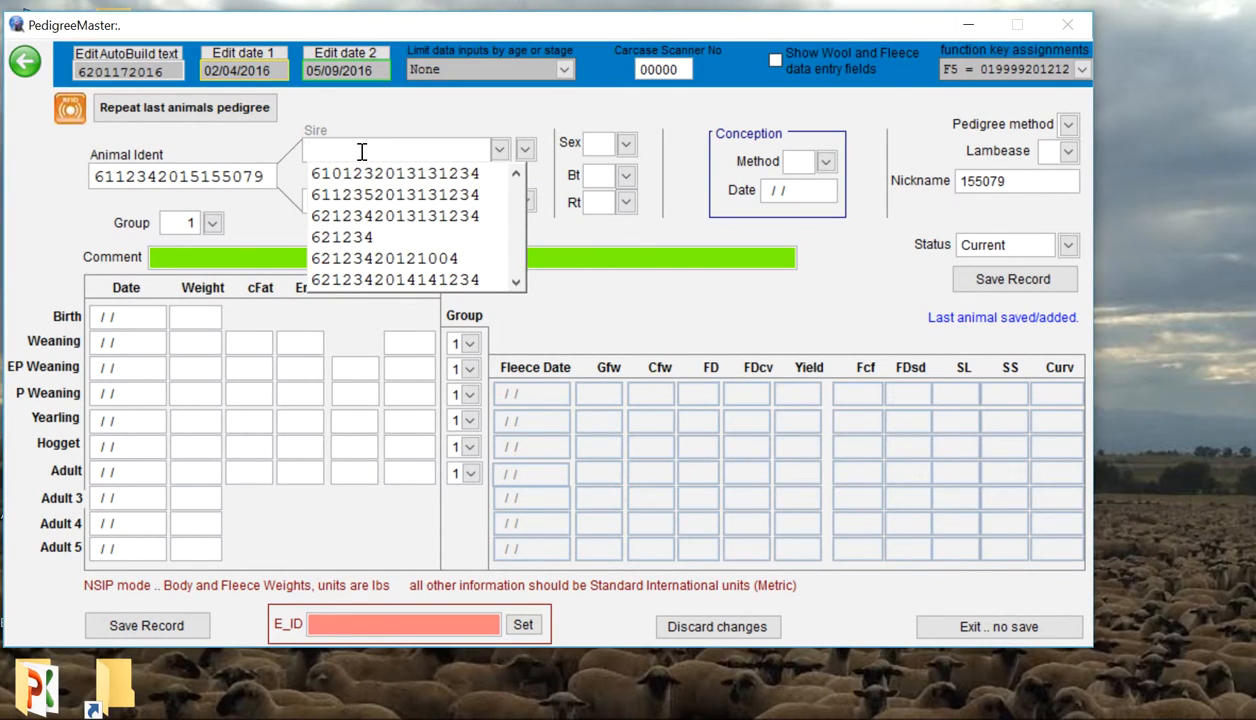
{"action": "type", "text": "6"}
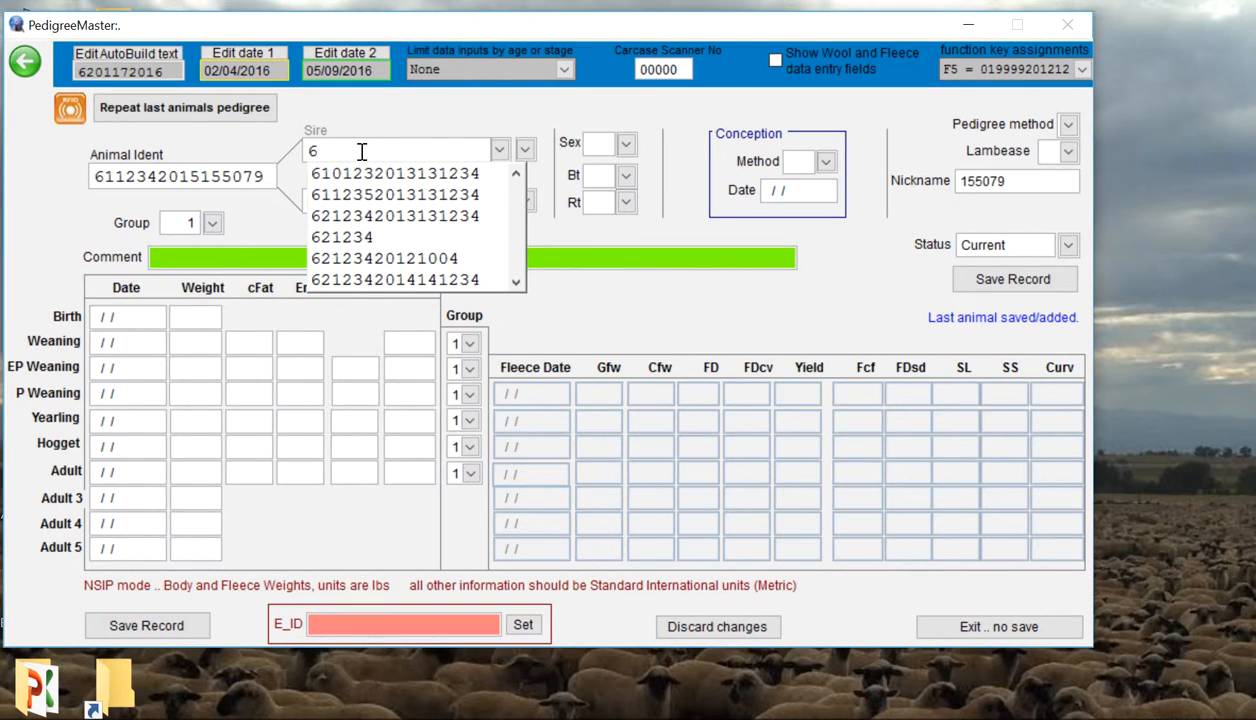
{"action": "type", "text": "10123"}
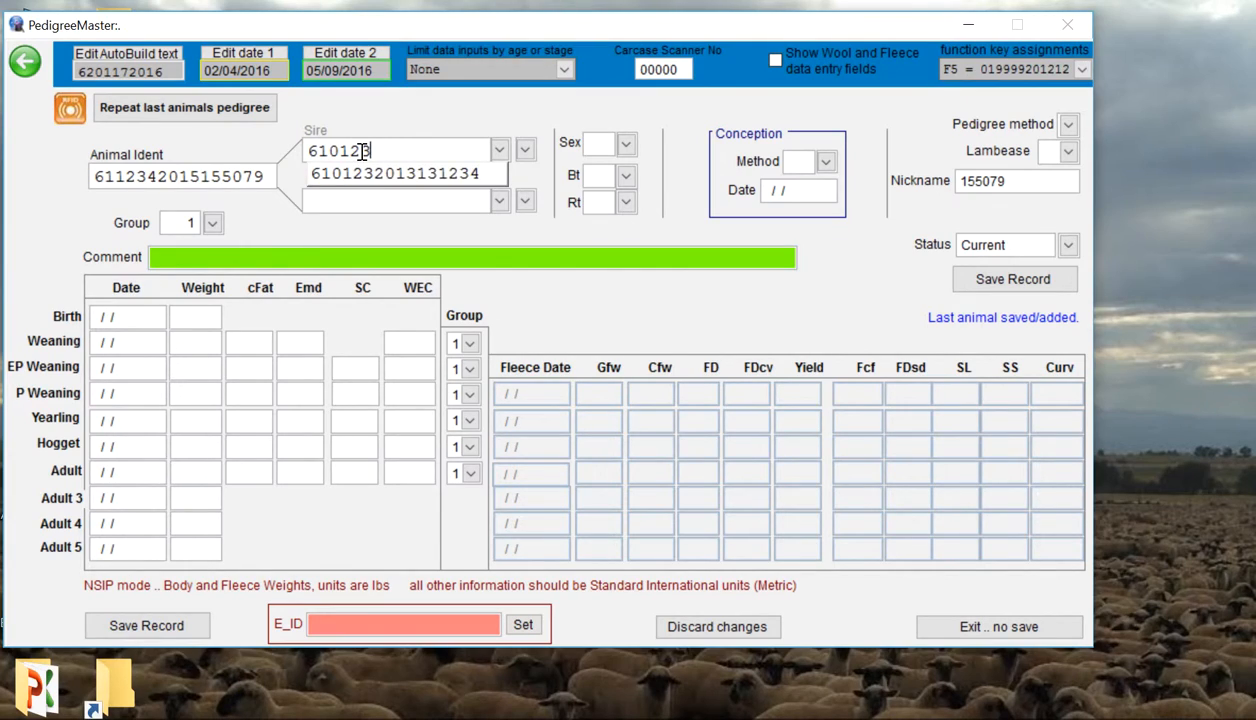
{"action": "type", "text": "2013131234"}
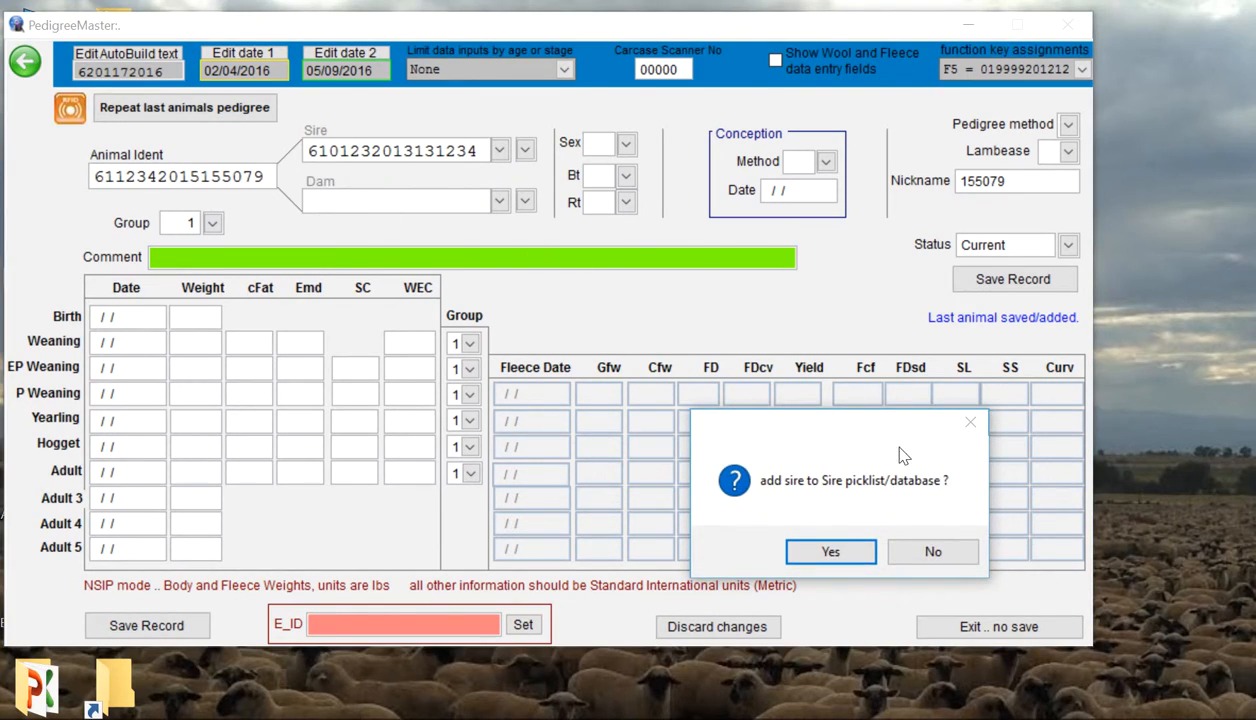
{"action": "mouse_move", "coordinate": [805, 500]}
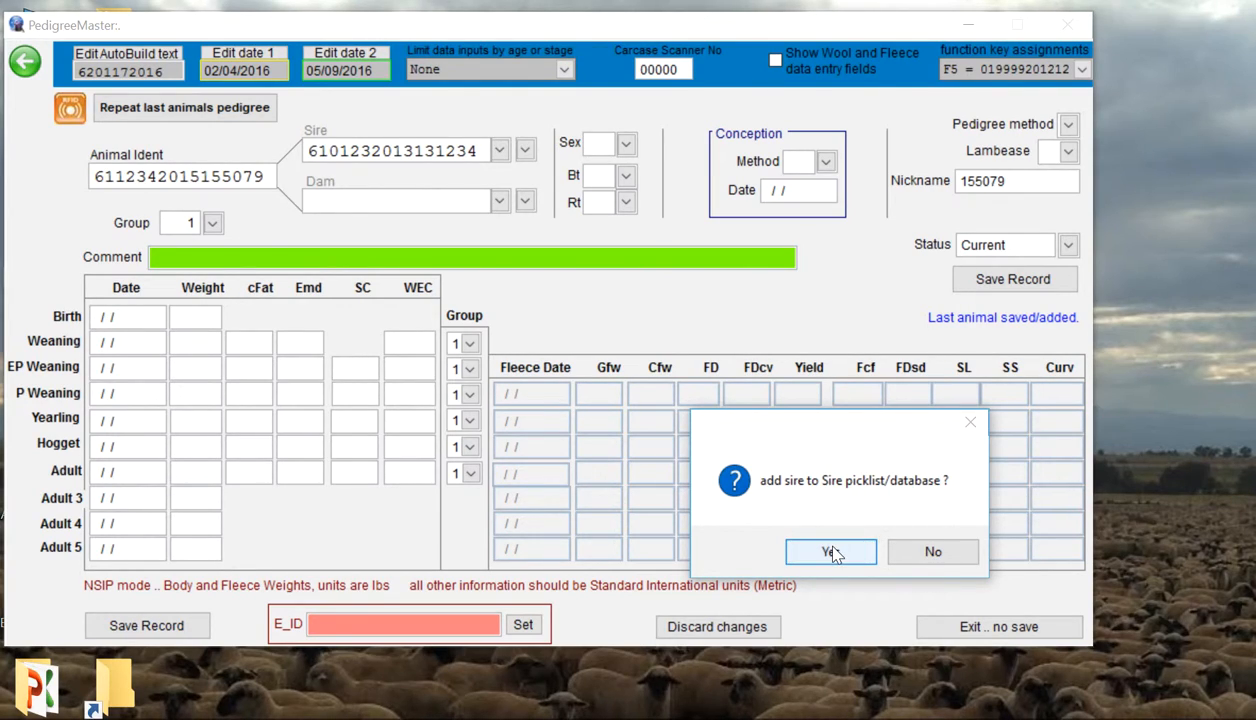
{"action": "left_click", "coordinate": [830, 551]}
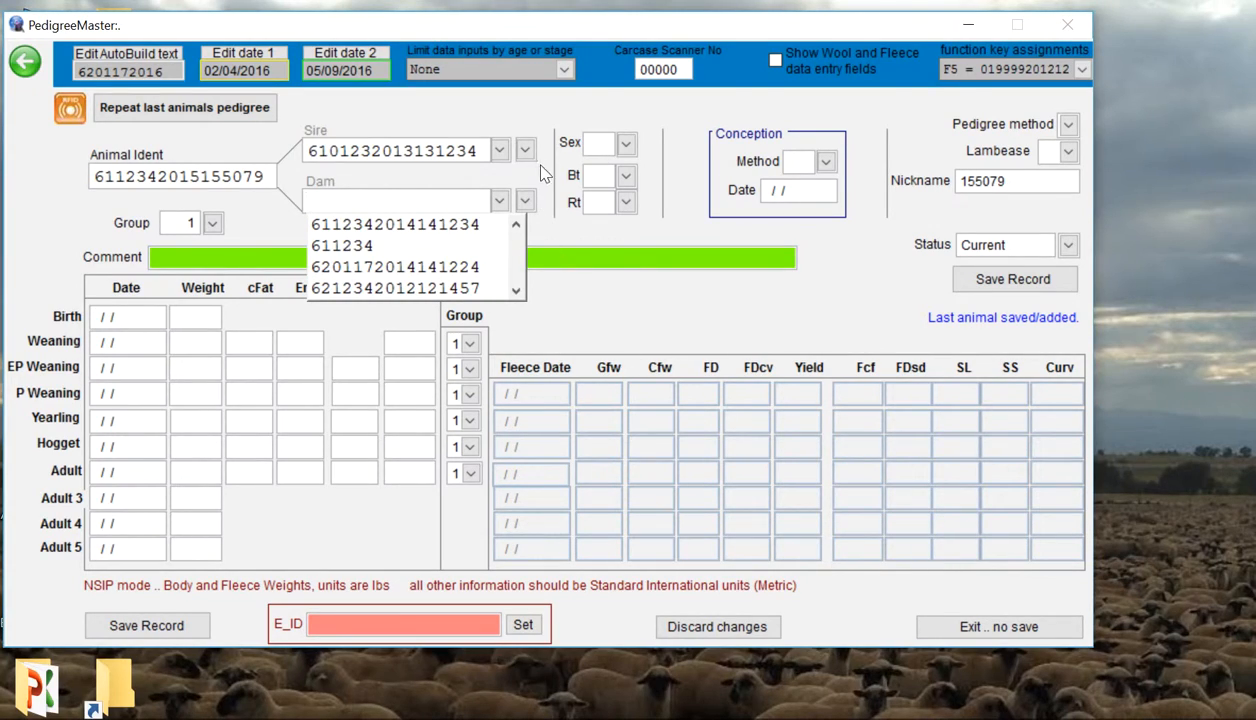
{"action": "left_click", "coordinate": [400, 201]}
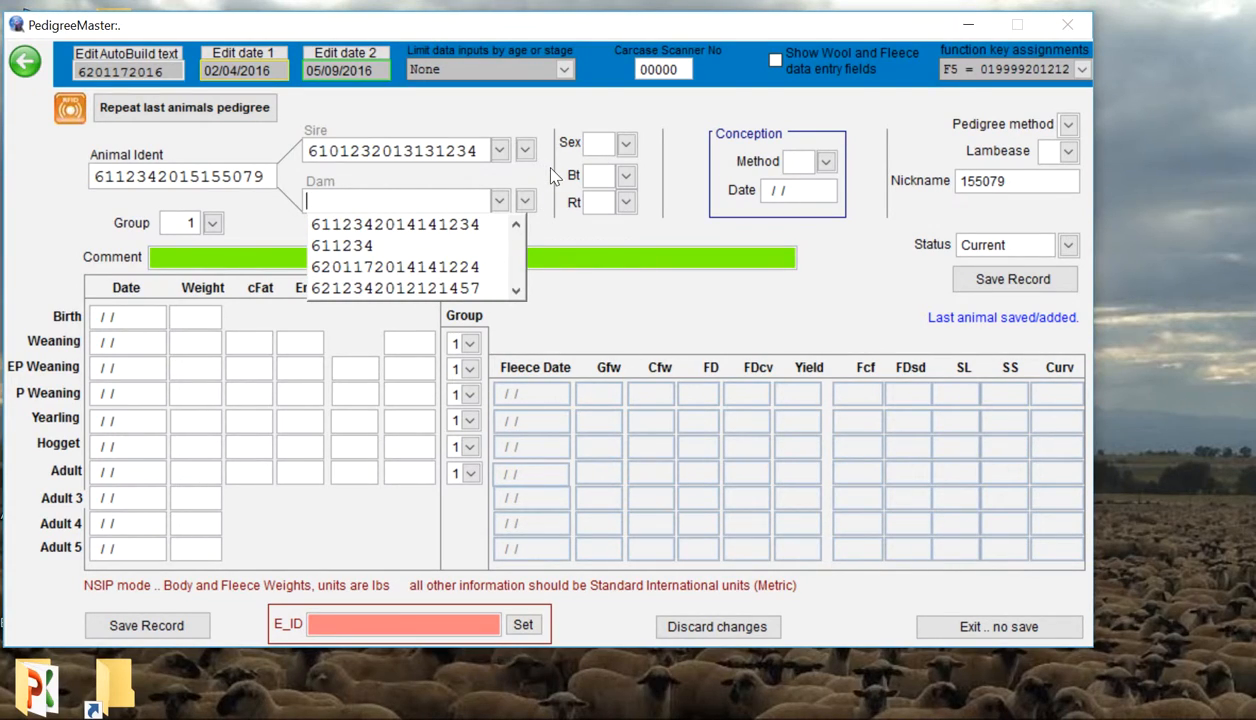
{"action": "mouse_move", "coordinate": [444, 167]}
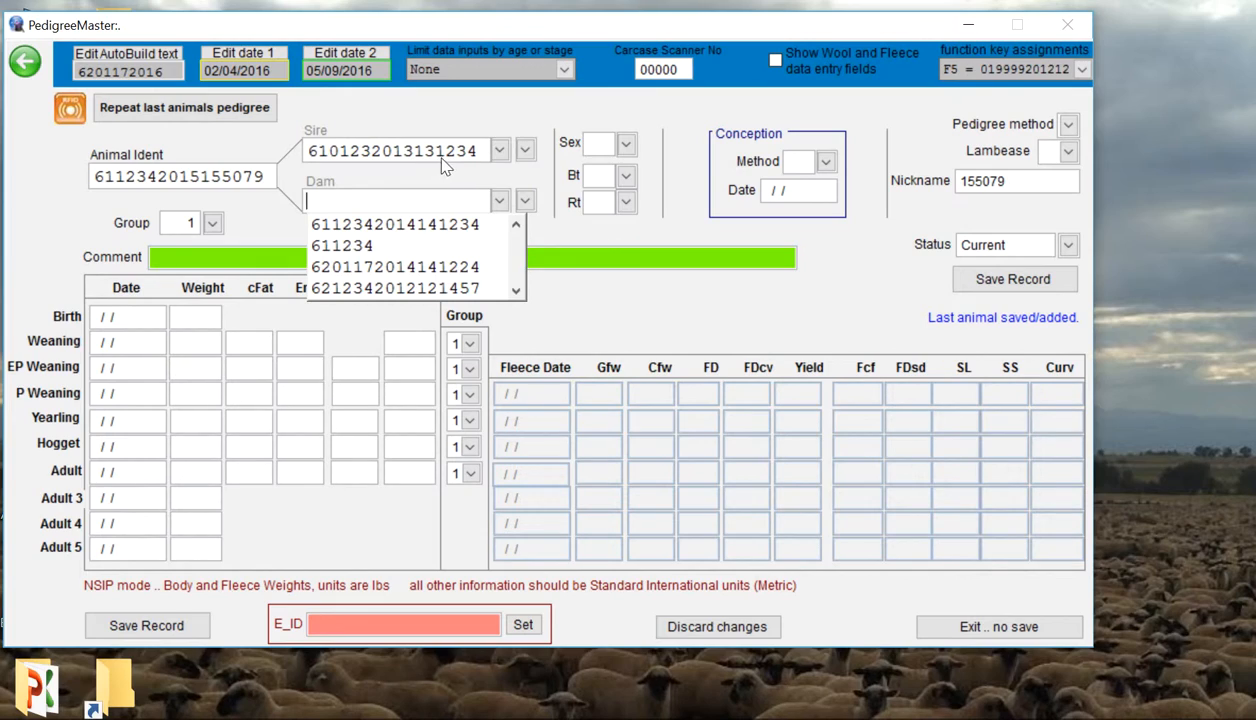
{"action": "mouse_move", "coordinate": [407, 180]}
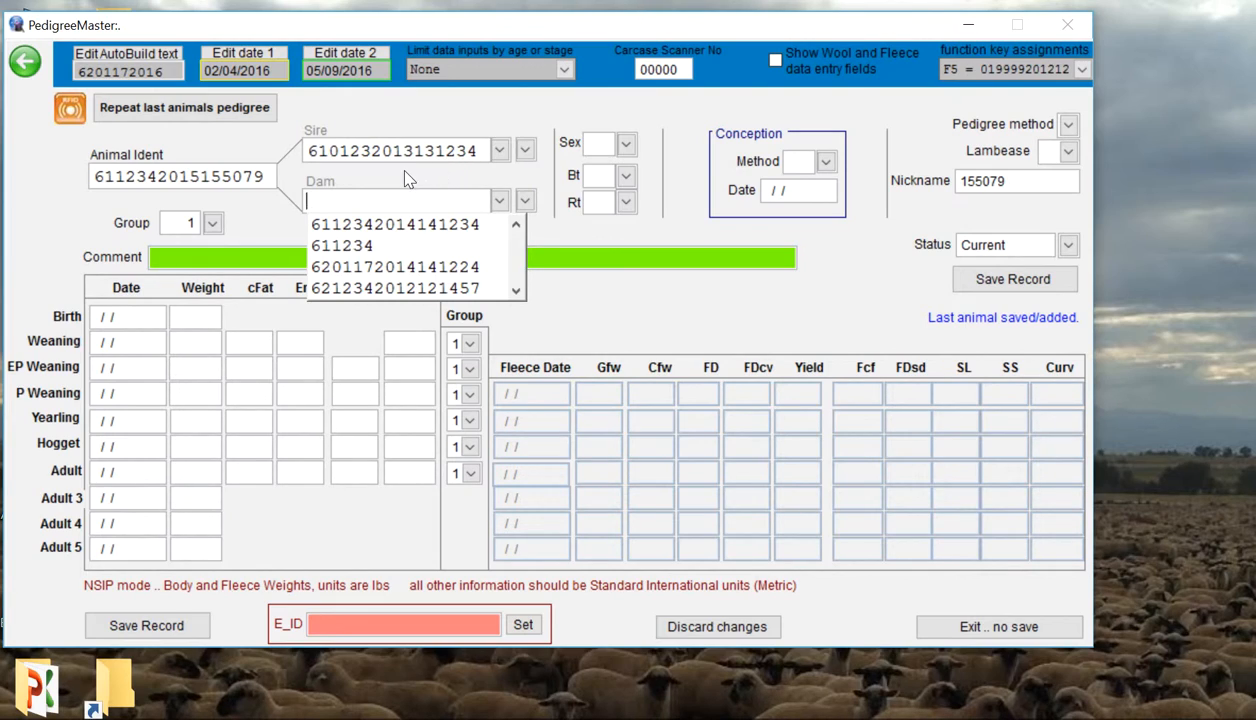
{"action": "mouse_move", "coordinate": [525, 149]}
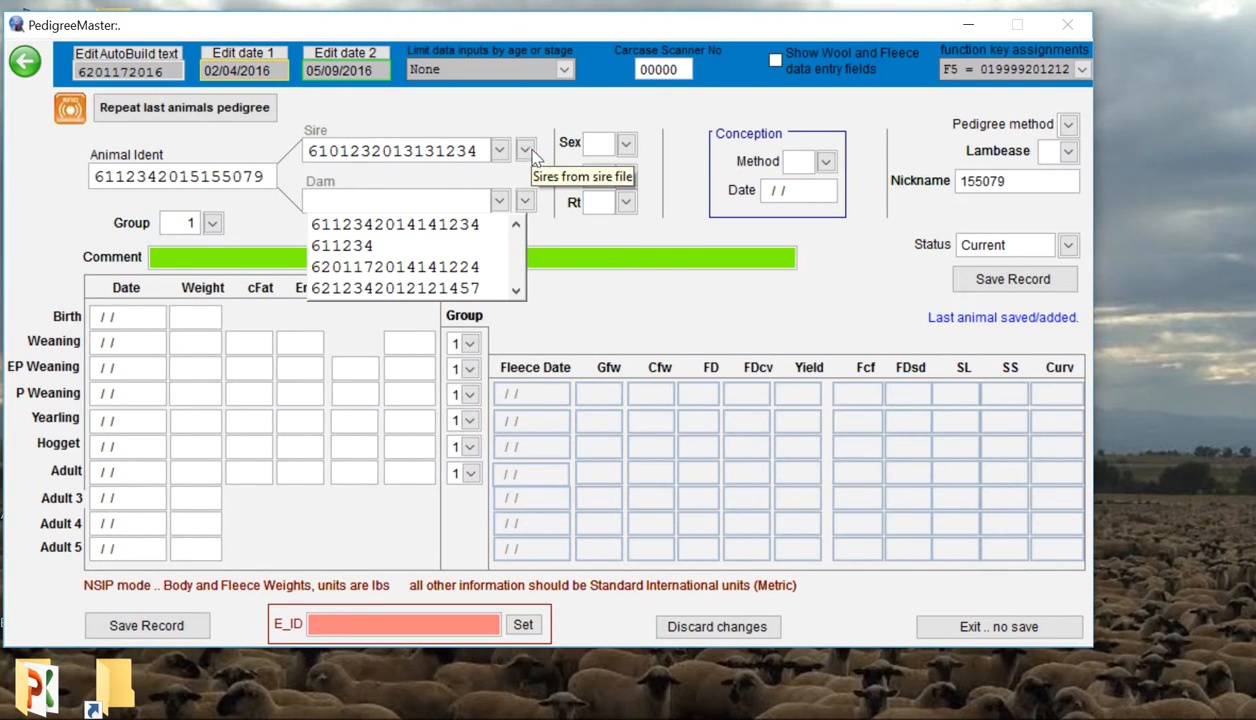
{"action": "left_click", "coordinate": [400, 200]}
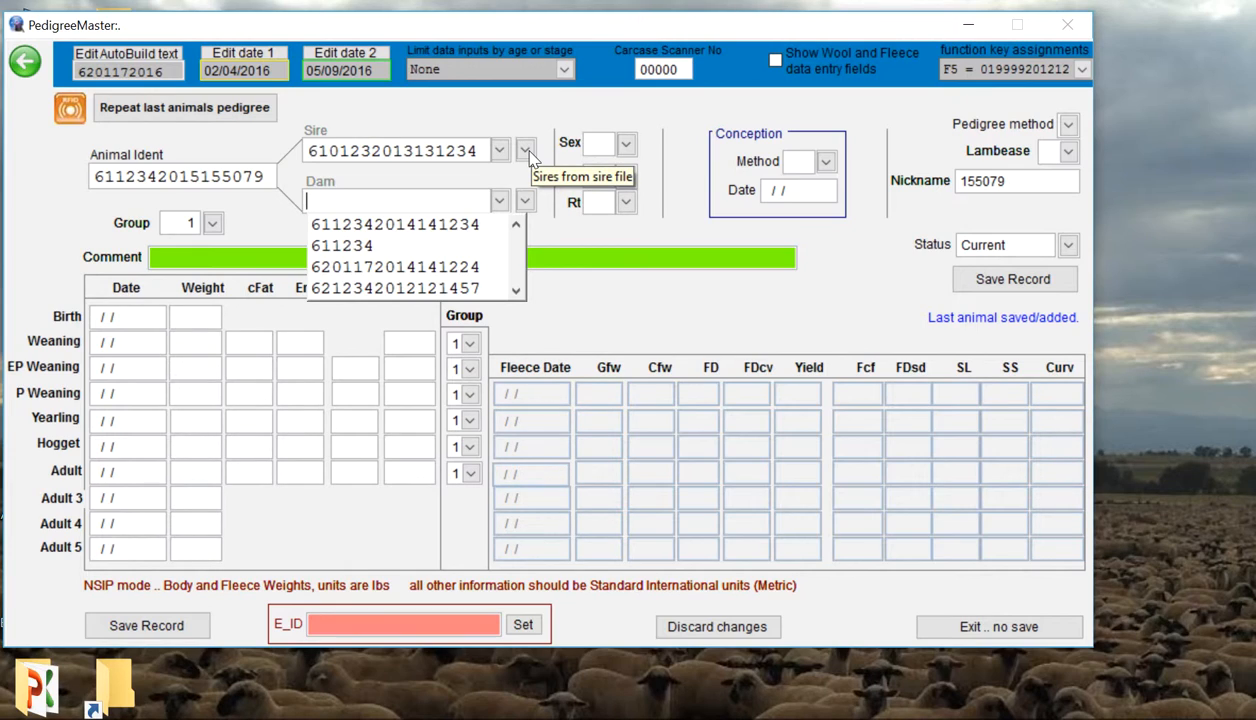
{"action": "left_click", "coordinate": [525, 149]}
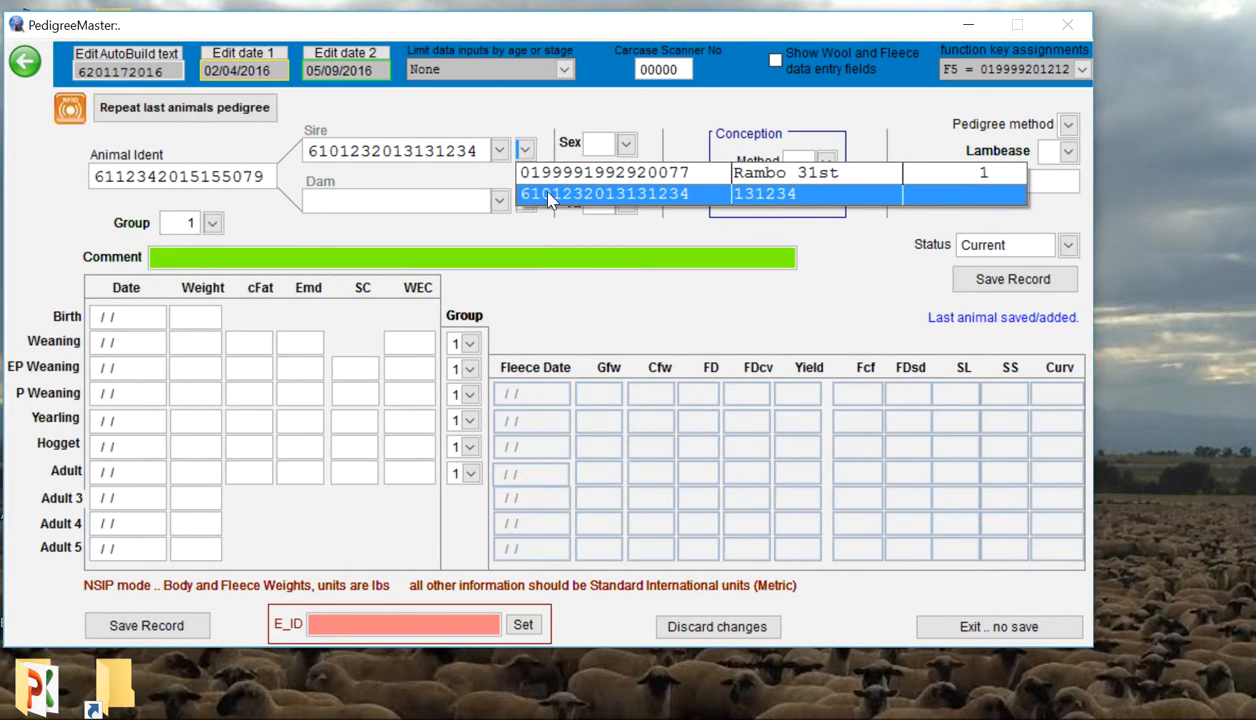
{"action": "left_click", "coordinate": [614, 194]}
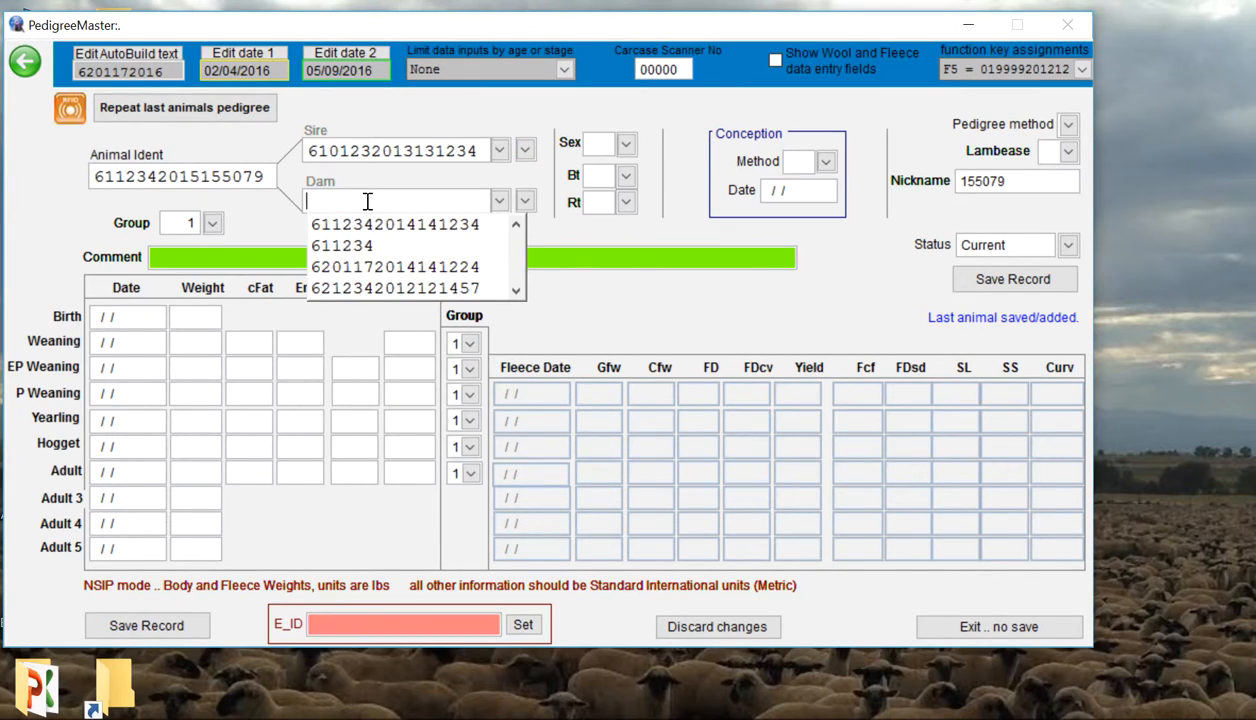
{"action": "type", "text": "61"}
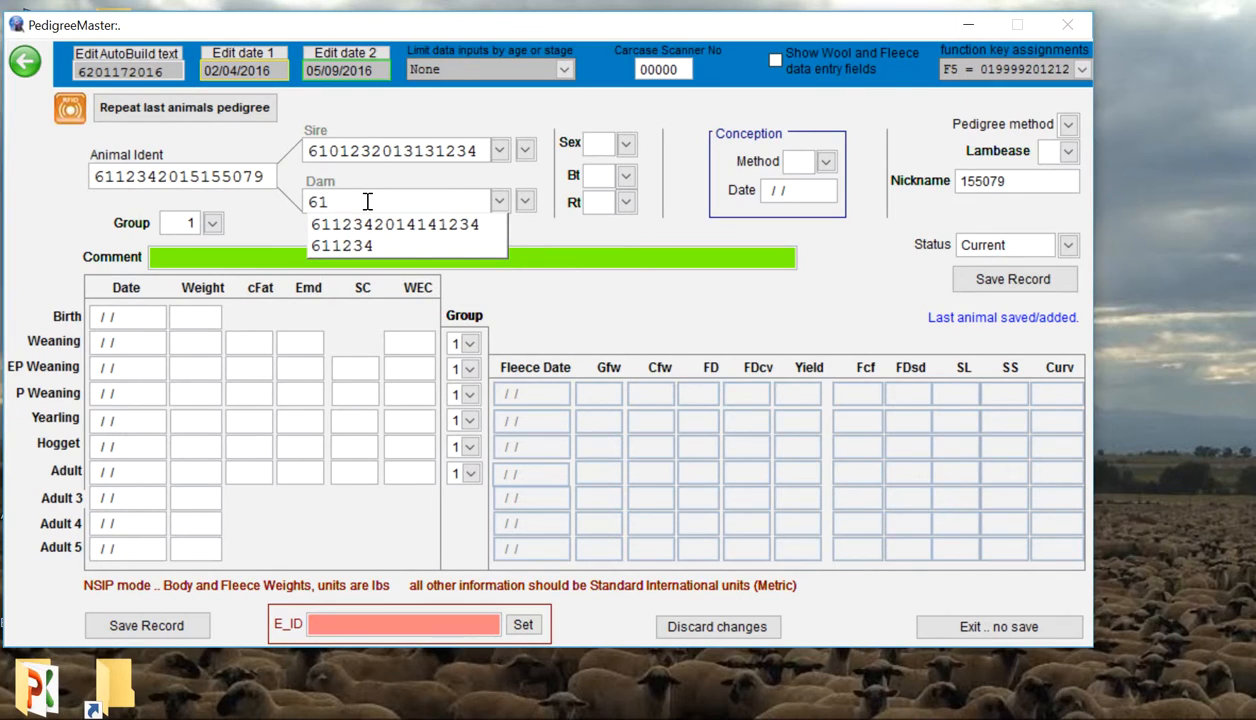
{"action": "type", "text": "1234"}
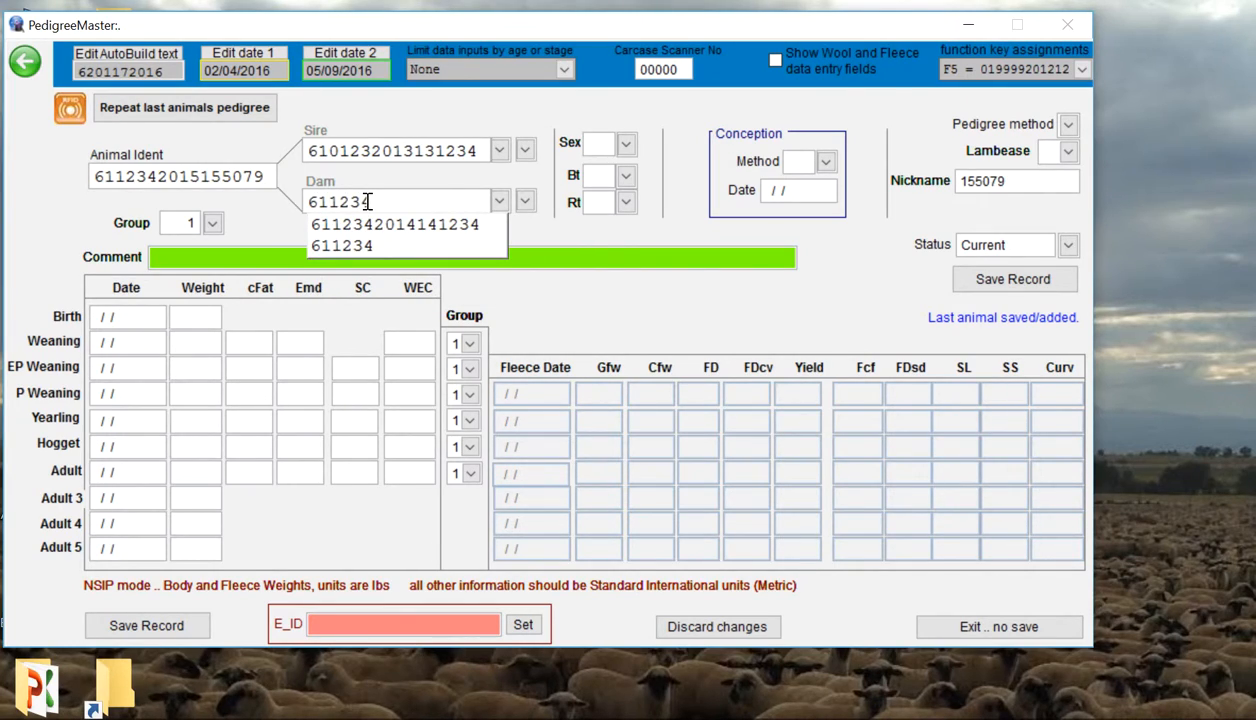
{"action": "type", "text": "2014141234"}
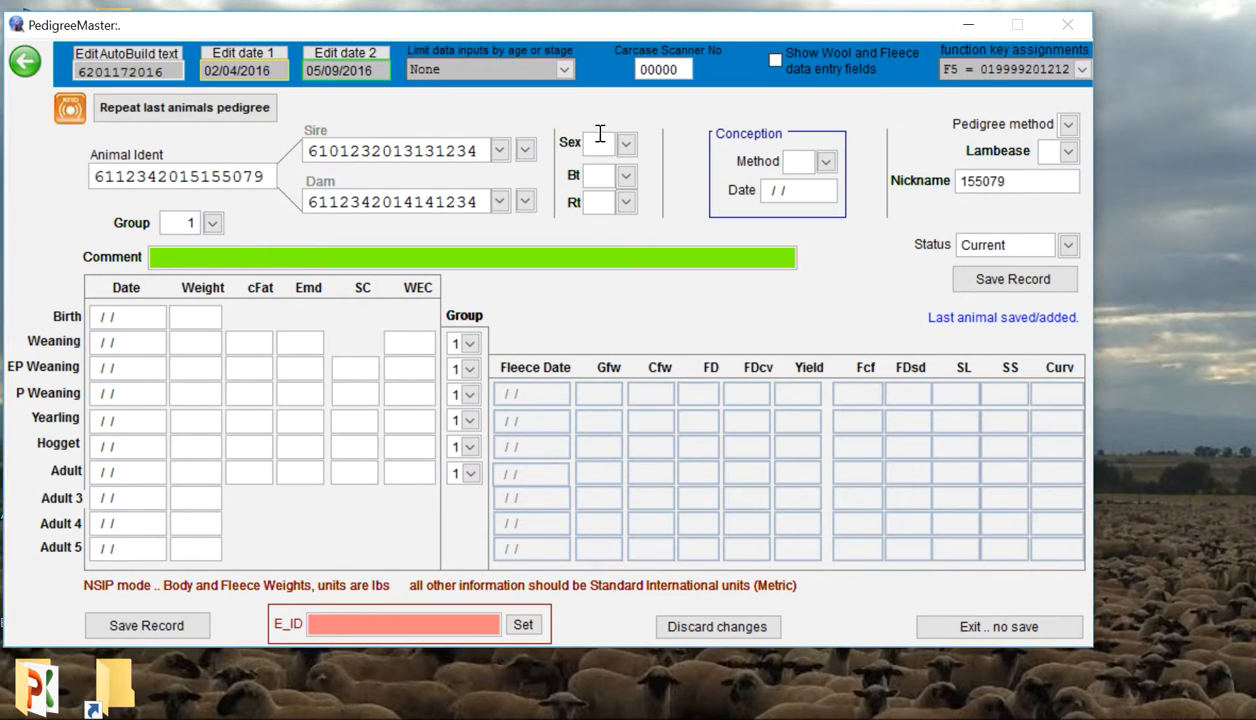
Set sex to 1 Male and birth and rearing type to 2 (Twin).
{"action": "left_click", "coordinate": [626, 143]}
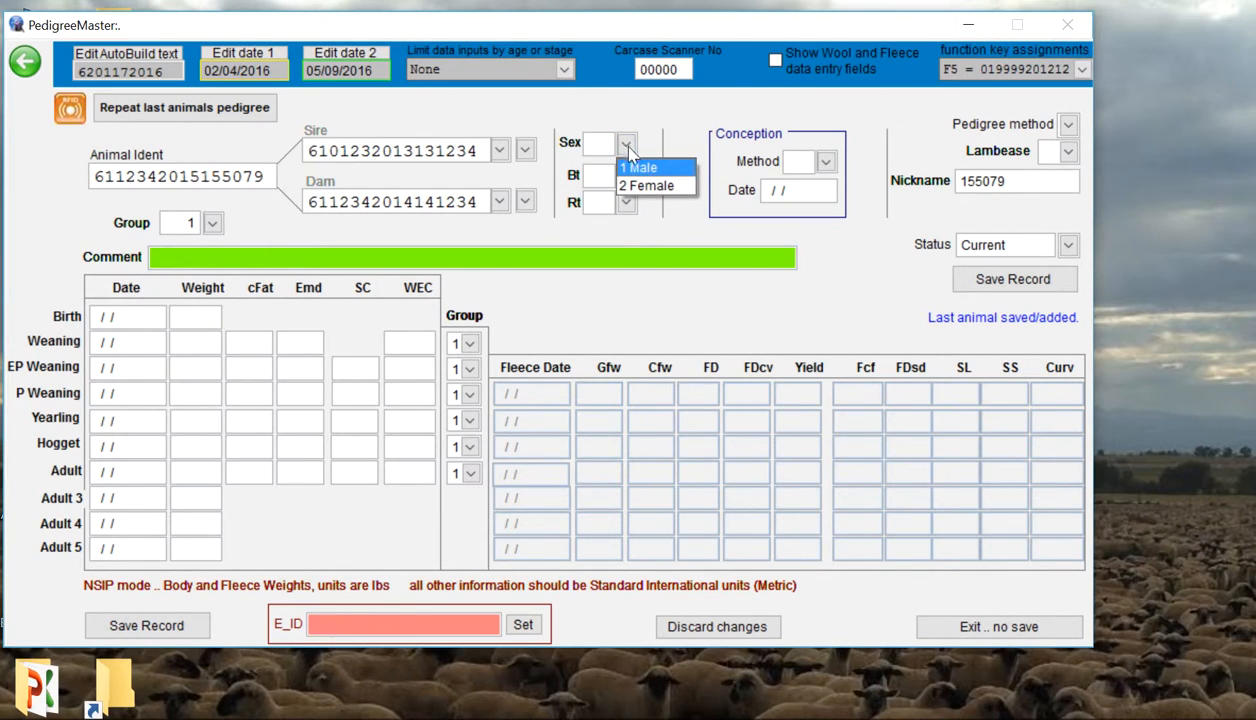
{"action": "left_click", "coordinate": [638, 167]}
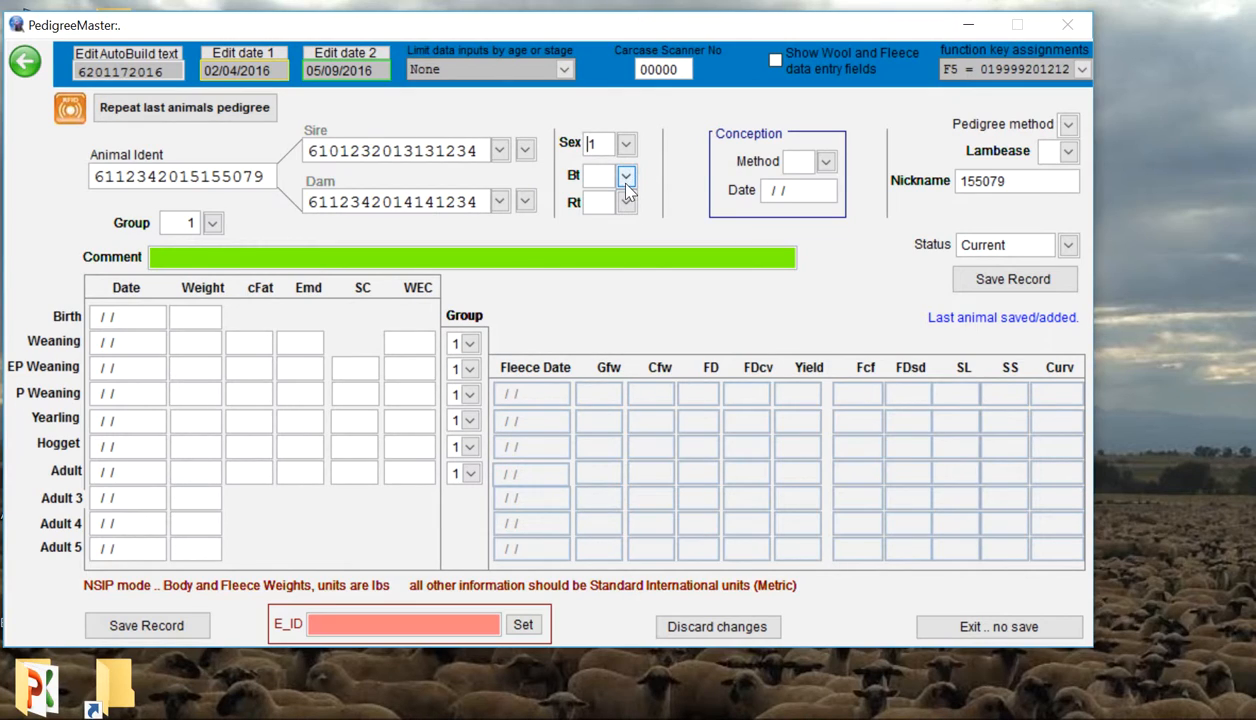
{"action": "left_click", "coordinate": [626, 175]}
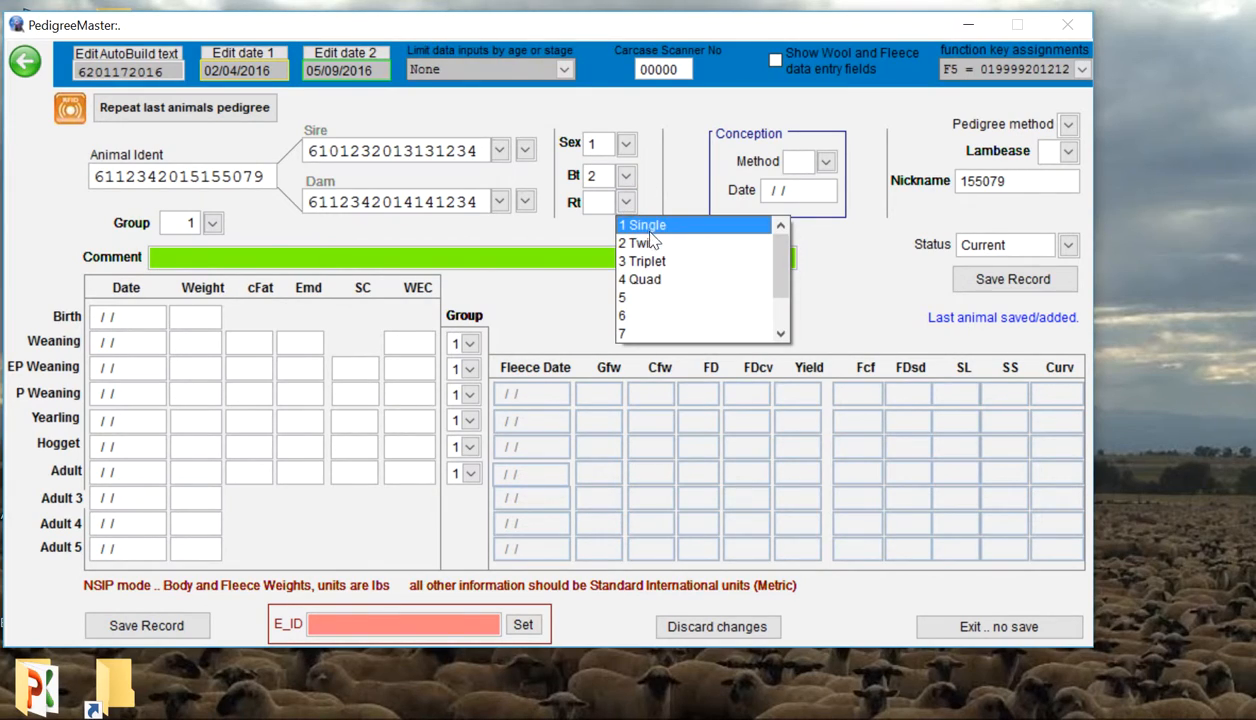
{"action": "left_click", "coordinate": [640, 242]}
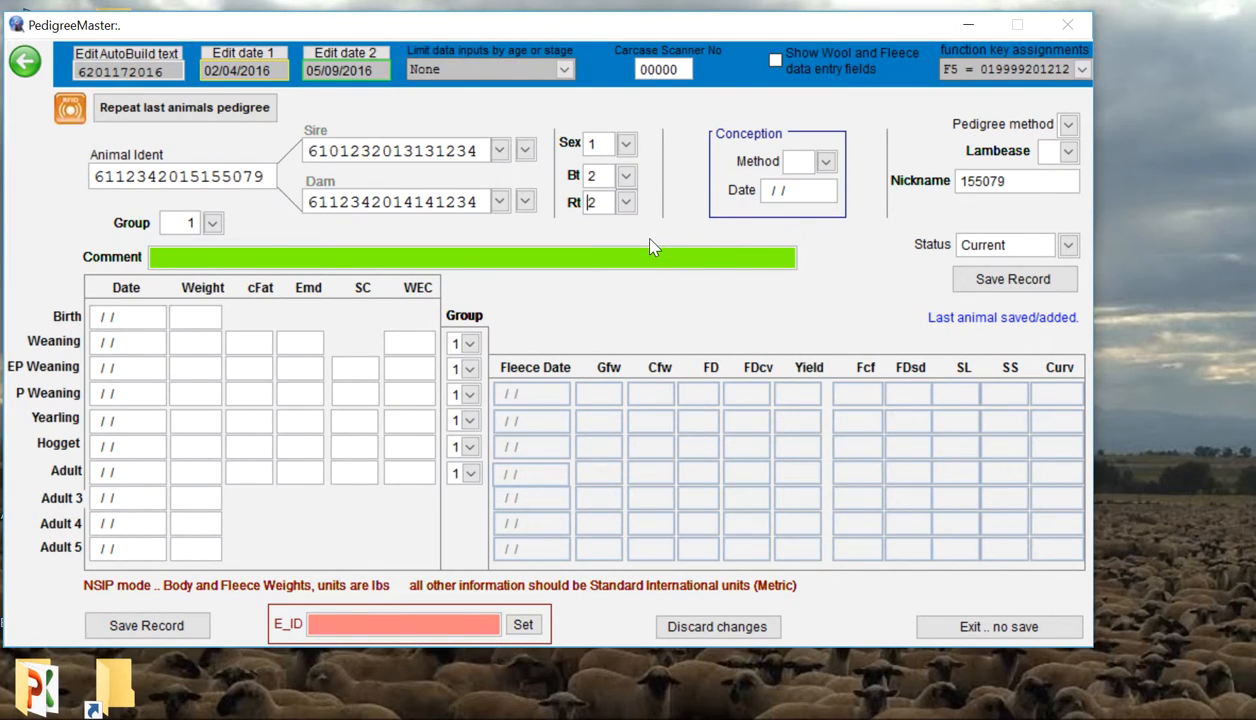
{"action": "mouse_move", "coordinate": [850, 170]}
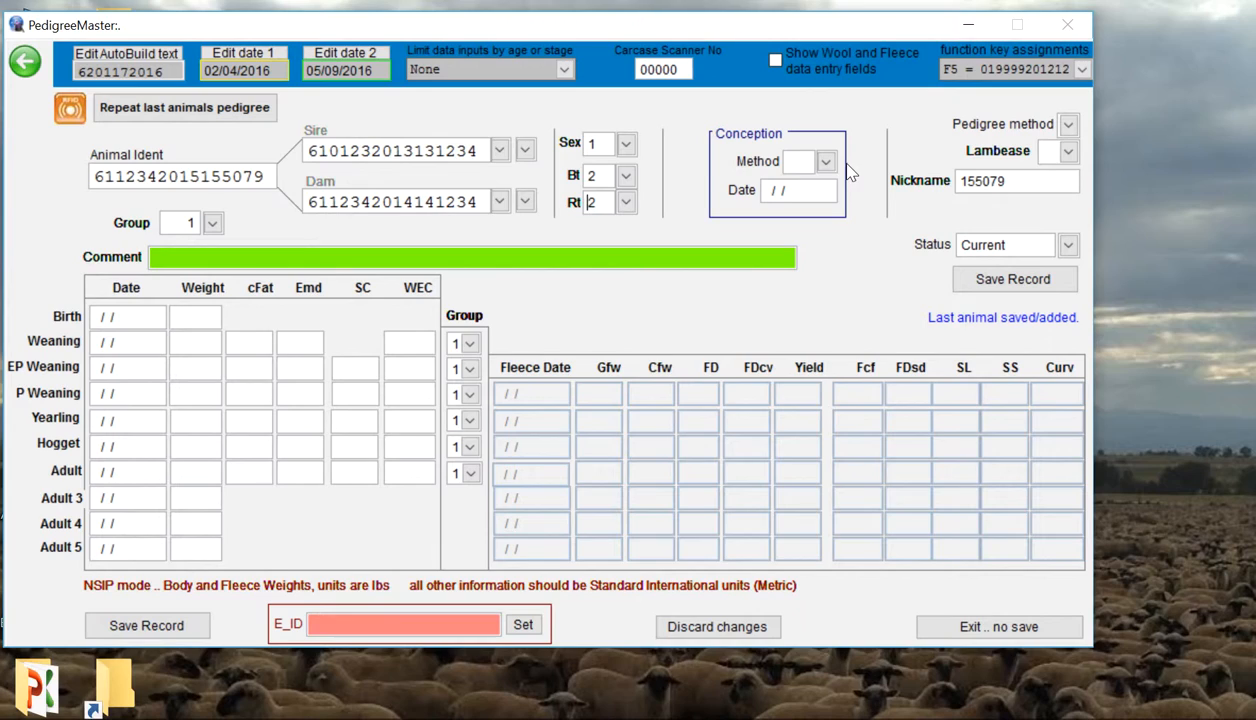
Set Conception Method to 1 Natural.
{"action": "left_click", "coordinate": [824, 161]}
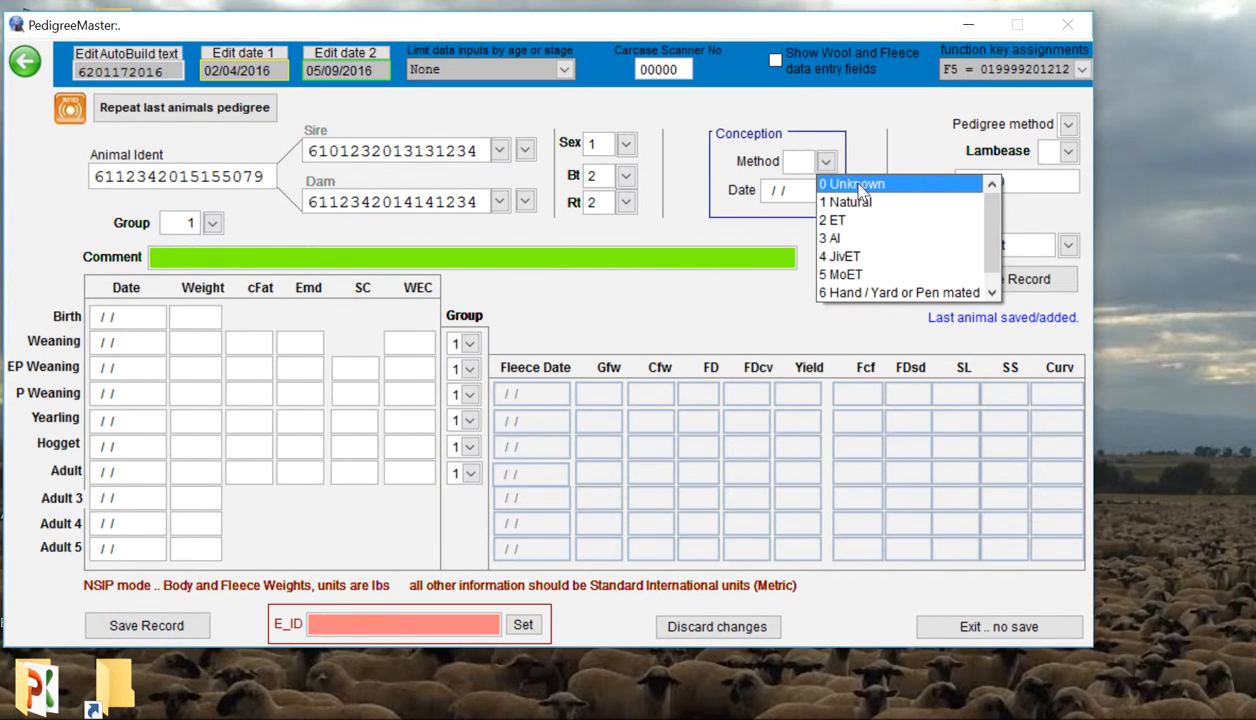
{"action": "mouse_move", "coordinate": [858, 201]}
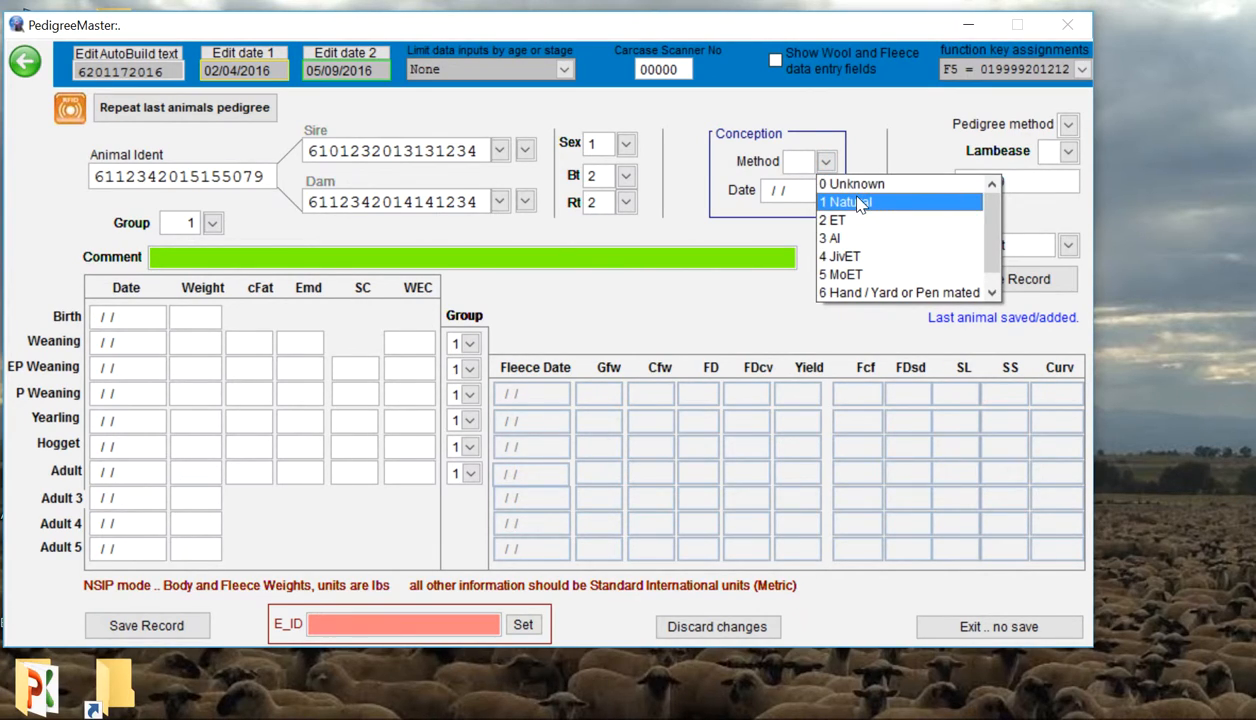
{"action": "mouse_move", "coordinate": [866, 202]}
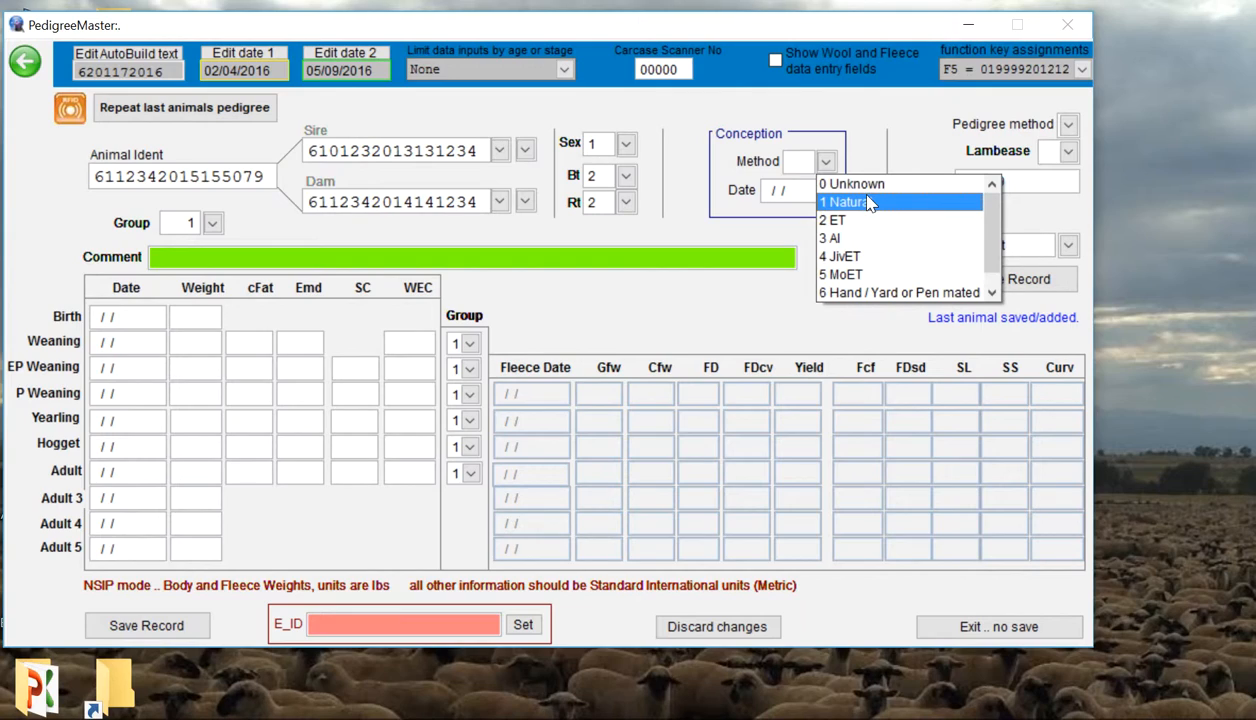
{"action": "mouse_move", "coordinate": [878, 220]}
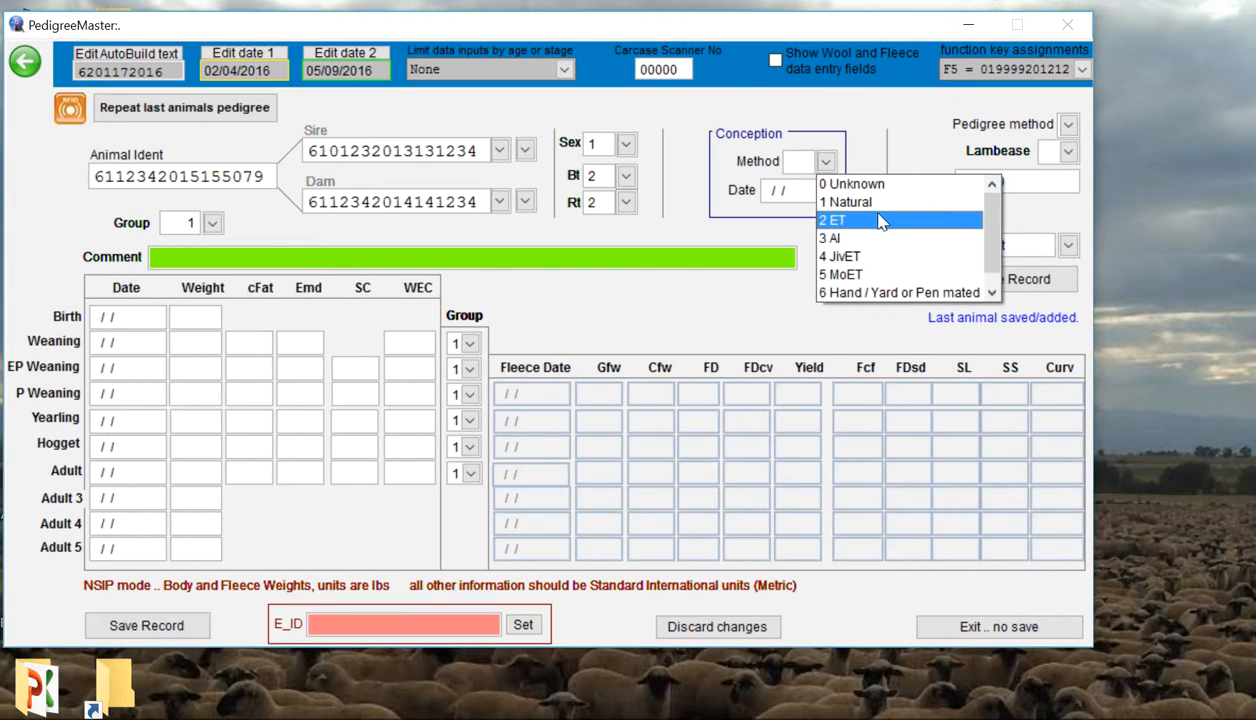
{"action": "mouse_move", "coordinate": [880, 238]}
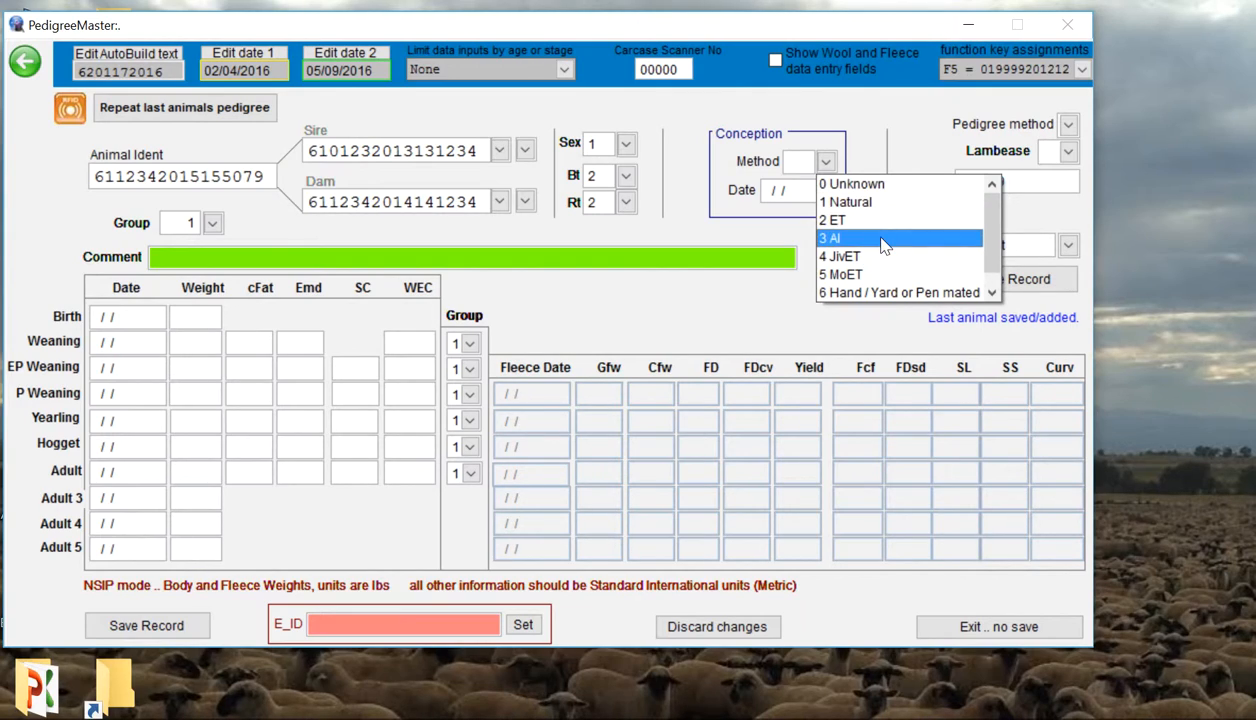
{"action": "left_click", "coordinate": [845, 202]}
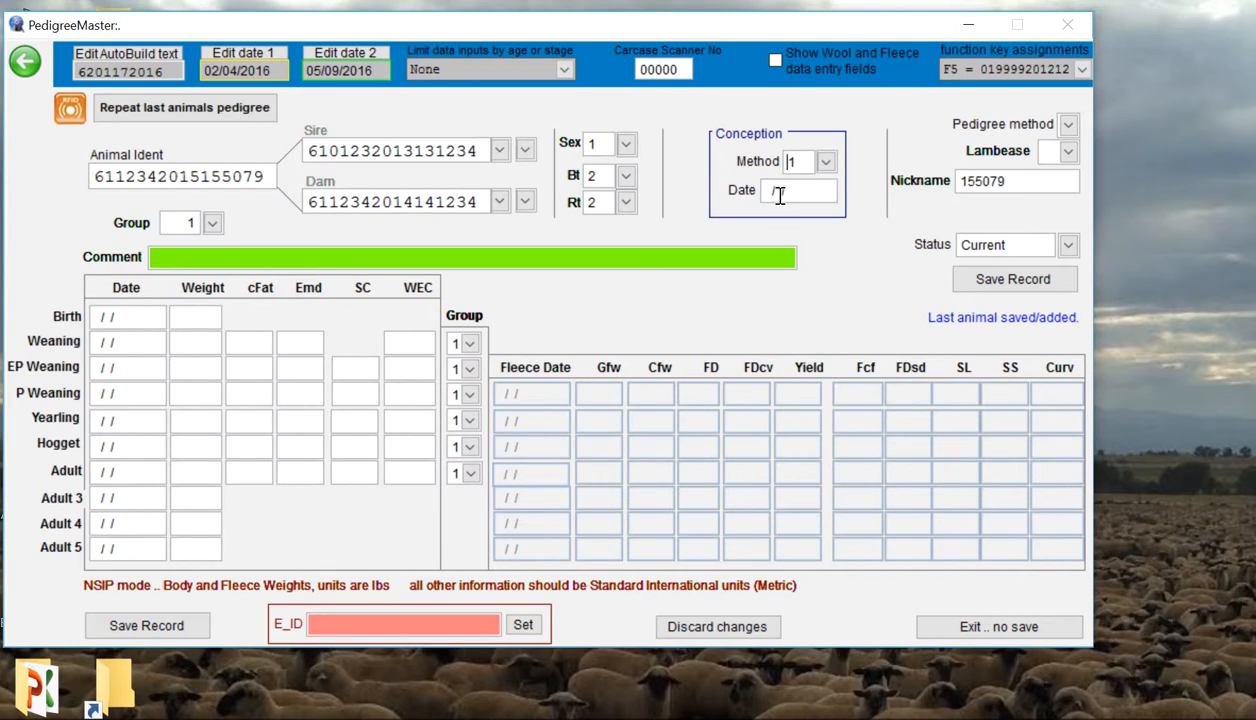
{"action": "mouse_move", "coordinate": [918, 210]}
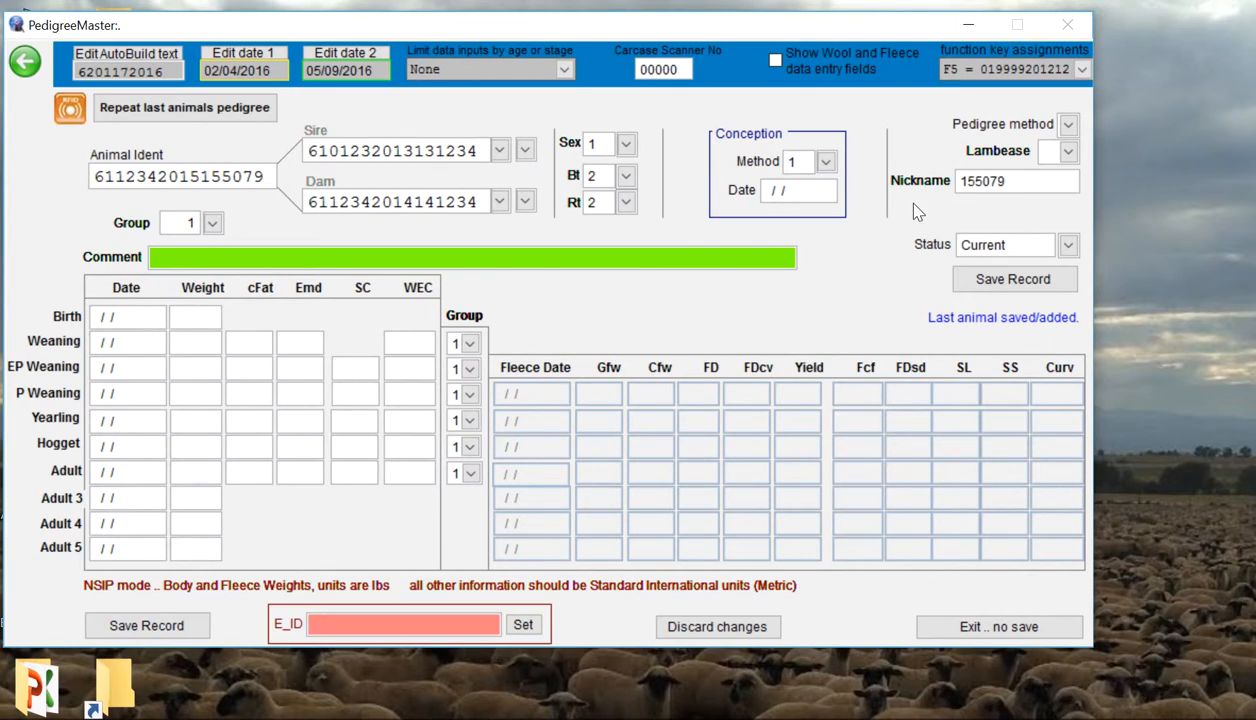
{"action": "mouse_move", "coordinate": [978, 120]}
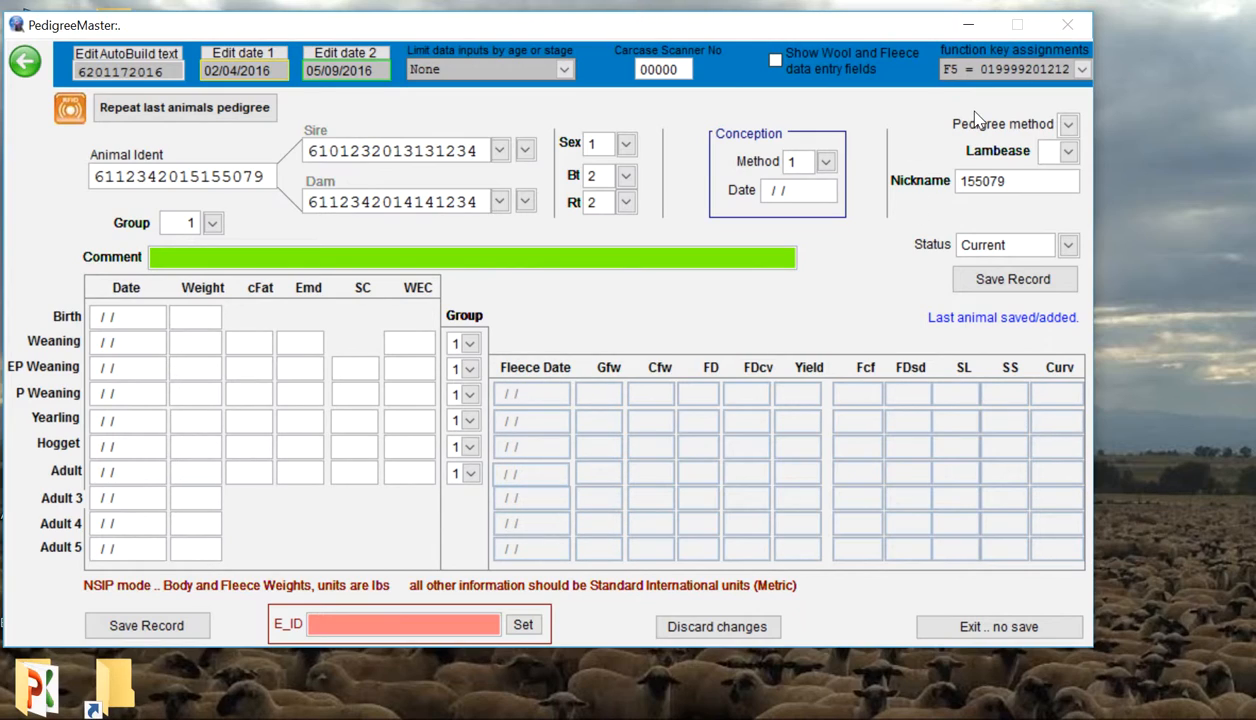
Set Lambease to 2 (some assistance).
{"action": "left_click", "coordinate": [1067, 151]}
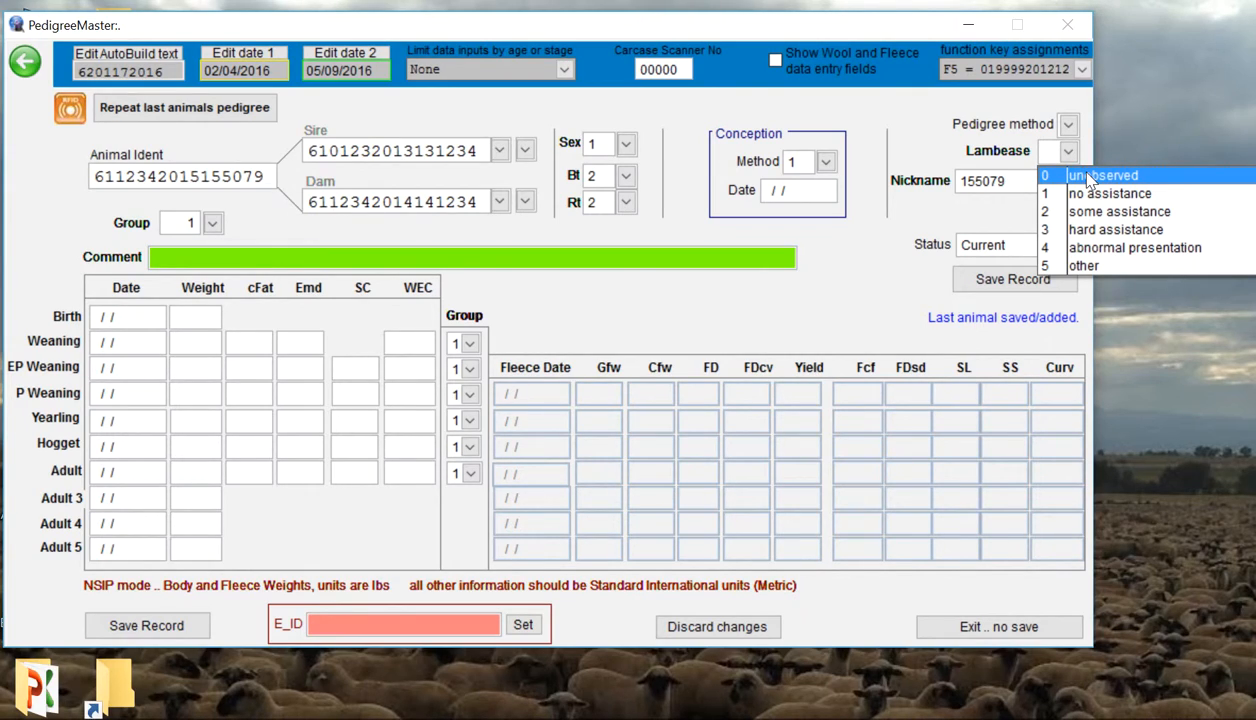
{"action": "mouse_move", "coordinate": [1113, 188]}
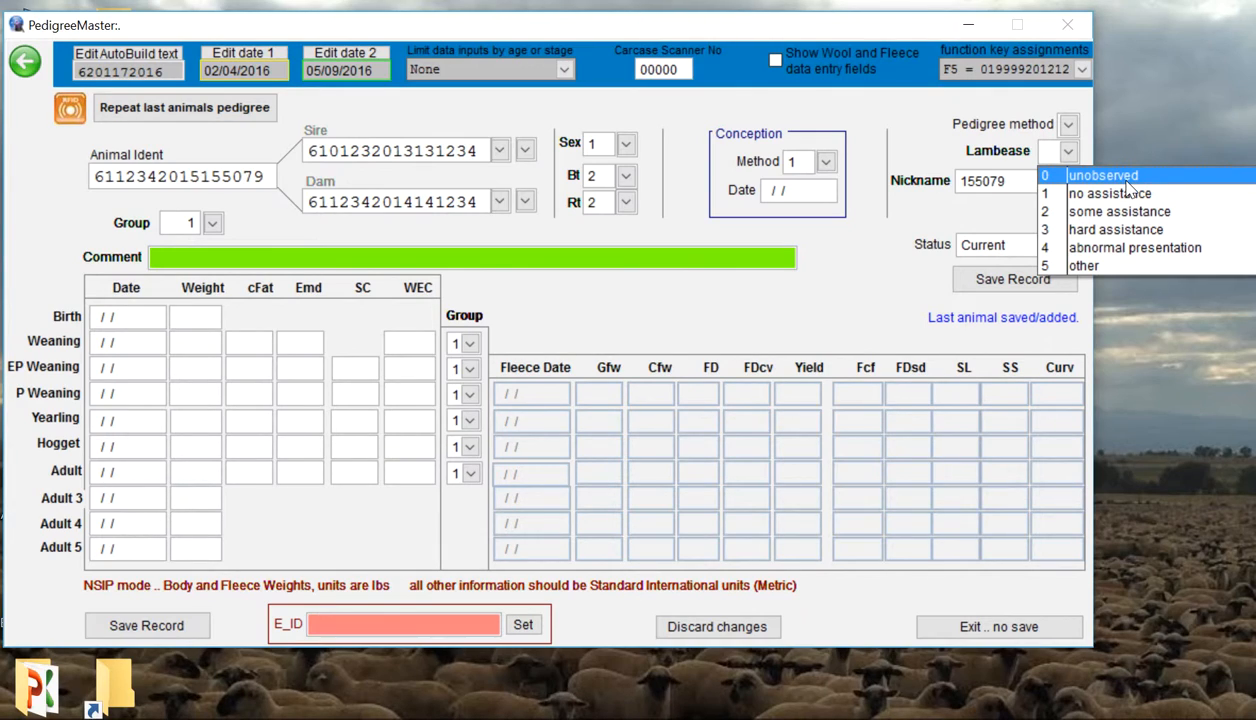
{"action": "mouse_move", "coordinate": [1145, 211]}
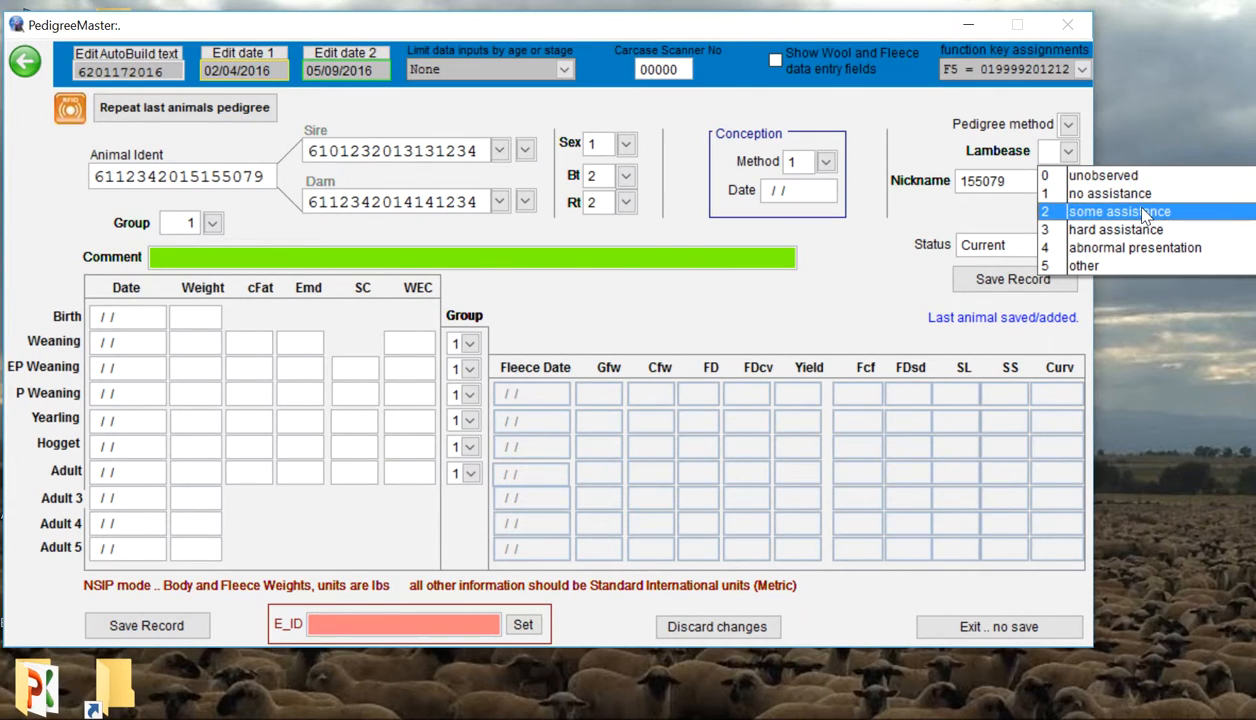
{"action": "mouse_move", "coordinate": [1197, 217]}
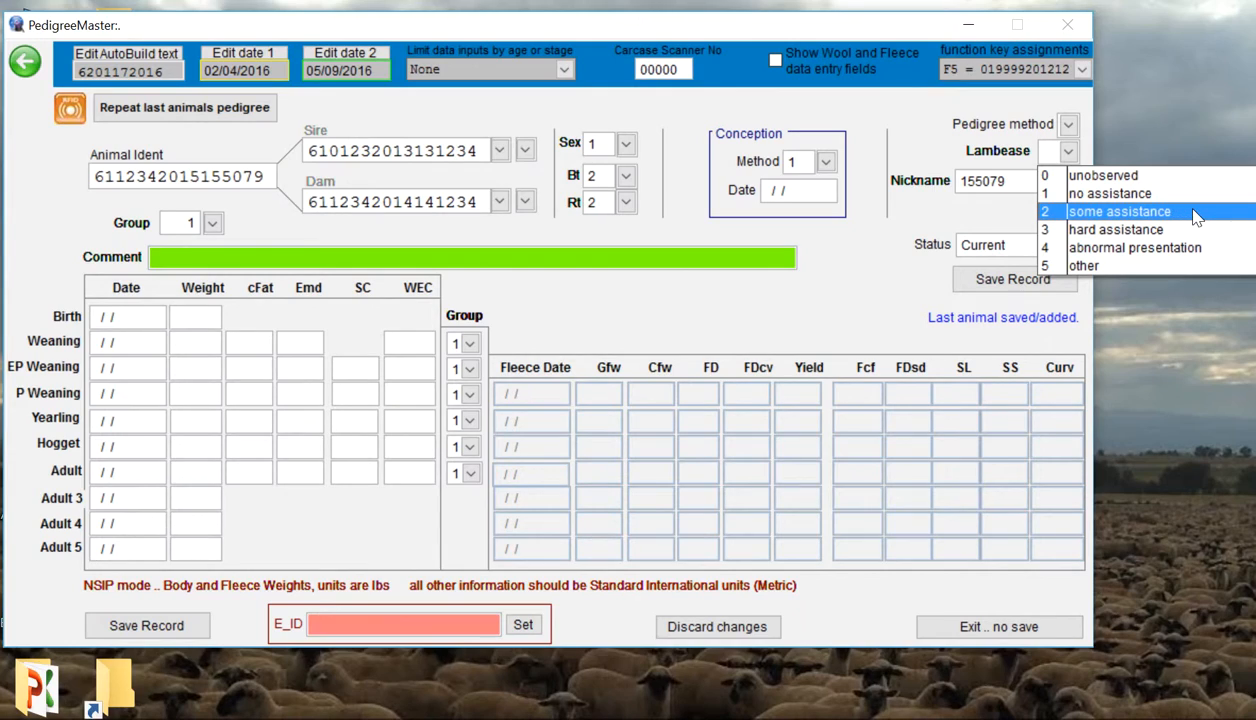
{"action": "mouse_move", "coordinate": [1197, 236]}
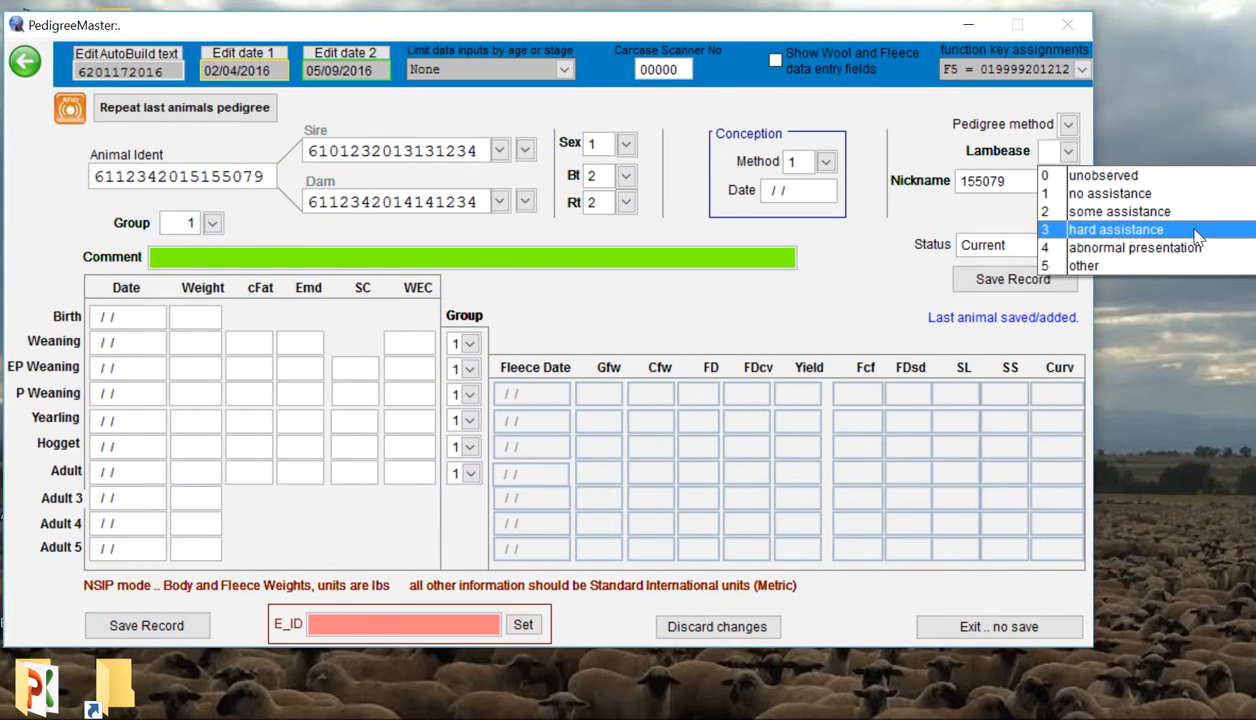
{"action": "left_click", "coordinate": [1119, 211]}
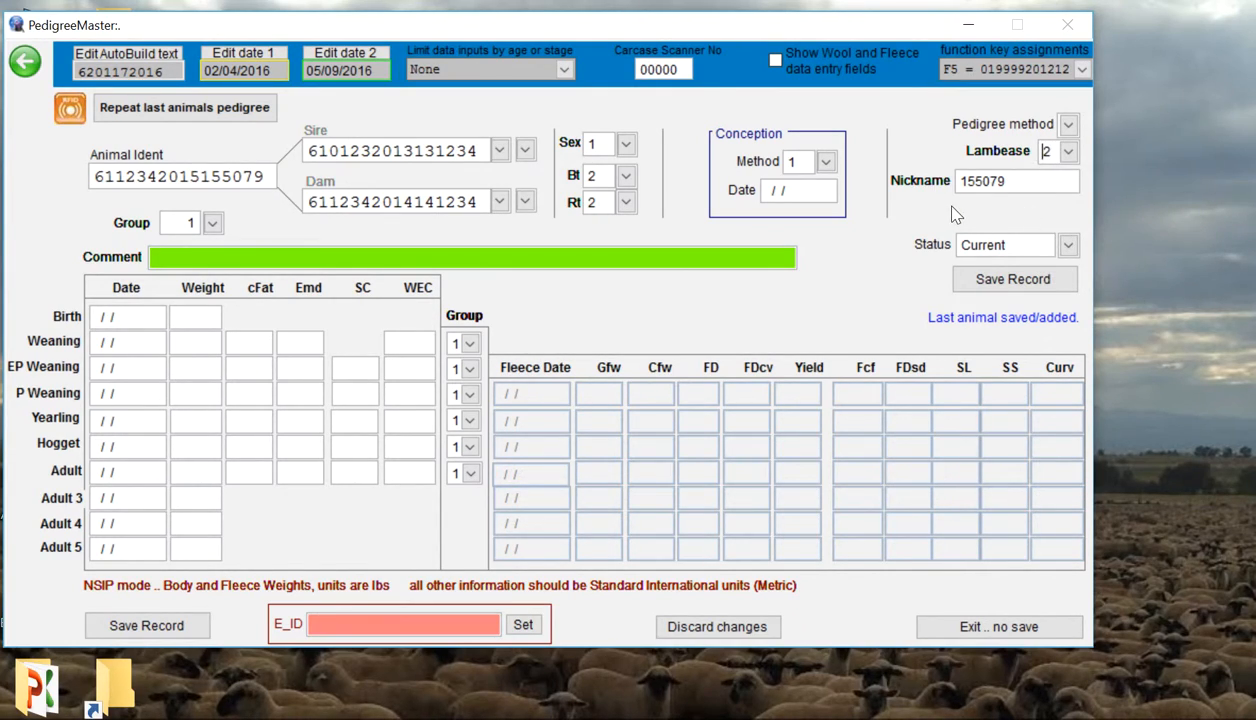
{"action": "mouse_move", "coordinate": [1000, 168]}
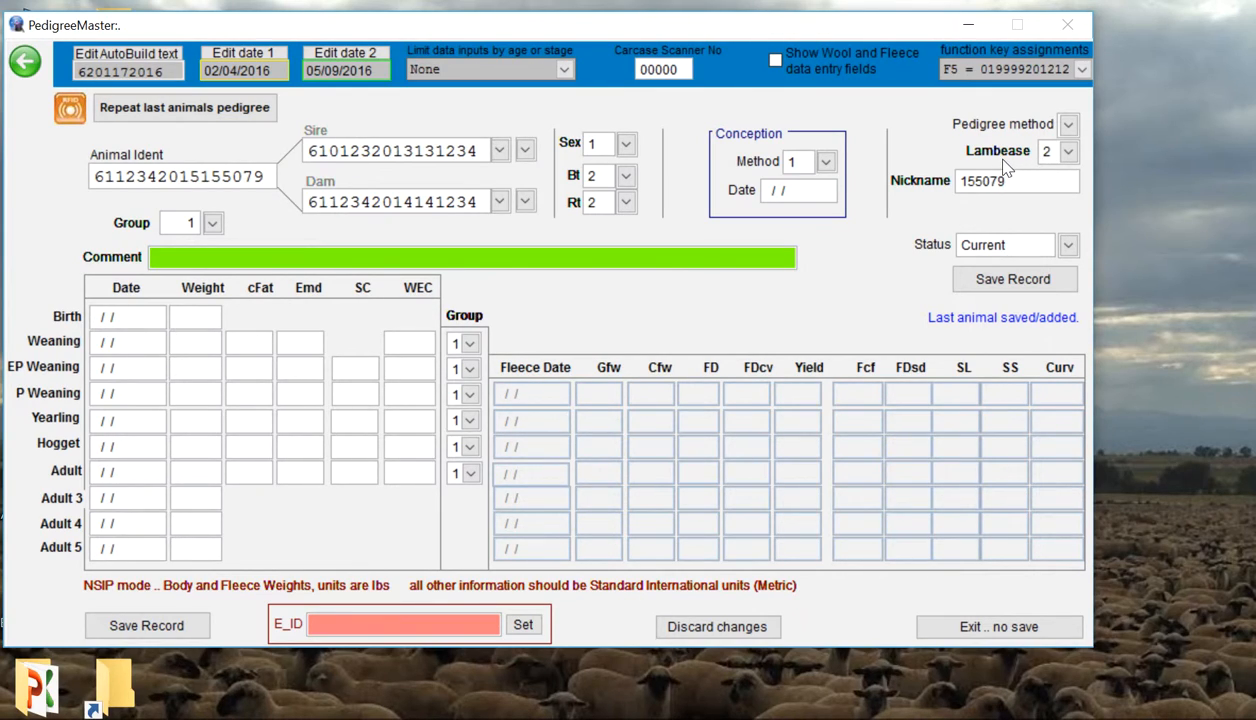
{"action": "mouse_move", "coordinate": [963, 204]}
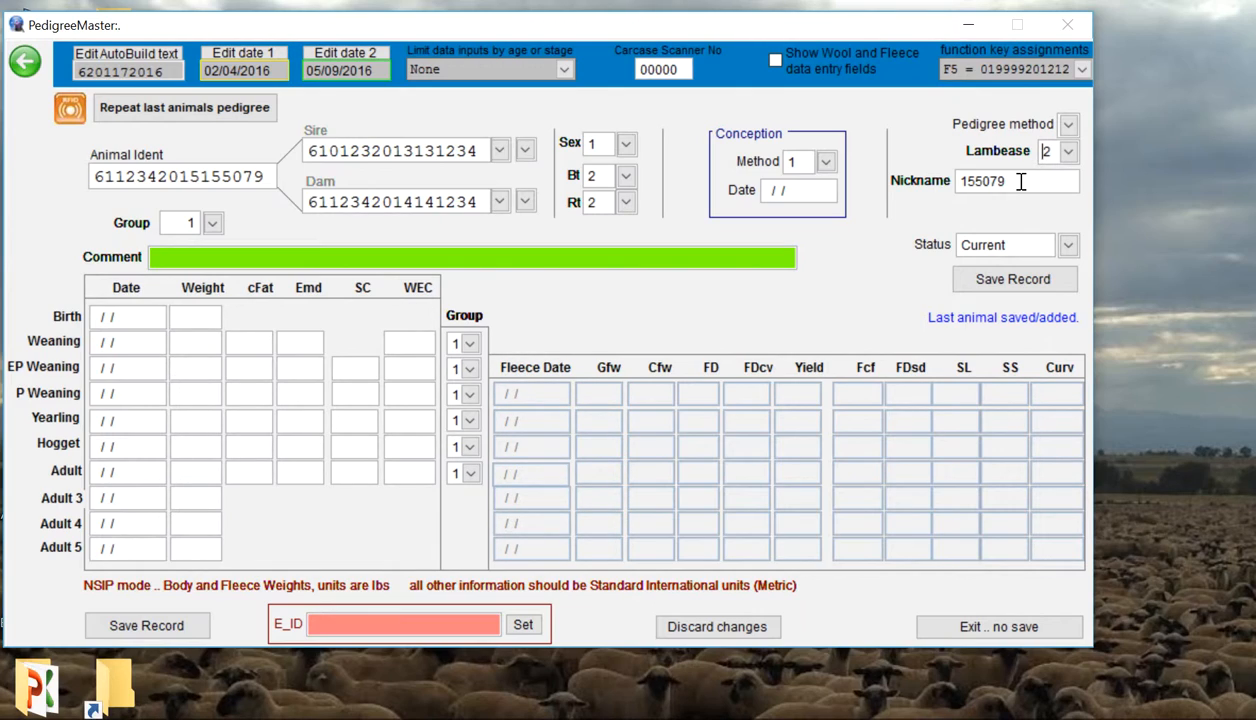
{"action": "mouse_move", "coordinate": [921, 230]}
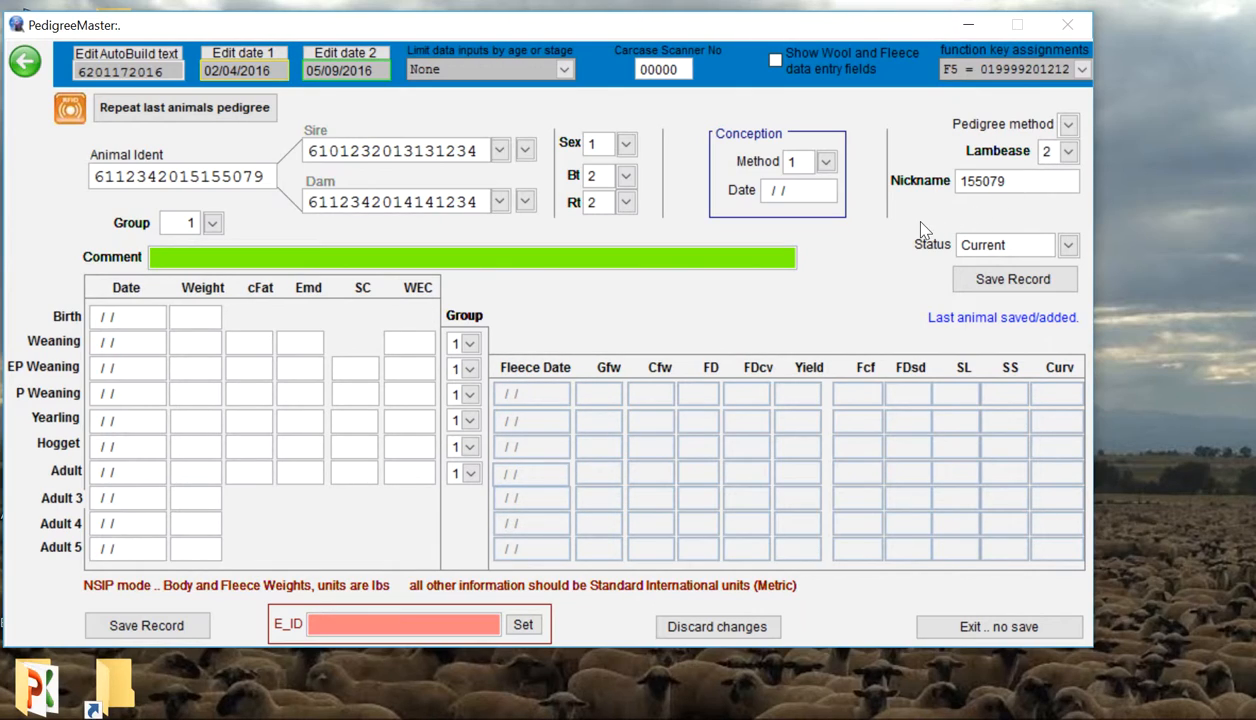
{"action": "mouse_move", "coordinate": [938, 260]}
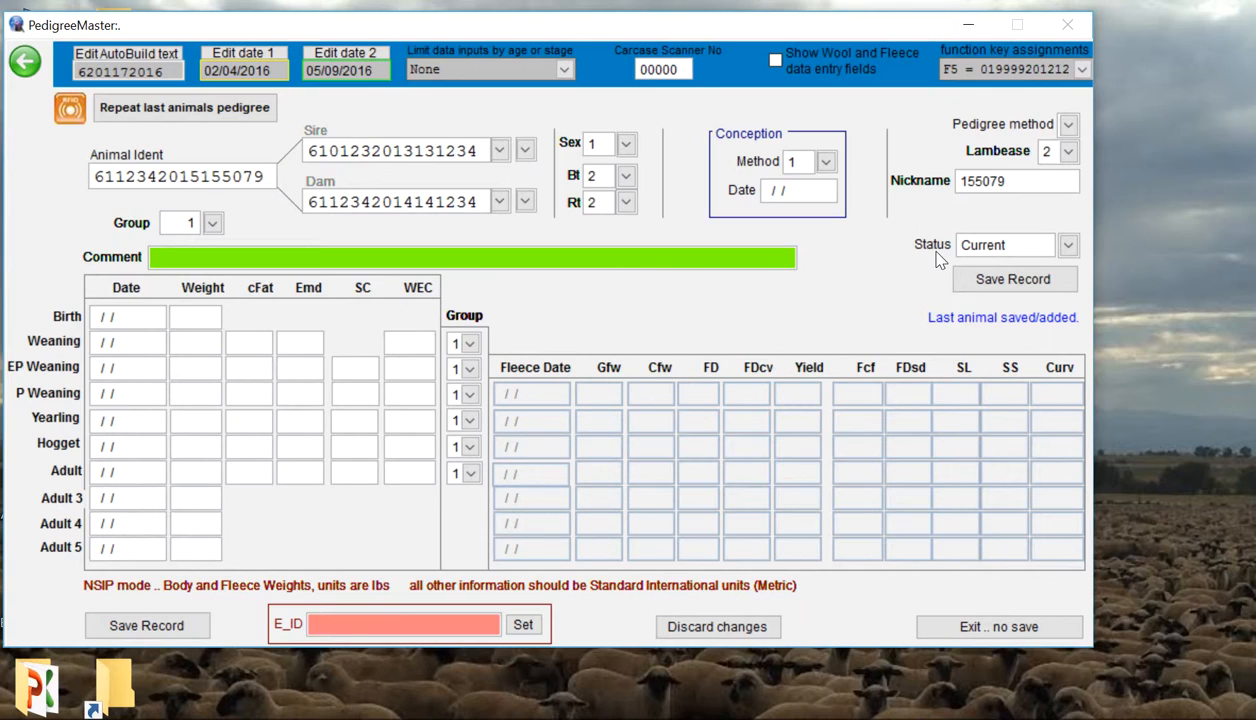
{"action": "left_click", "coordinate": [1068, 244]}
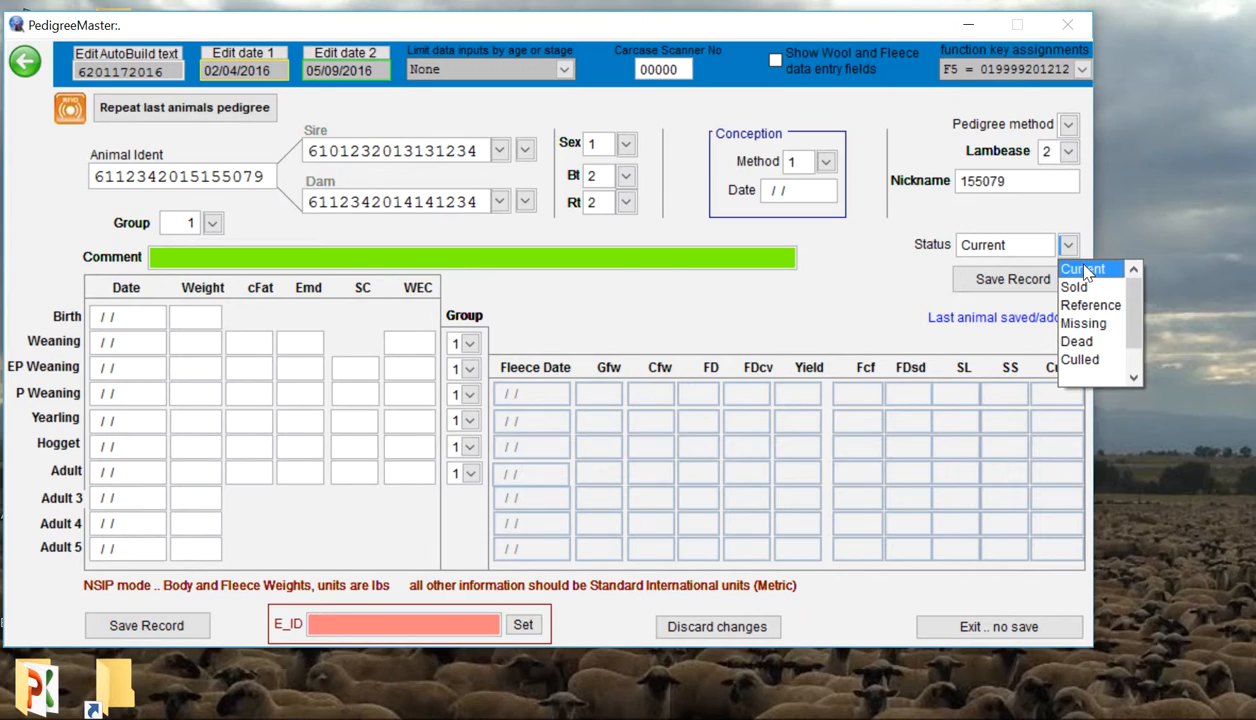
{"action": "mouse_move", "coordinate": [1085, 287]}
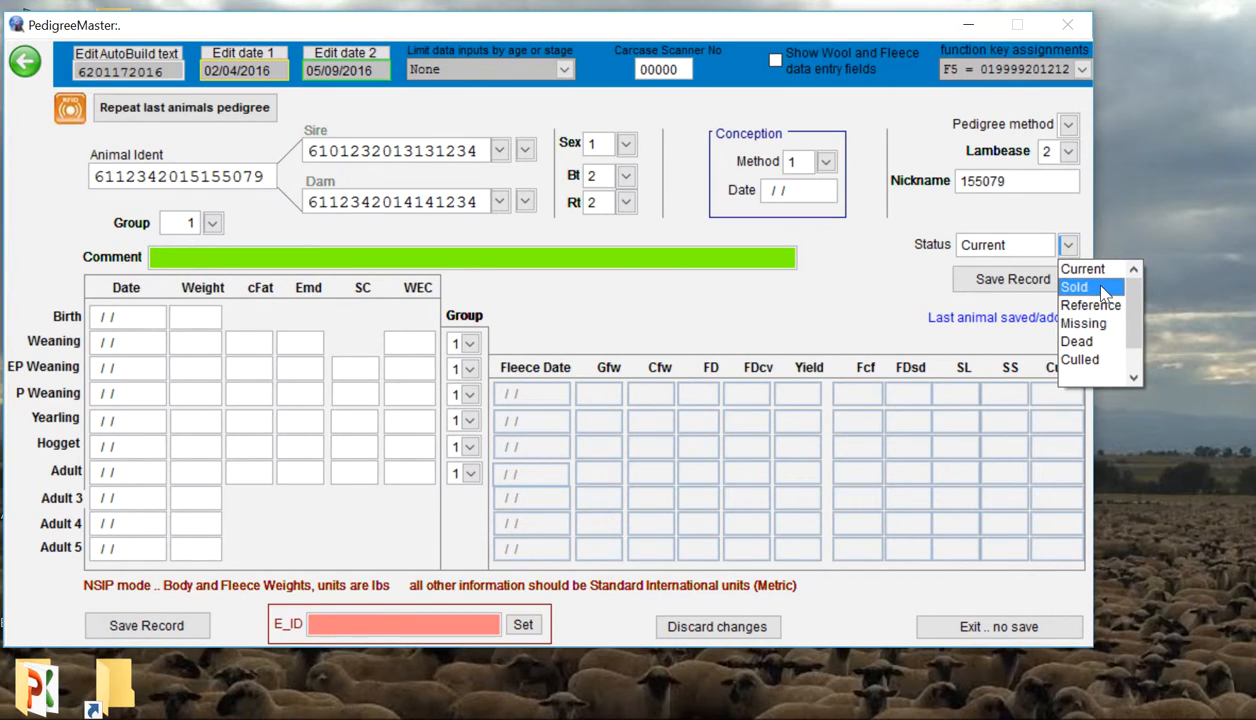
{"action": "mouse_move", "coordinate": [1090, 323]}
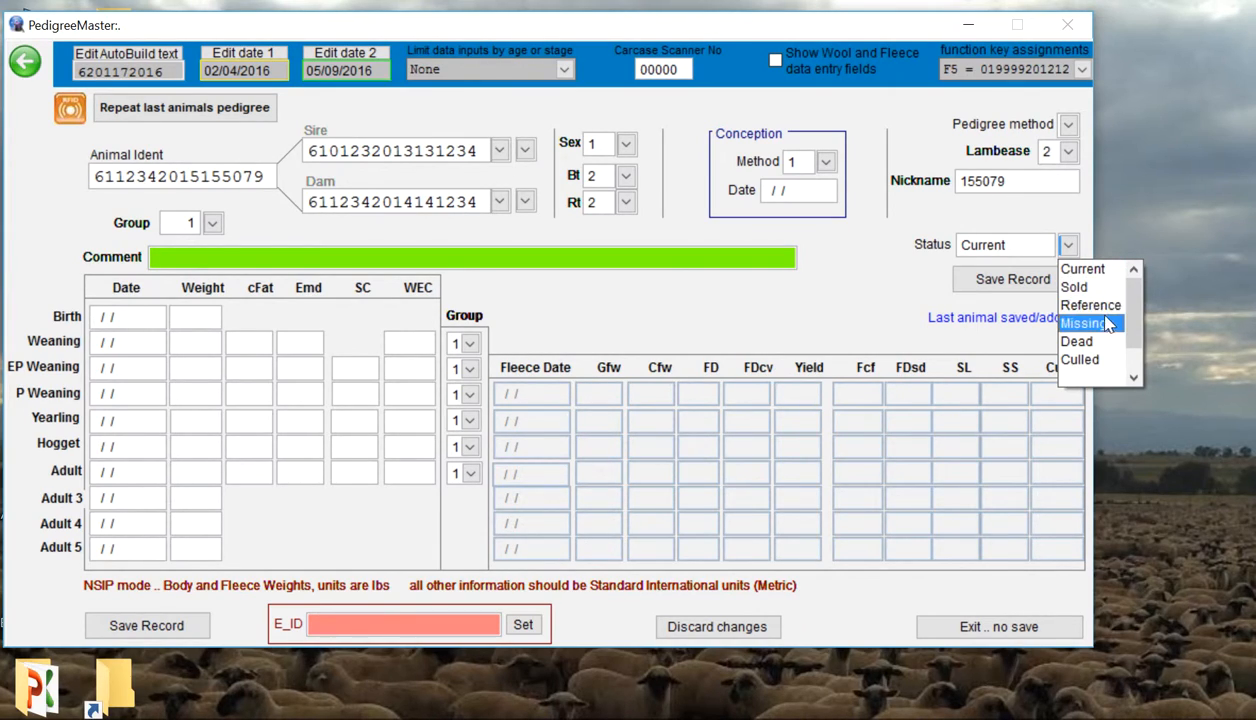
{"action": "mouse_move", "coordinate": [1112, 341]}
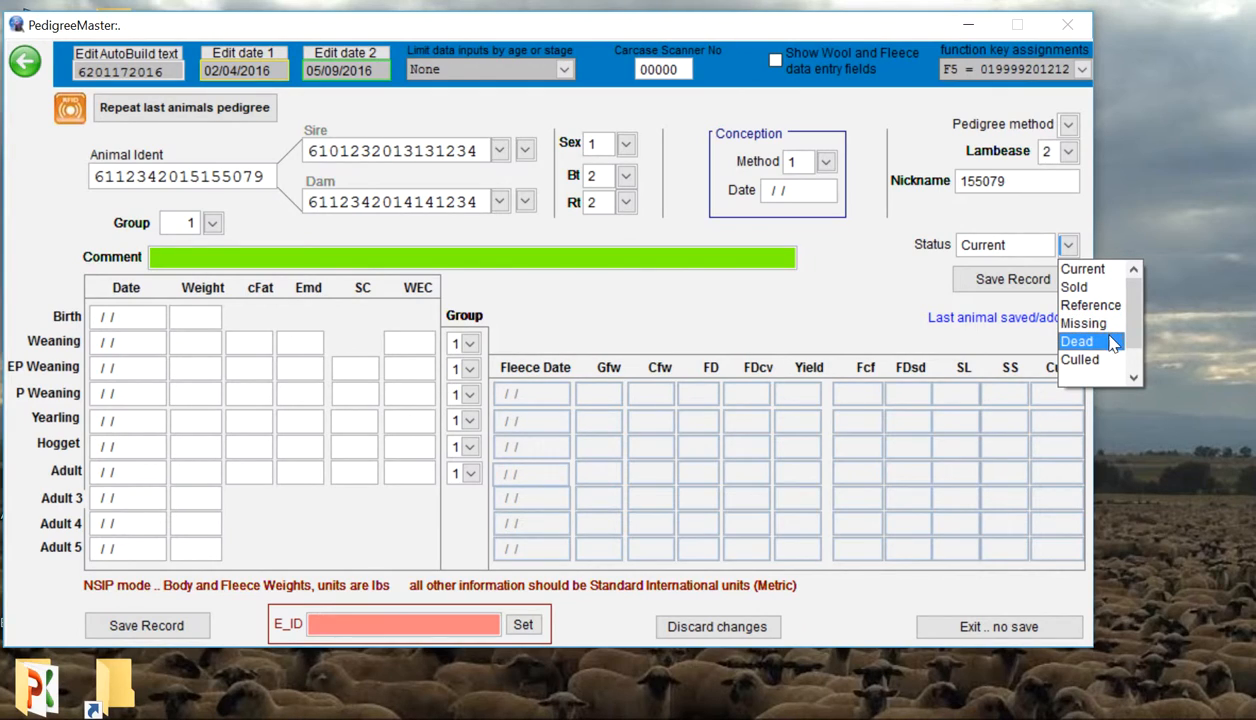
{"action": "mouse_move", "coordinate": [1083, 269]}
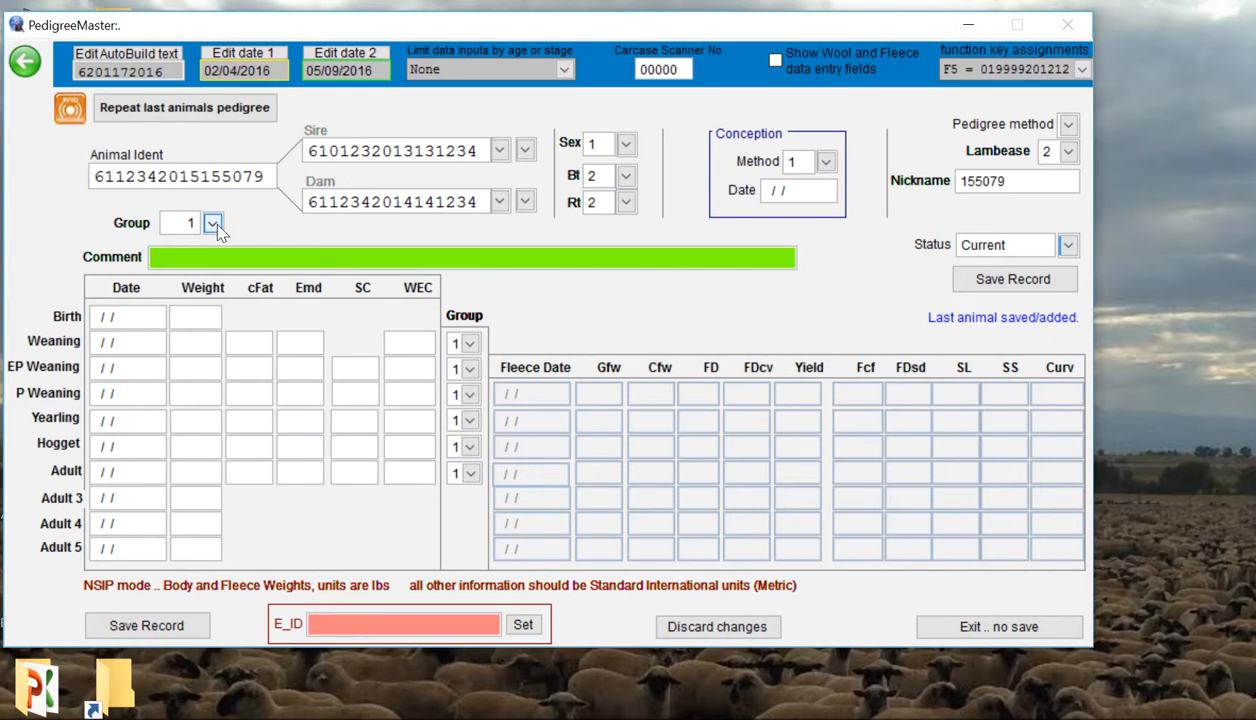
{"action": "left_click", "coordinate": [212, 223]}
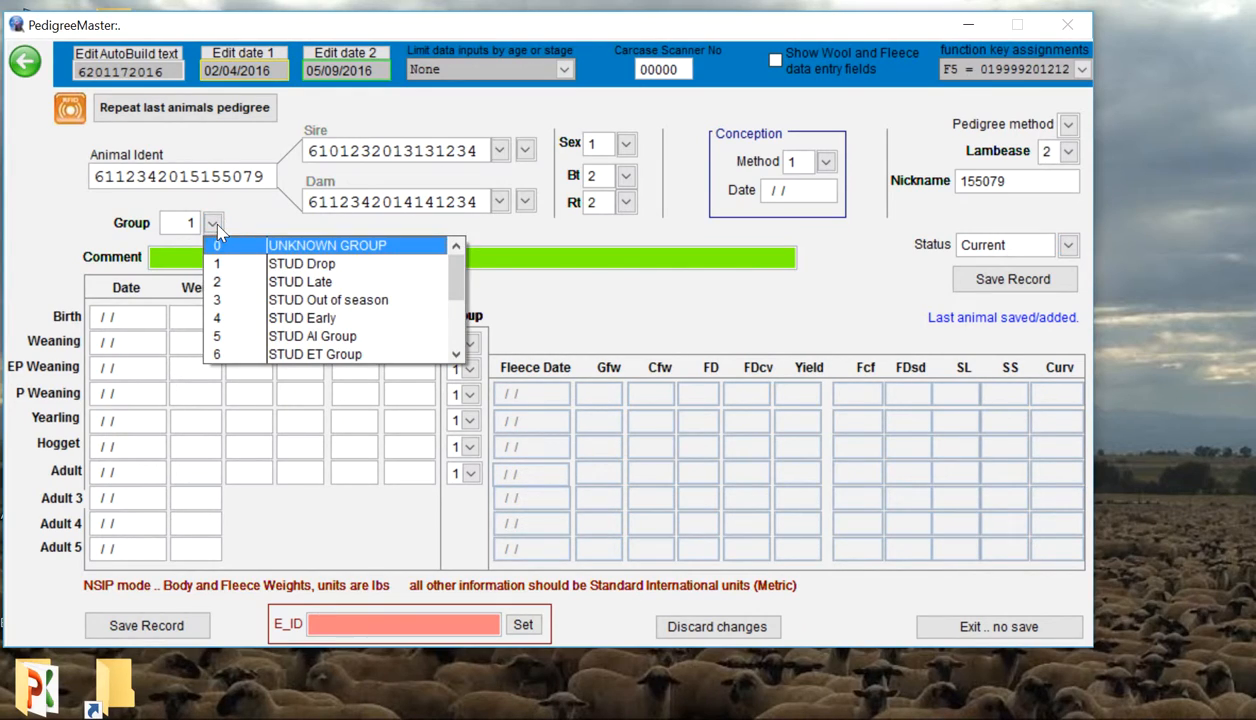
{"action": "mouse_move", "coordinate": [302, 263]}
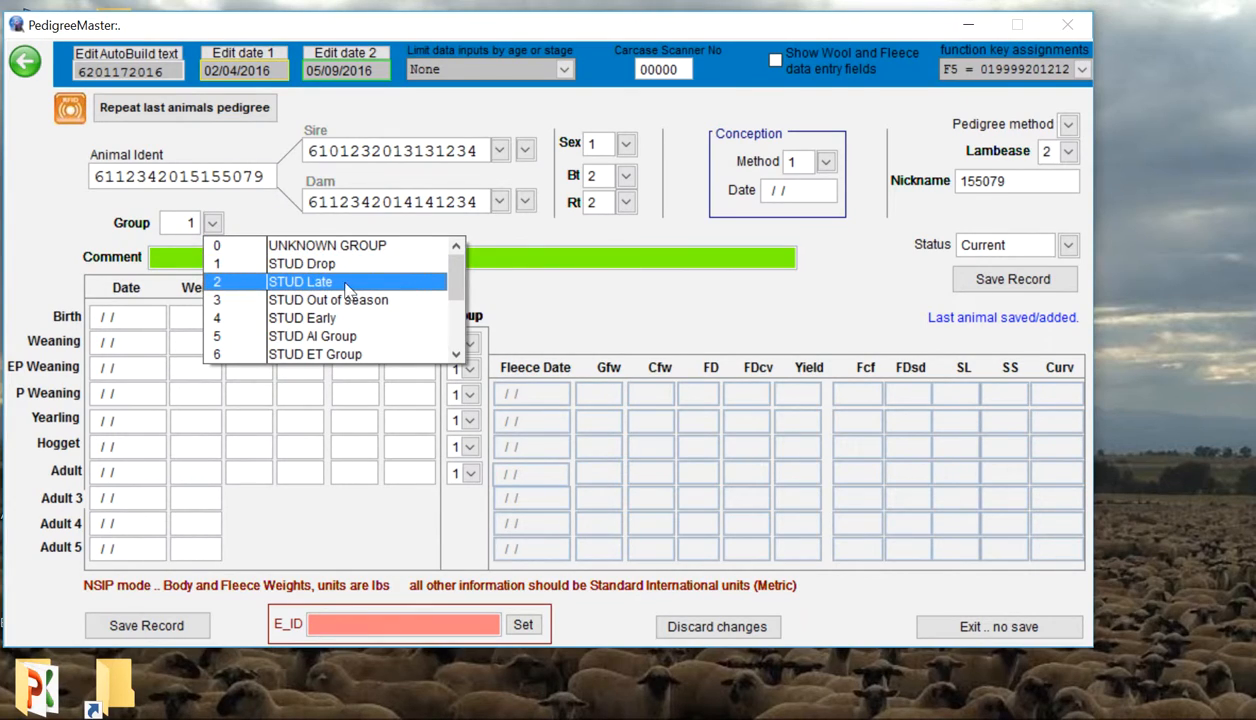
{"action": "mouse_move", "coordinate": [360, 300]}
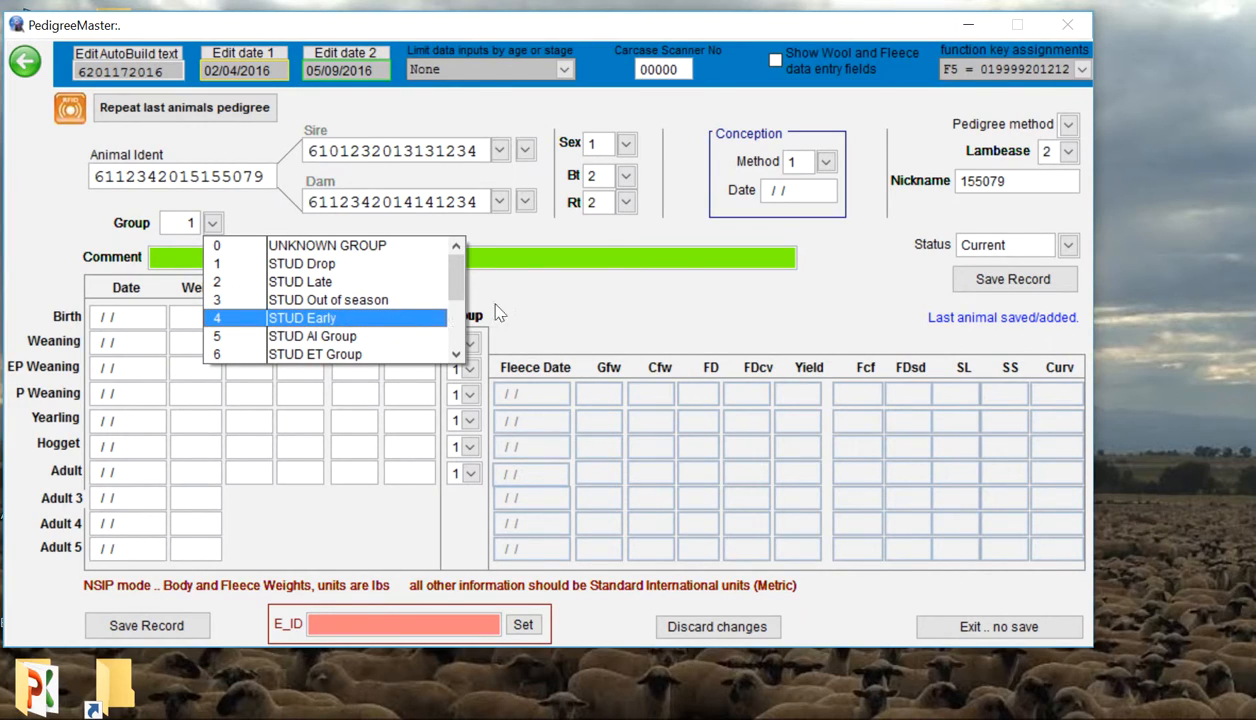
{"action": "left_click", "coordinate": [253, 234]}
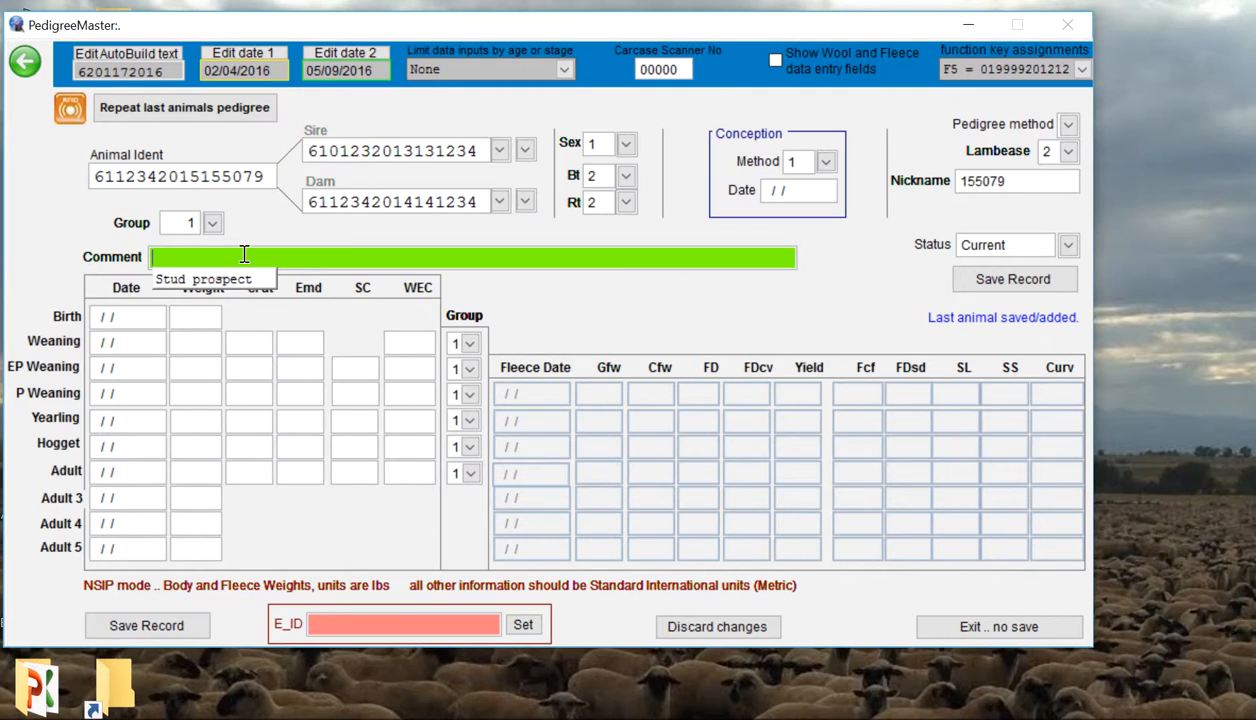
Enter 'Stud Prospect' in the lamb's Comment field.
{"action": "type", "text": "spect"}
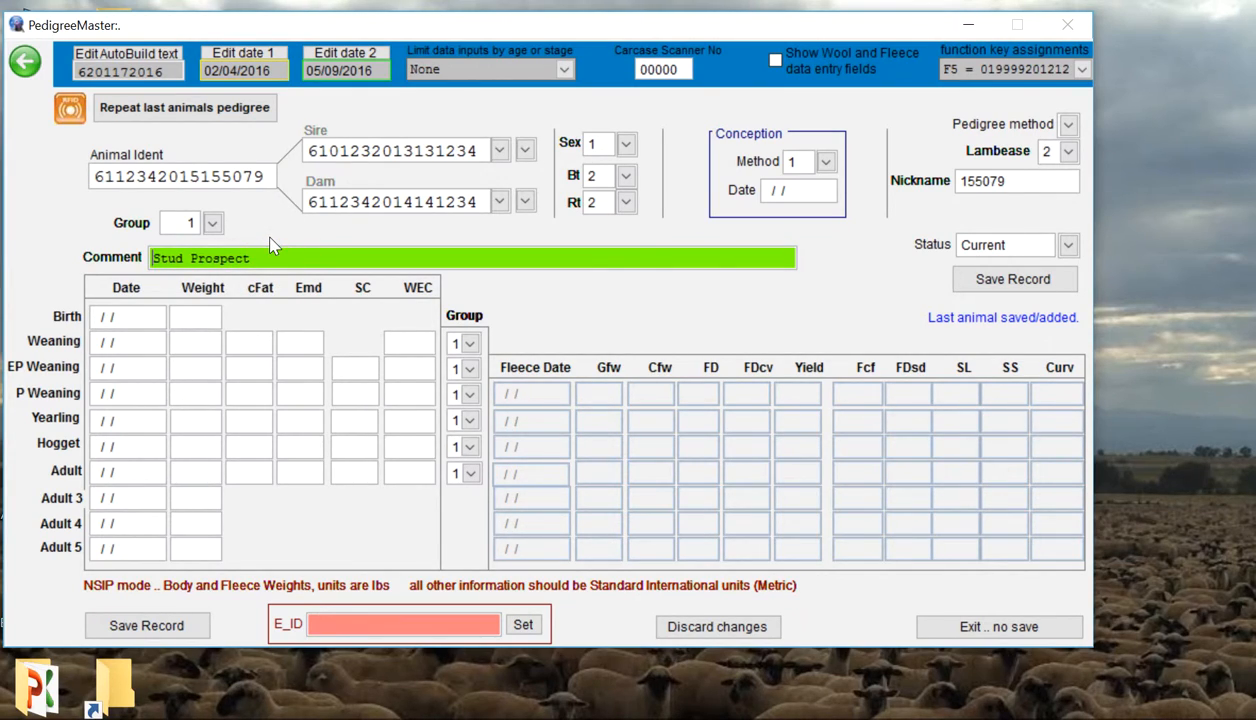
{"action": "mouse_move", "coordinate": [288, 225]}
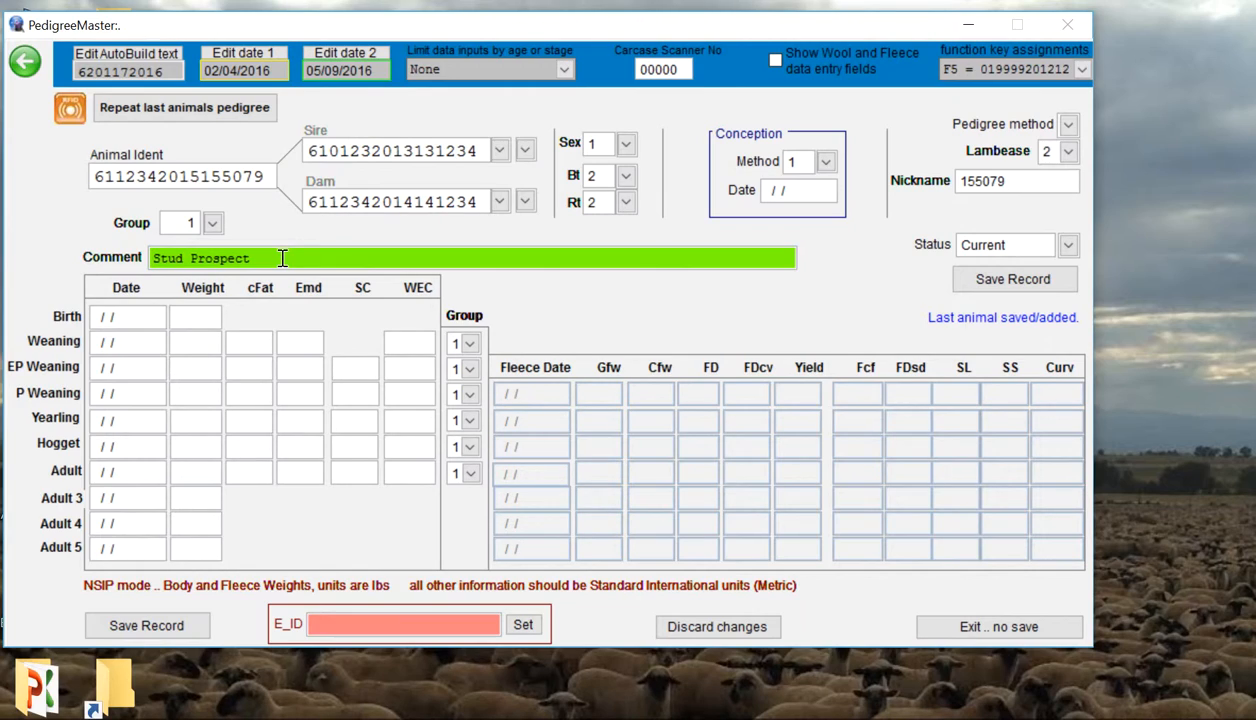
{"action": "mouse_move", "coordinate": [88, 283]}
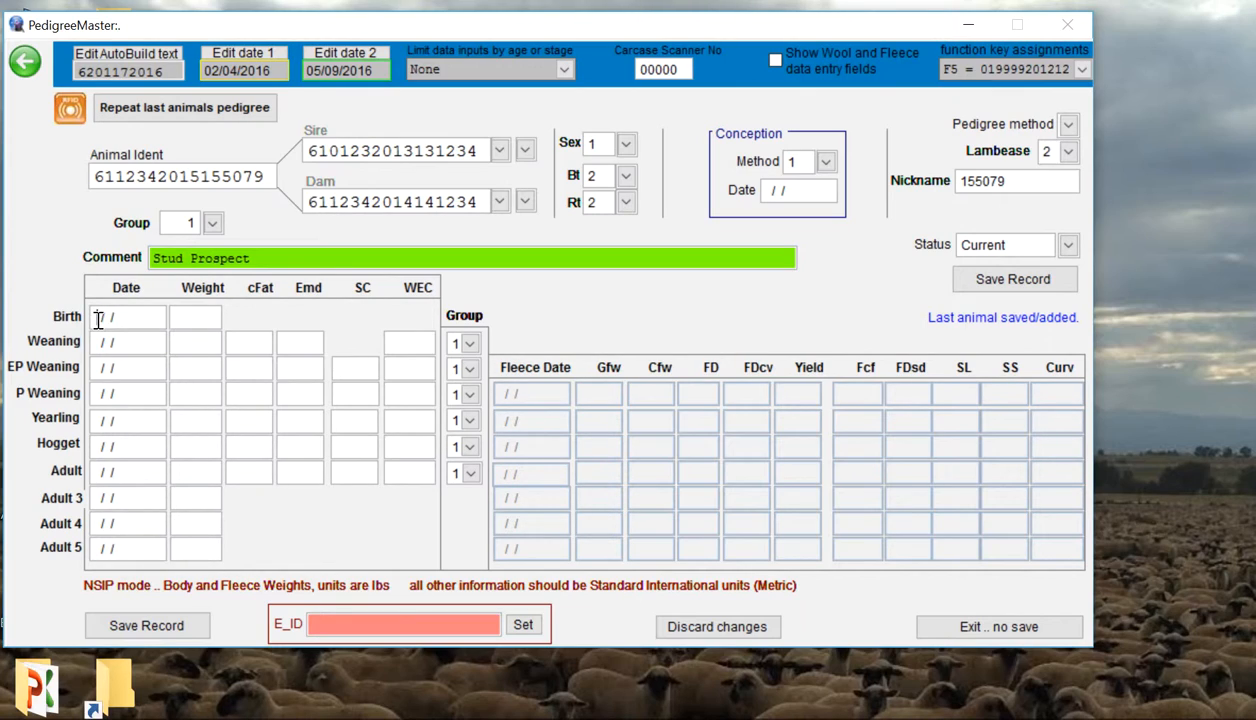
{"action": "mouse_move", "coordinate": [171, 328]}
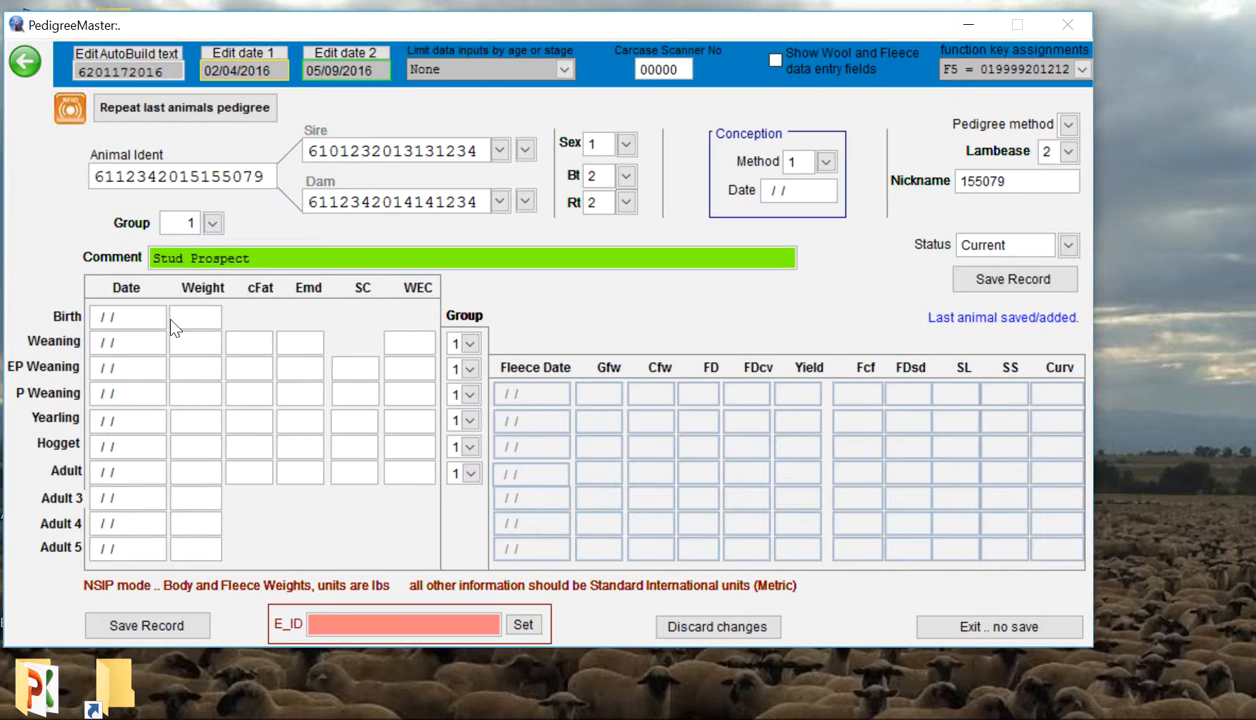
Enter birth date 03/03/2015 and birth weight 9.5.
{"action": "type", "text": "03"}
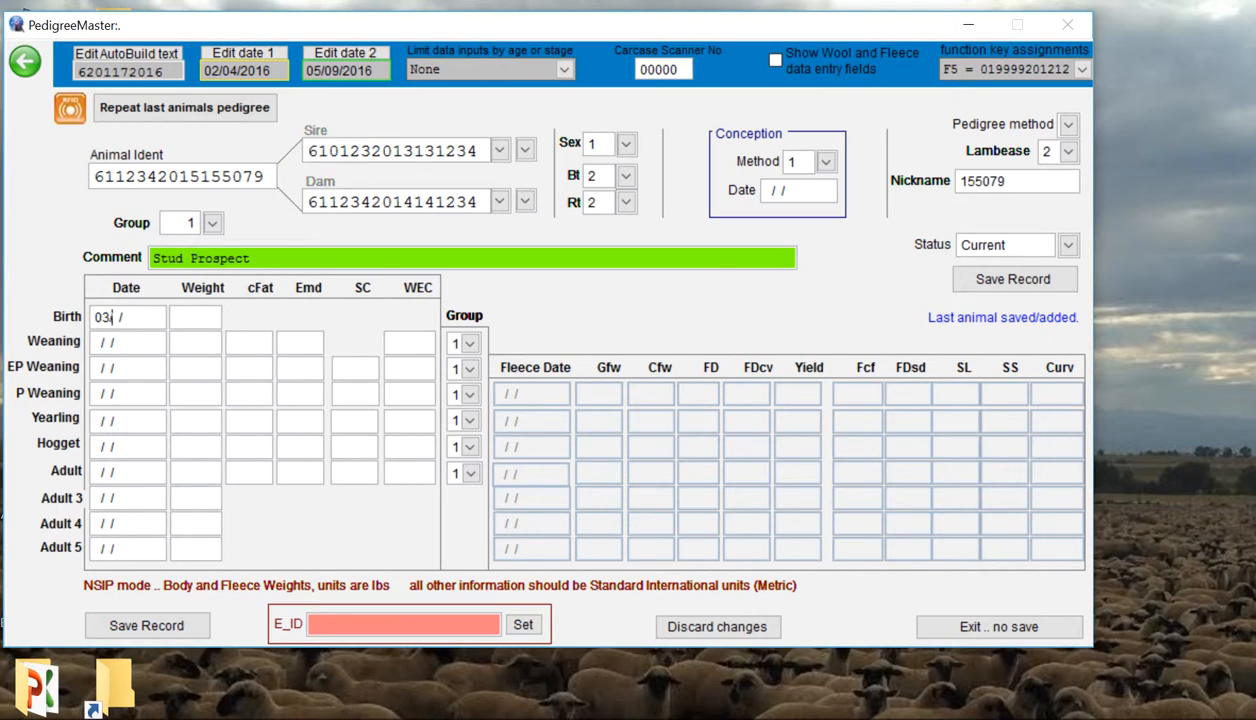
{"action": "type", "text": "03/2015"}
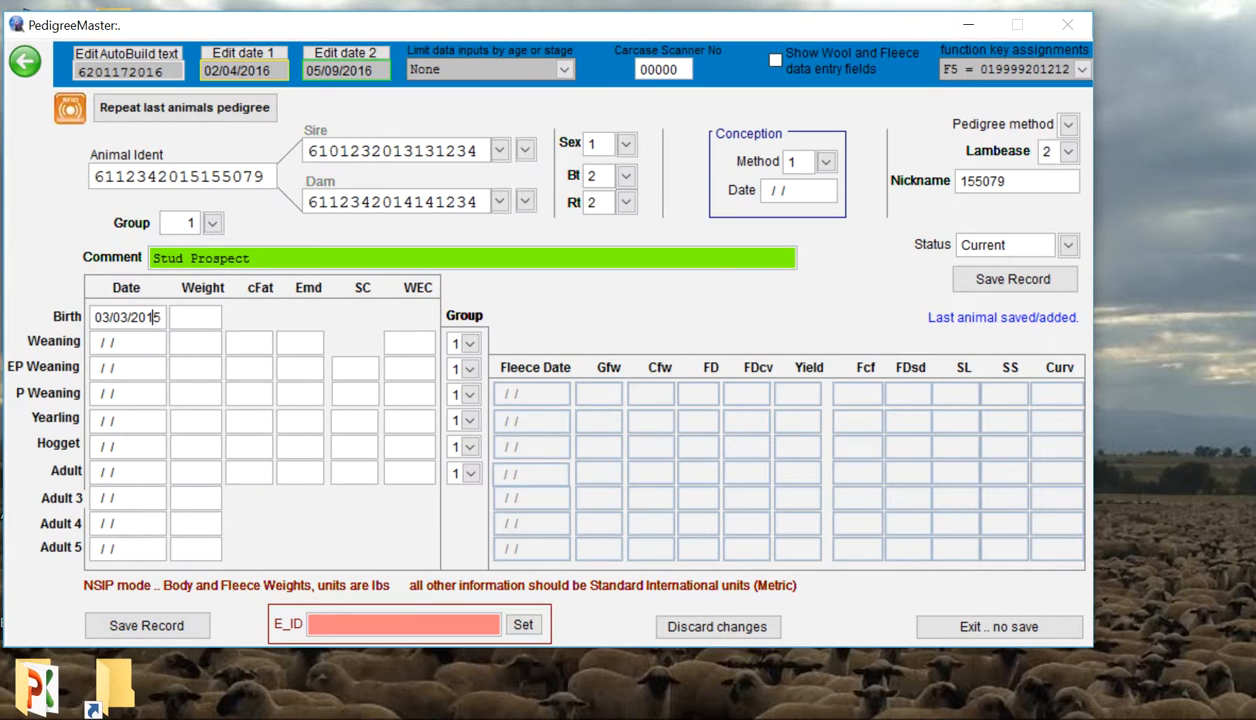
{"action": "mouse_move", "coordinate": [252, 318]}
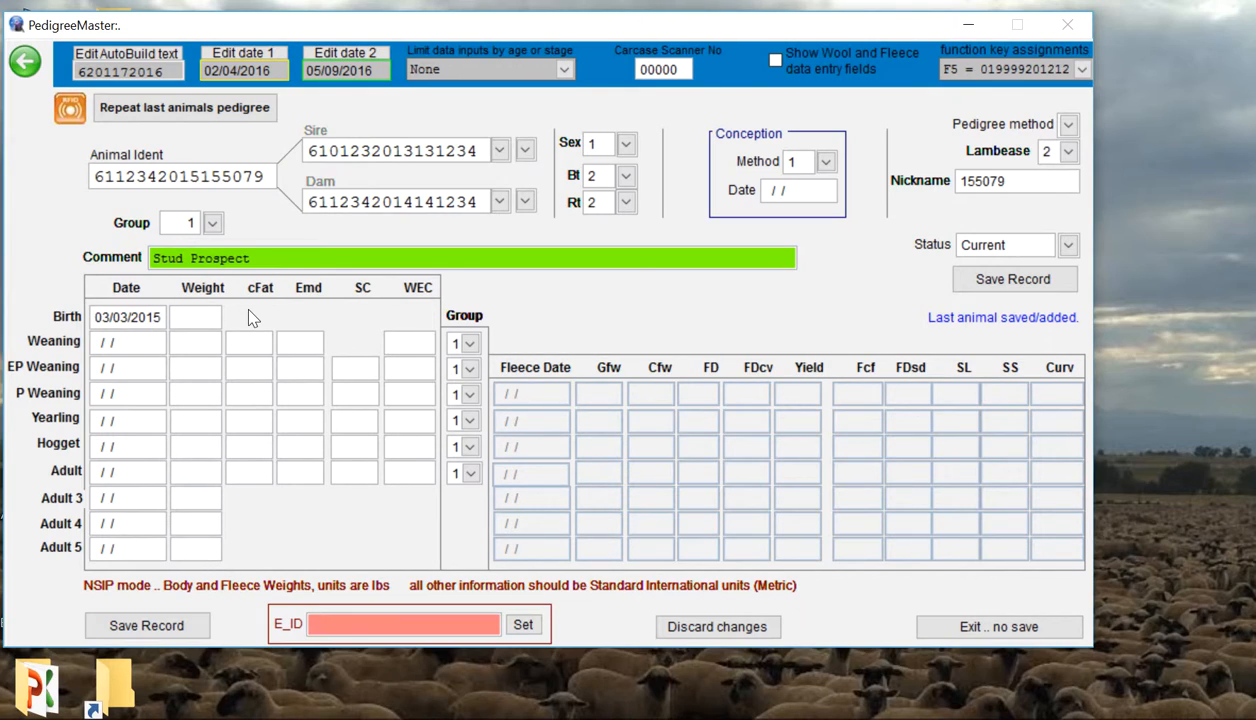
{"action": "mouse_move", "coordinate": [177, 306]}
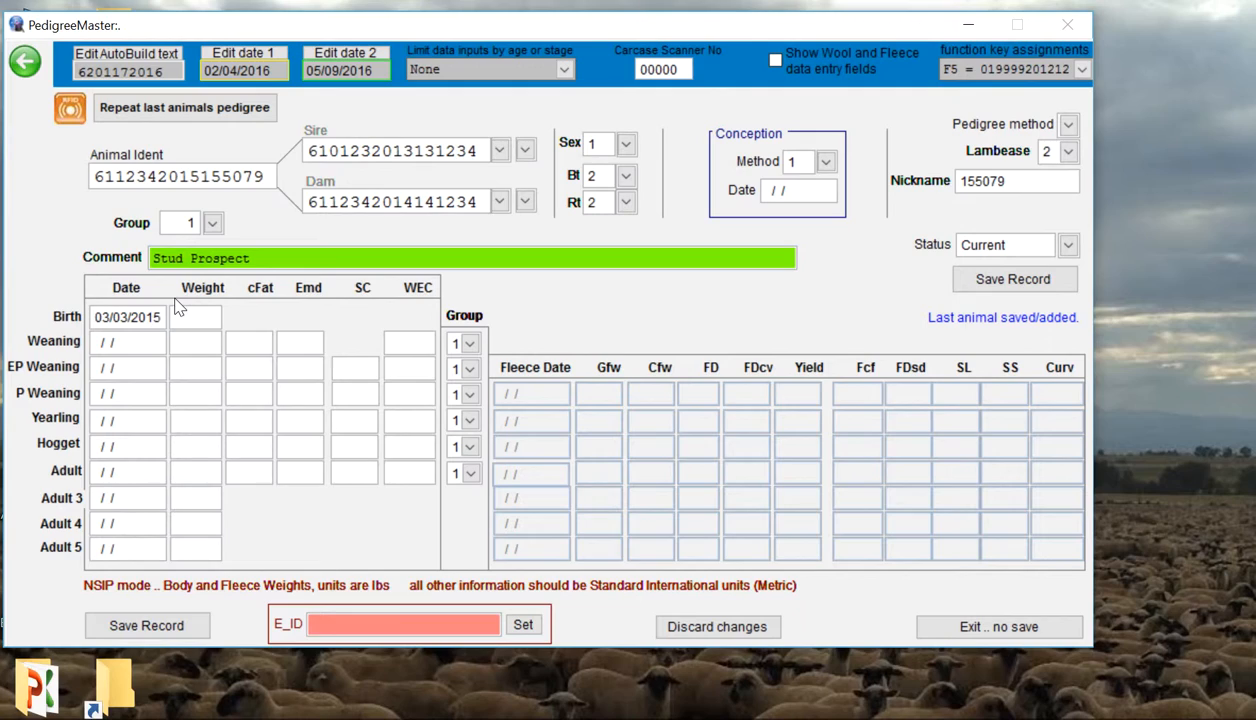
{"action": "mouse_move", "coordinate": [118, 332]}
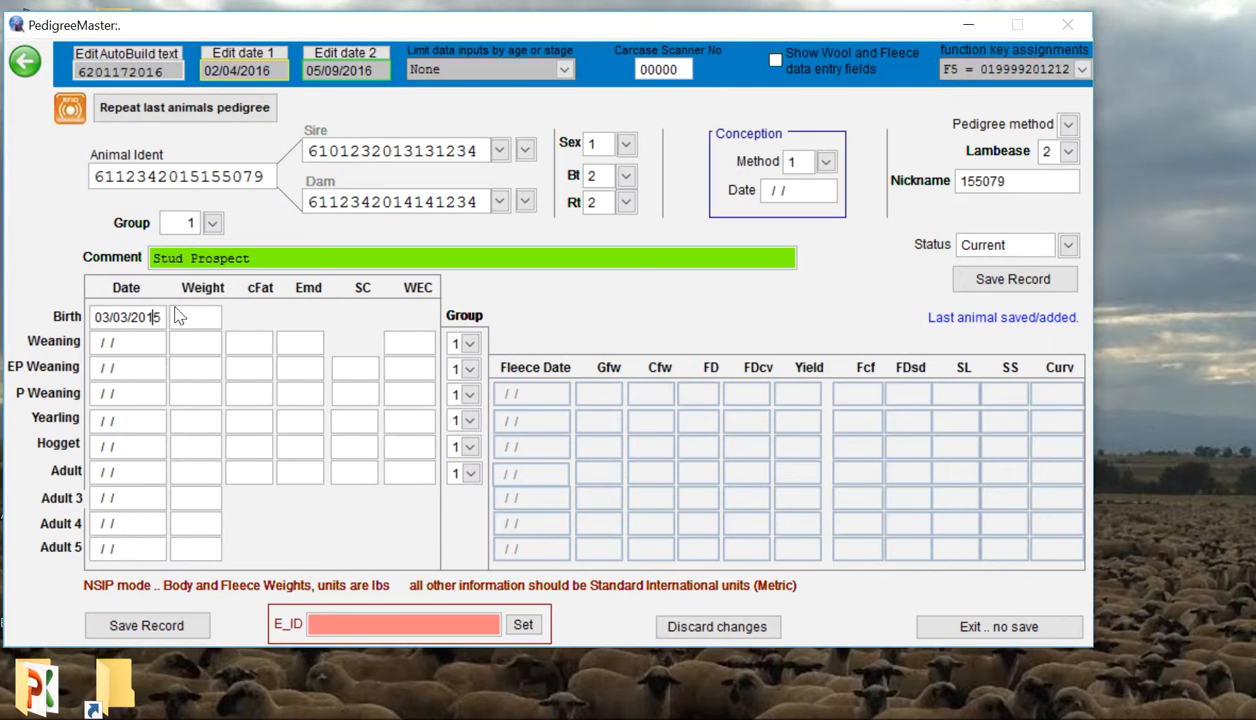
{"action": "mouse_move", "coordinate": [353, 340]}
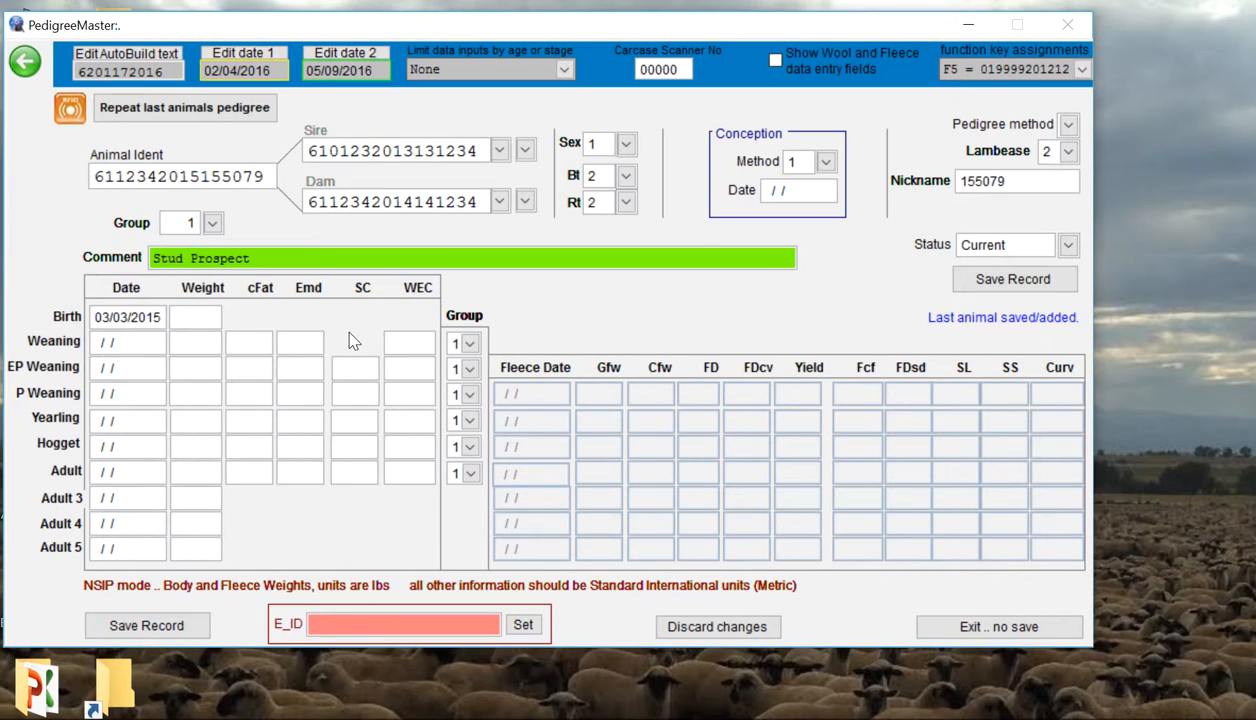
{"action": "type", "text": "9.5"}
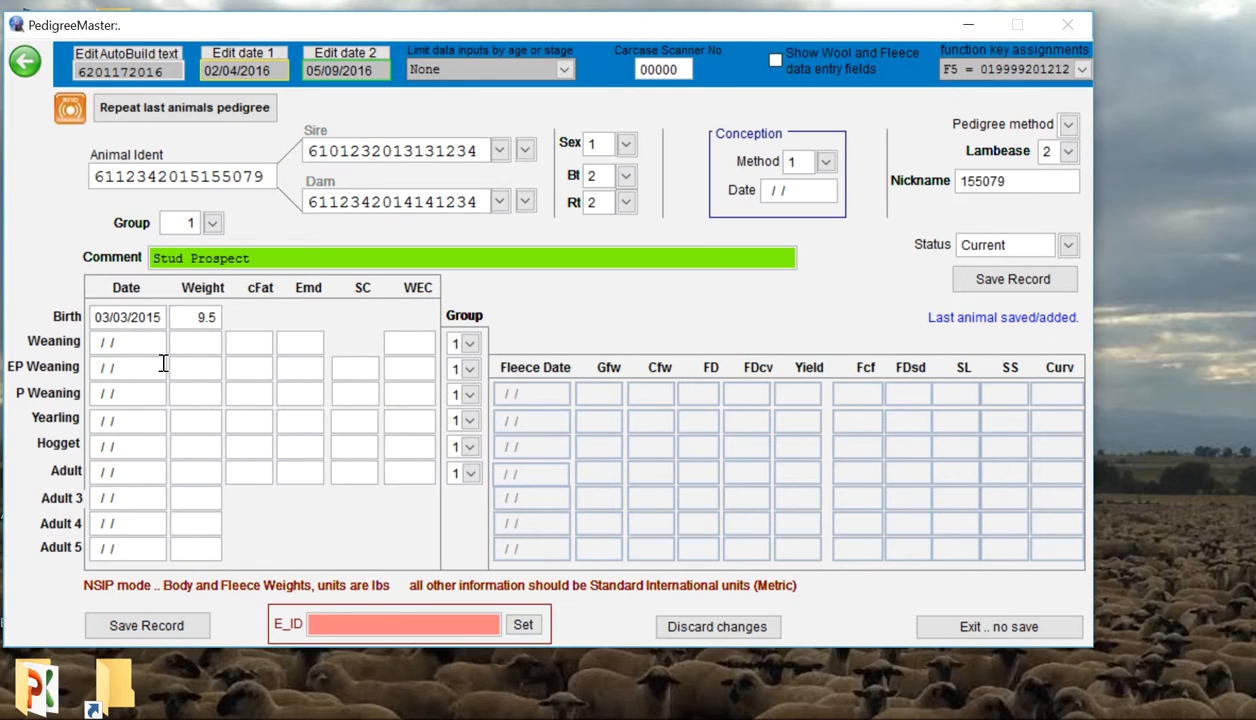
Enter weaning date 05/05/2015 and weaning weight 68.0.
{"action": "type", "text": "05"}
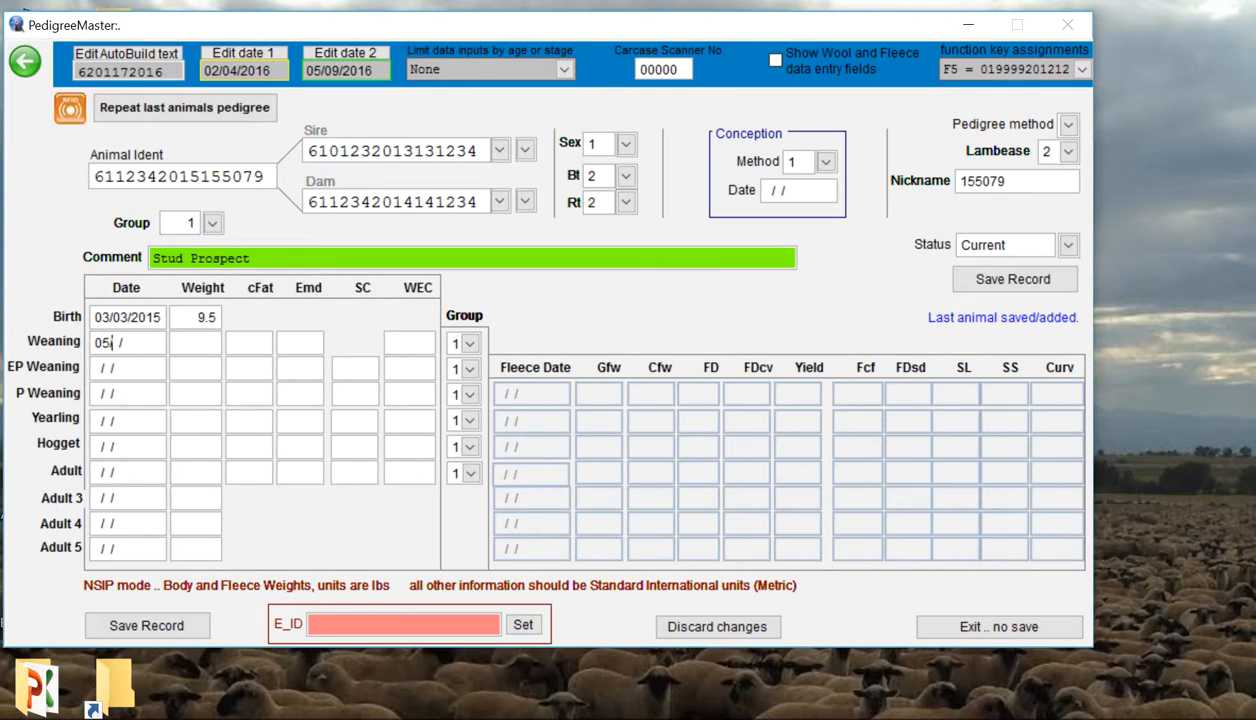
{"action": "type", "text": "05"}
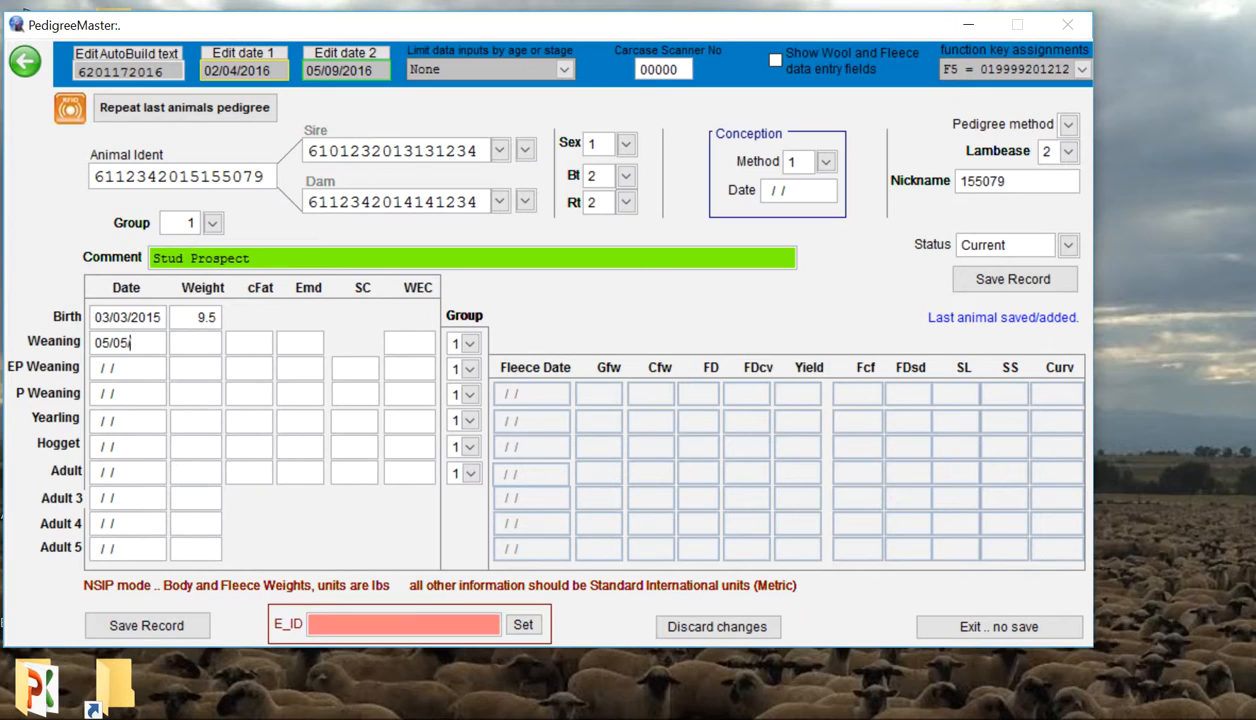
{"action": "type", "text": "2015"}
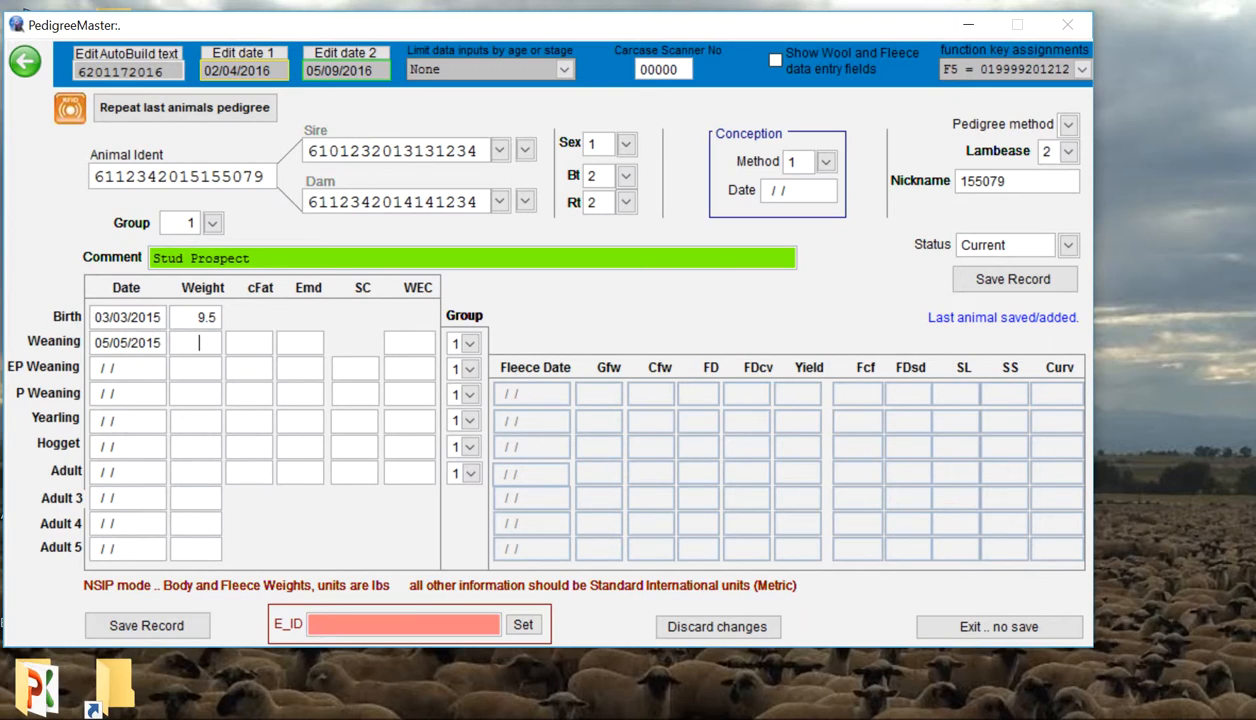
{"action": "type", "text": "68.0"}
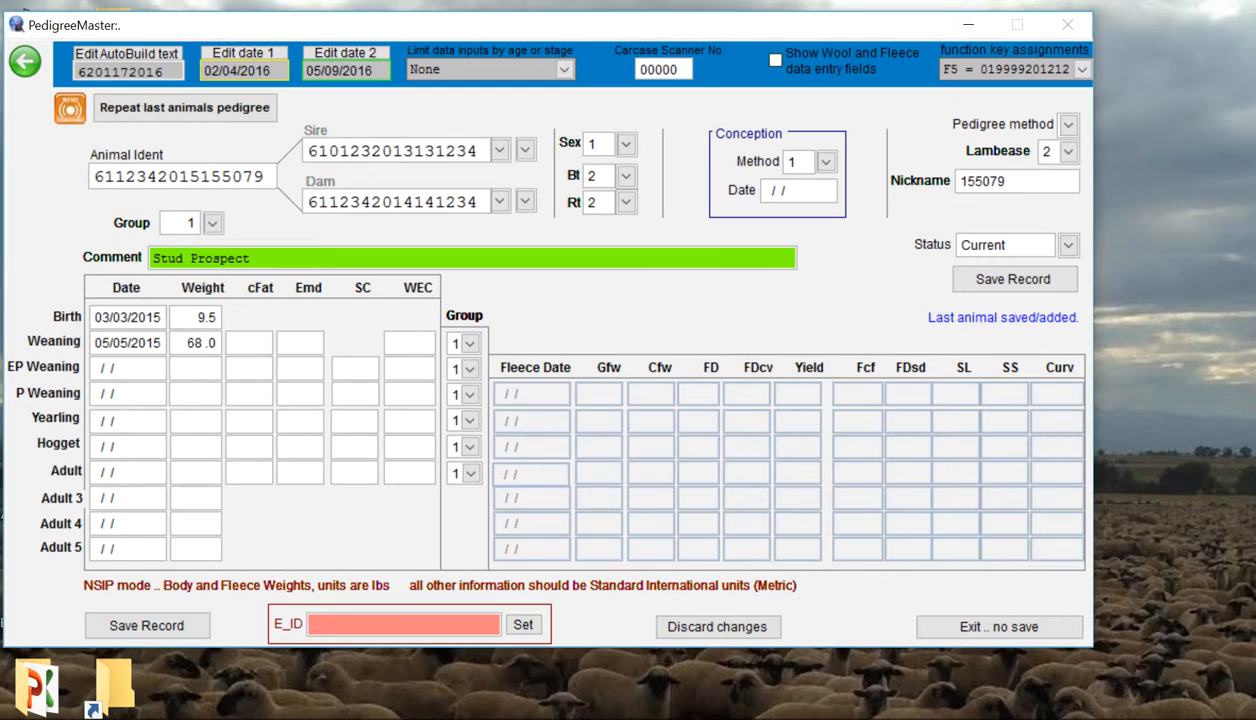
{"action": "left_click", "coordinate": [195, 342]}
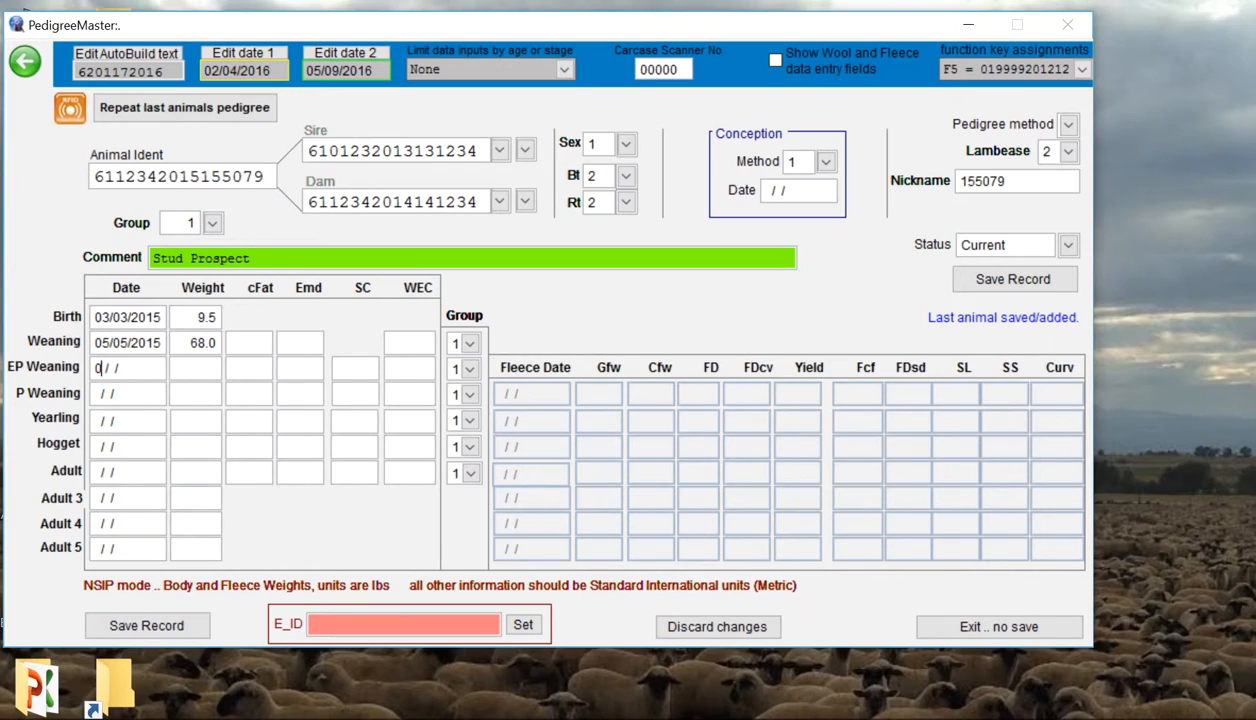
Enter EP Weaning date 07/12/2015 and EP Weaning weight 128.0.
{"action": "type", "text": "7"}
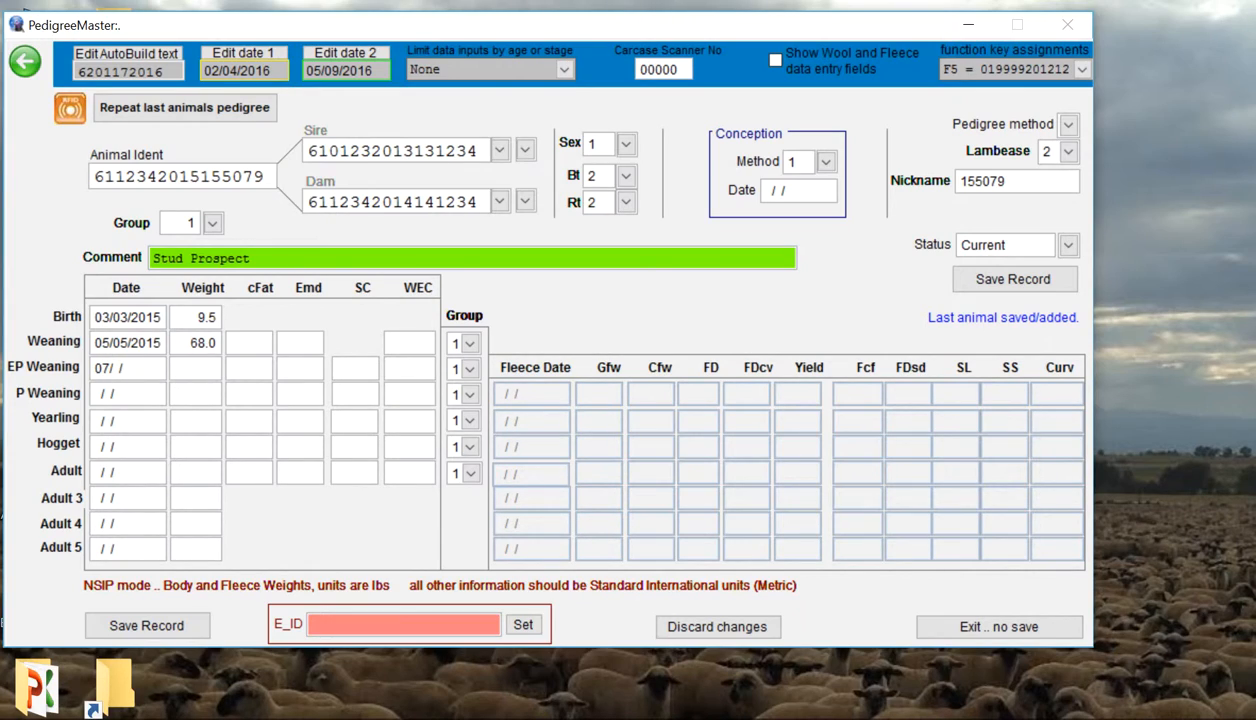
{"action": "type", "text": "12"}
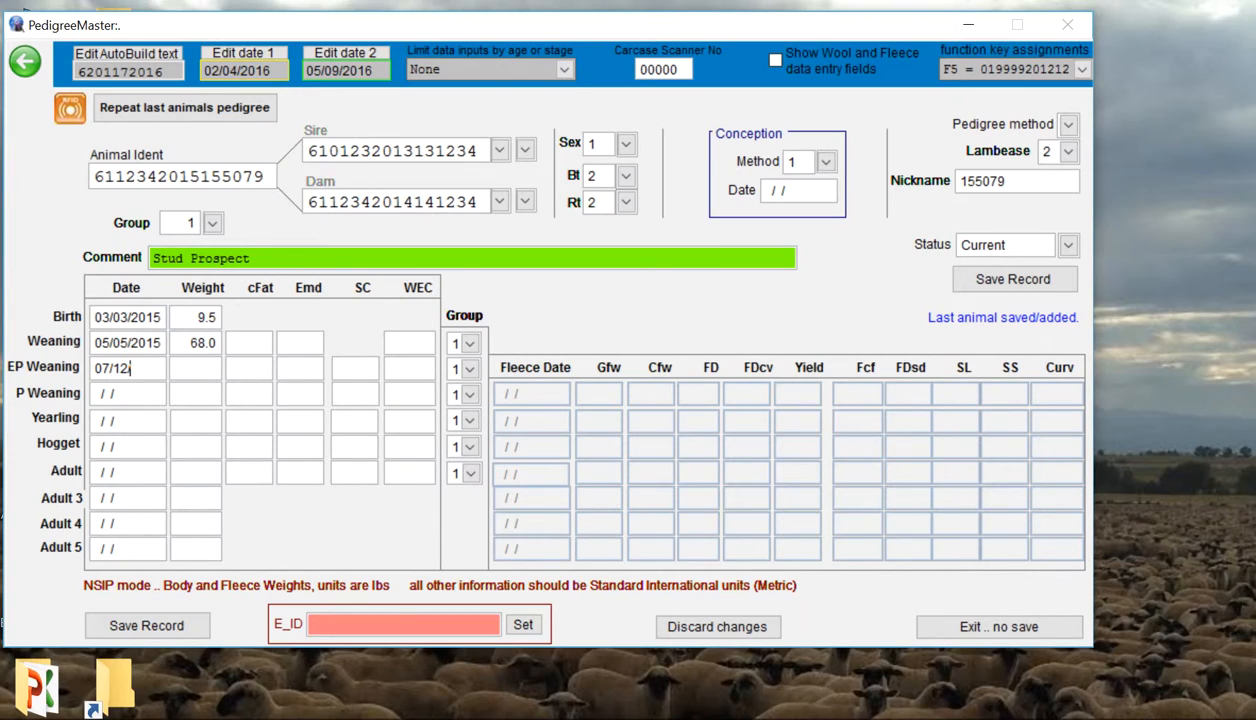
{"action": "type", "text": "/2015"}
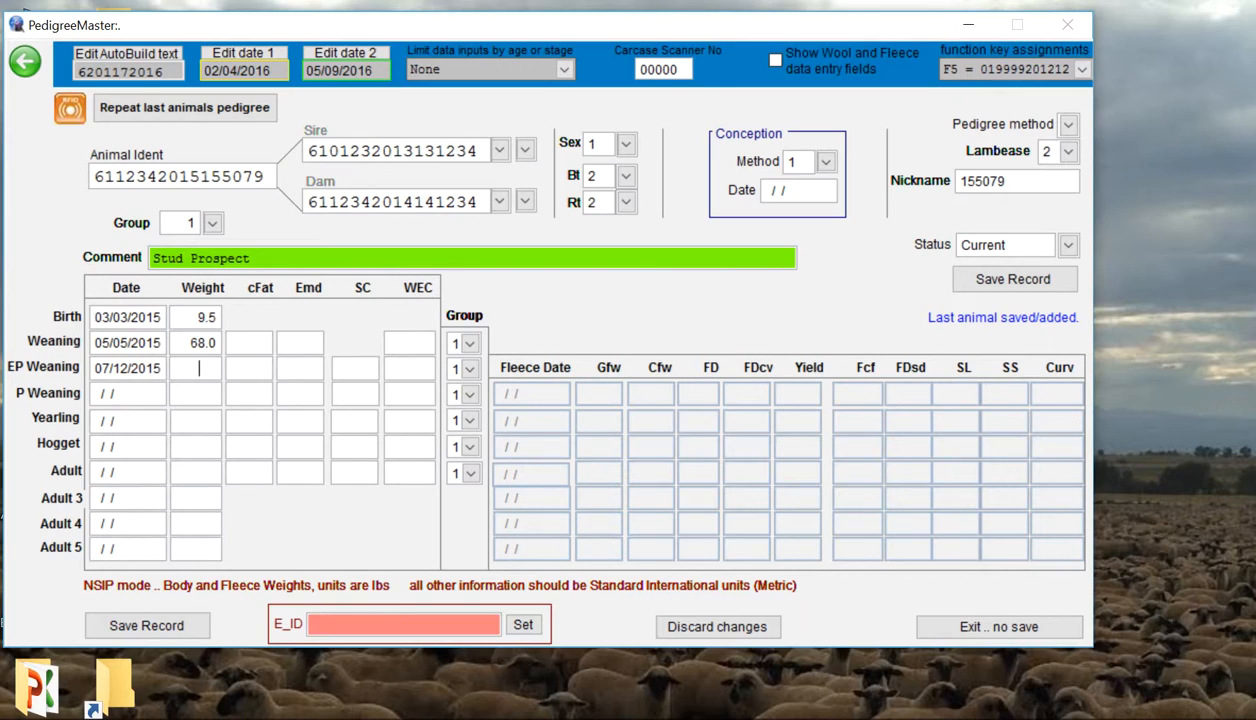
{"action": "type", "text": "128.0"}
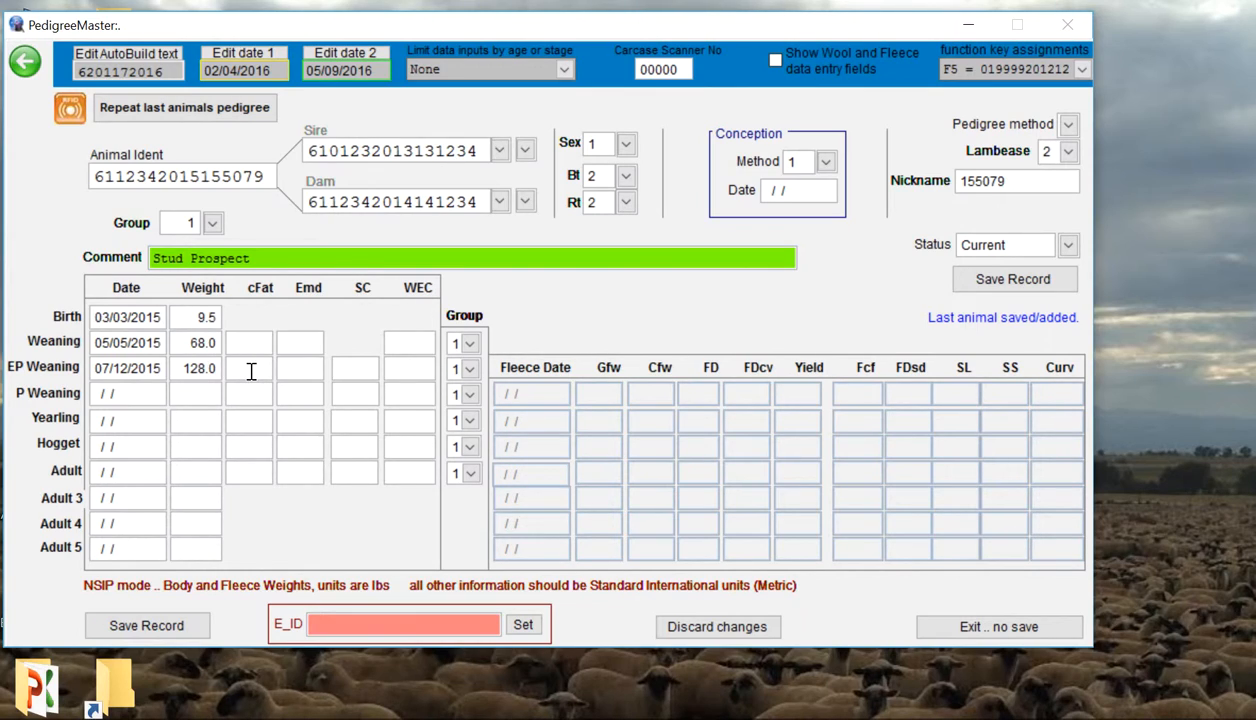
{"action": "mouse_move", "coordinate": [313, 389]}
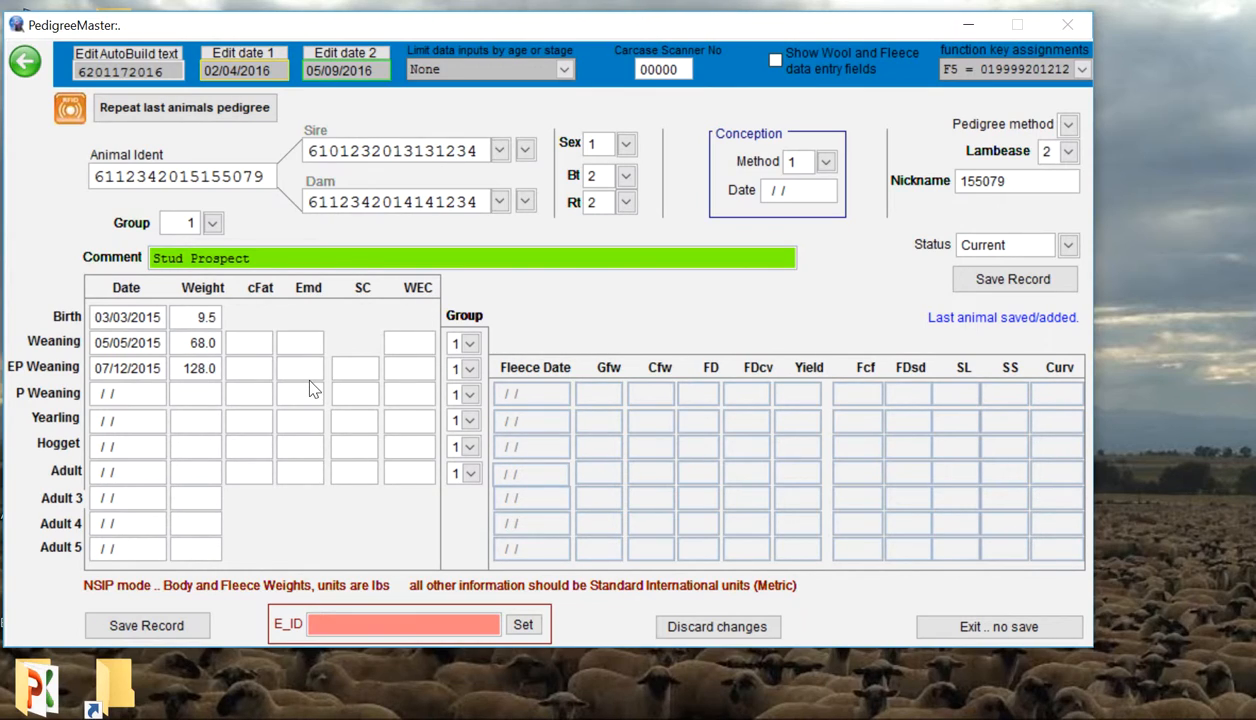
Enter EP Weaning fat depth cFat 1.3 and eye muscle depth Emd 48.0.
{"action": "left_click", "coordinate": [249, 368]}
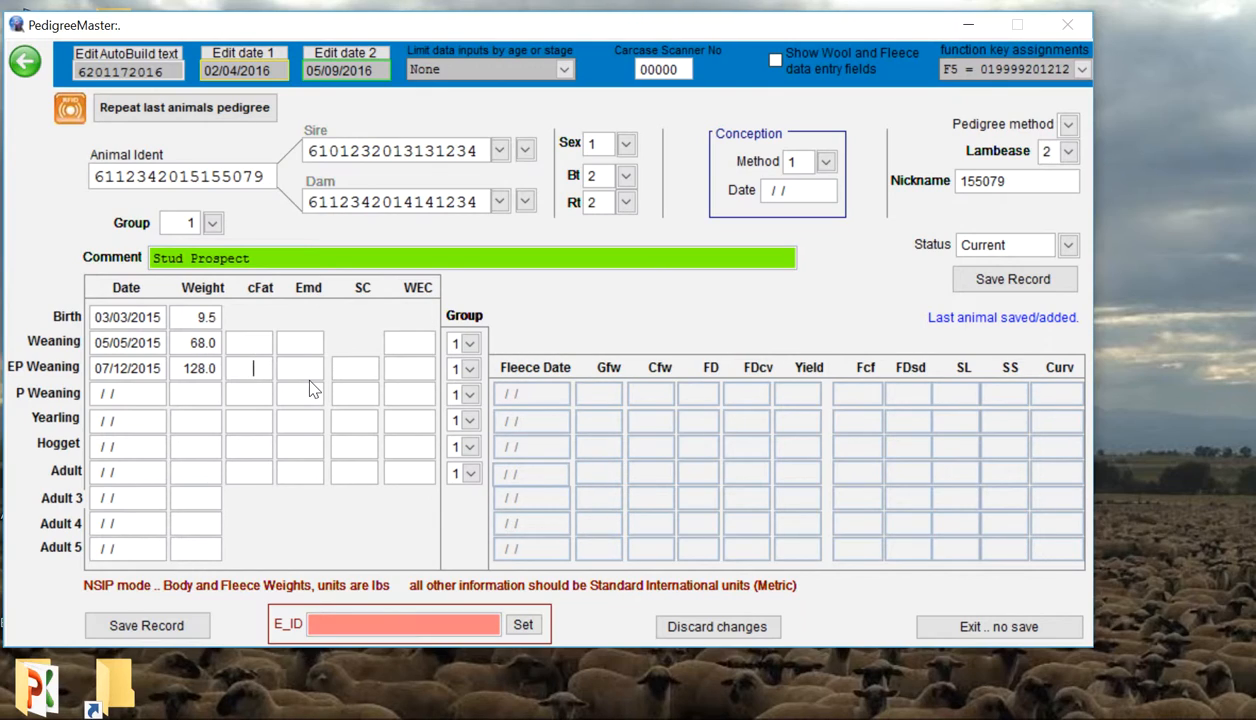
{"action": "type", "text": "1.3"}
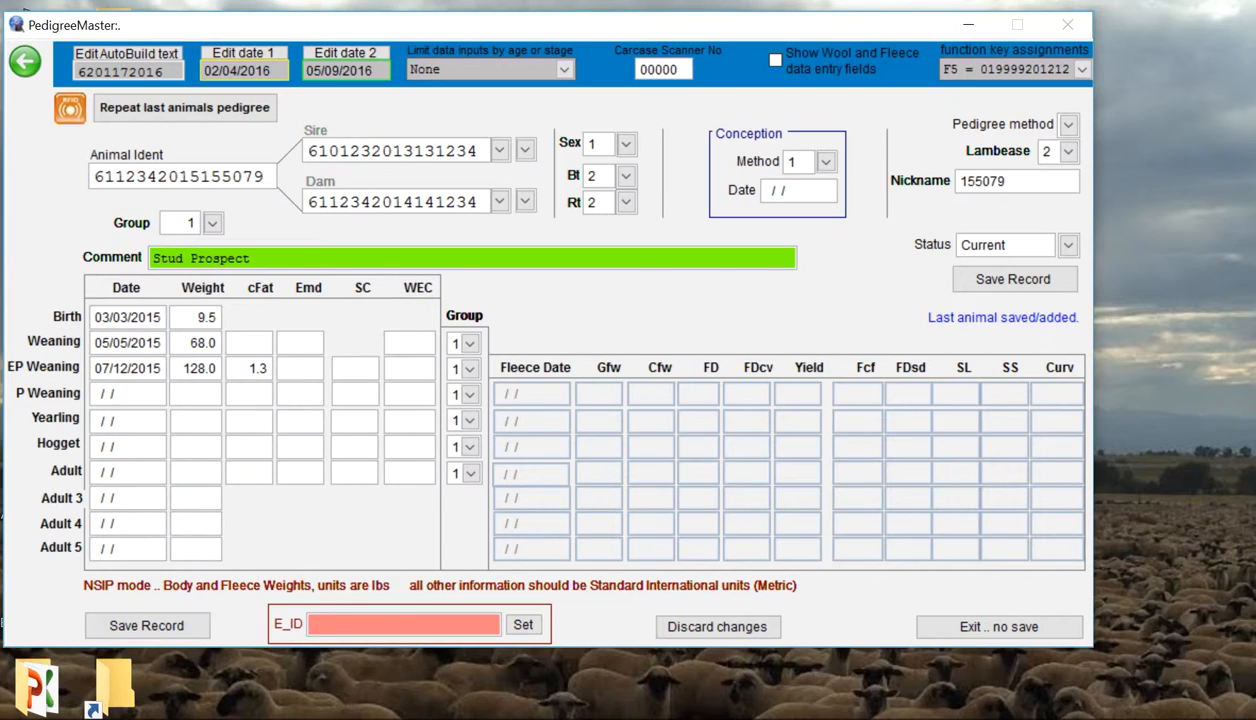
{"action": "type", "text": "480"}
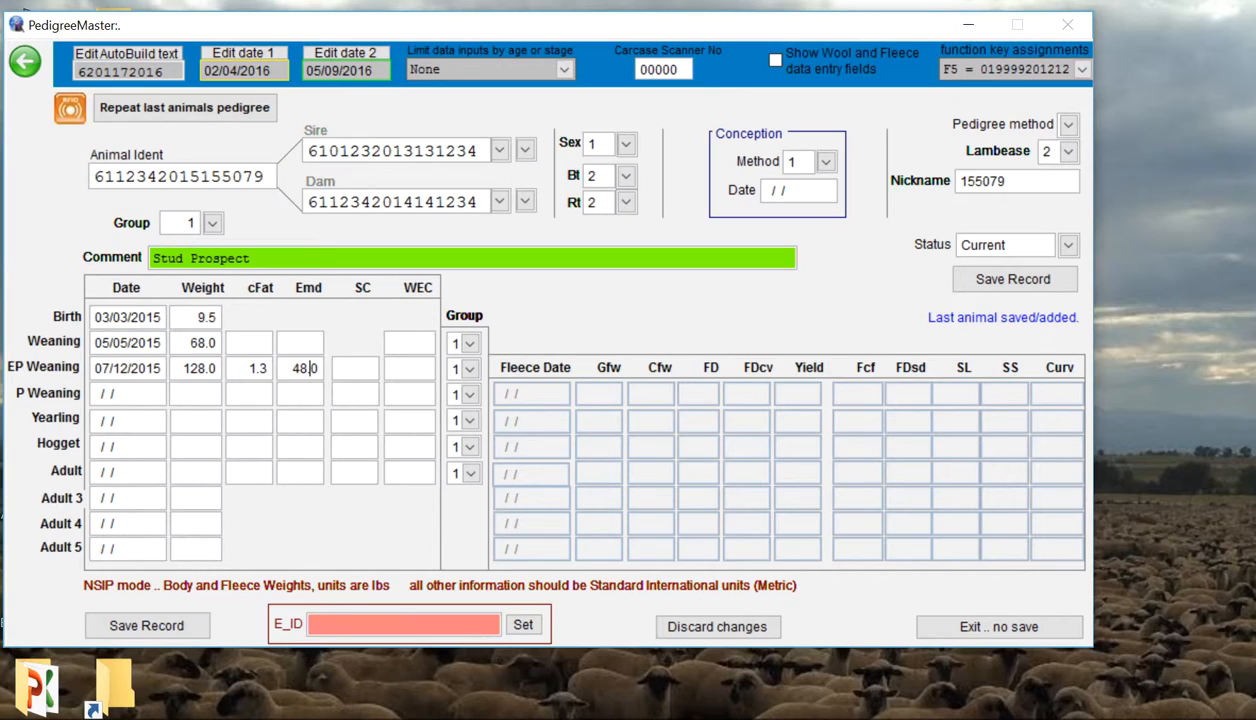
{"action": "mouse_move", "coordinate": [328, 385]}
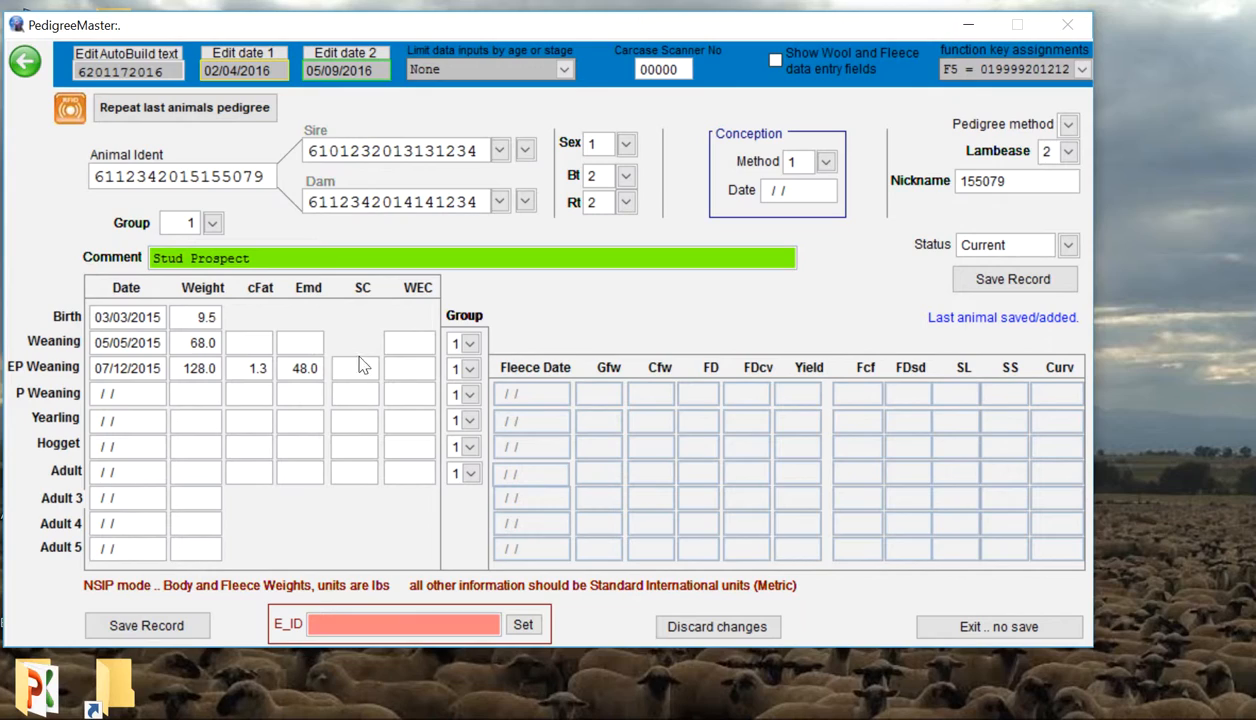
{"action": "mouse_move", "coordinate": [567, 343]}
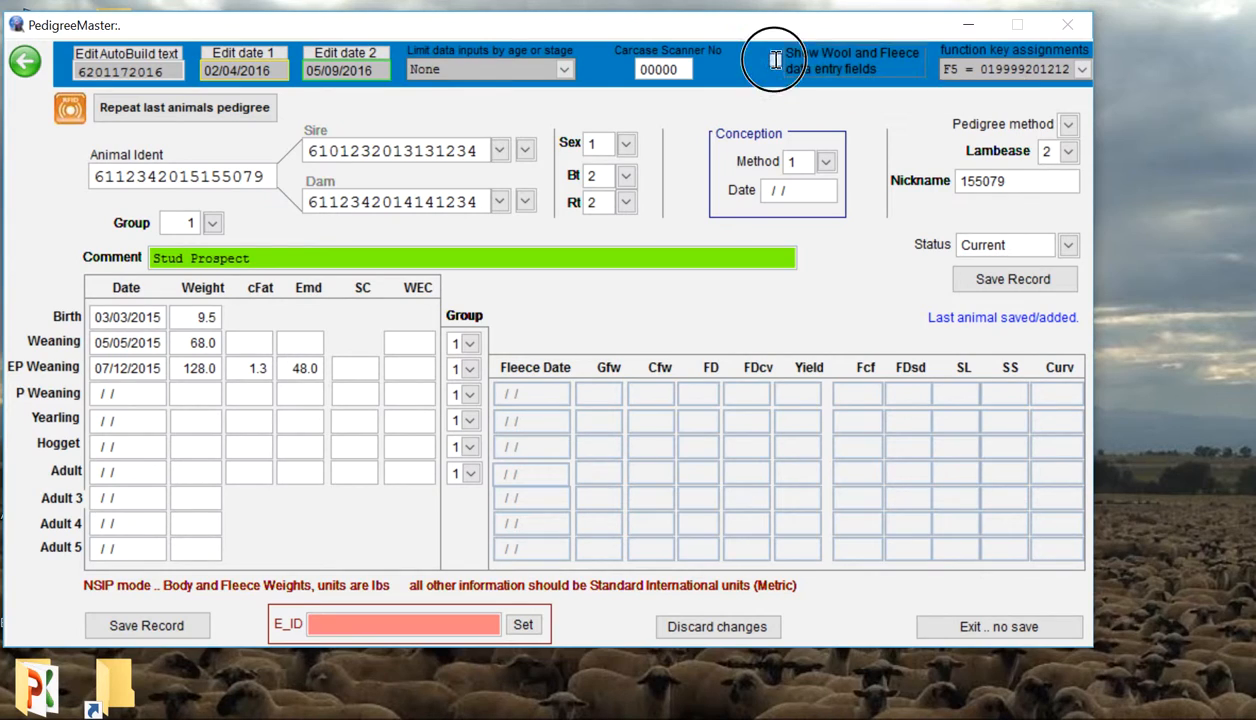
Turn on the 'Show Wool and Fleece data entry fields' option.
{"action": "left_click", "coordinate": [775, 60]}
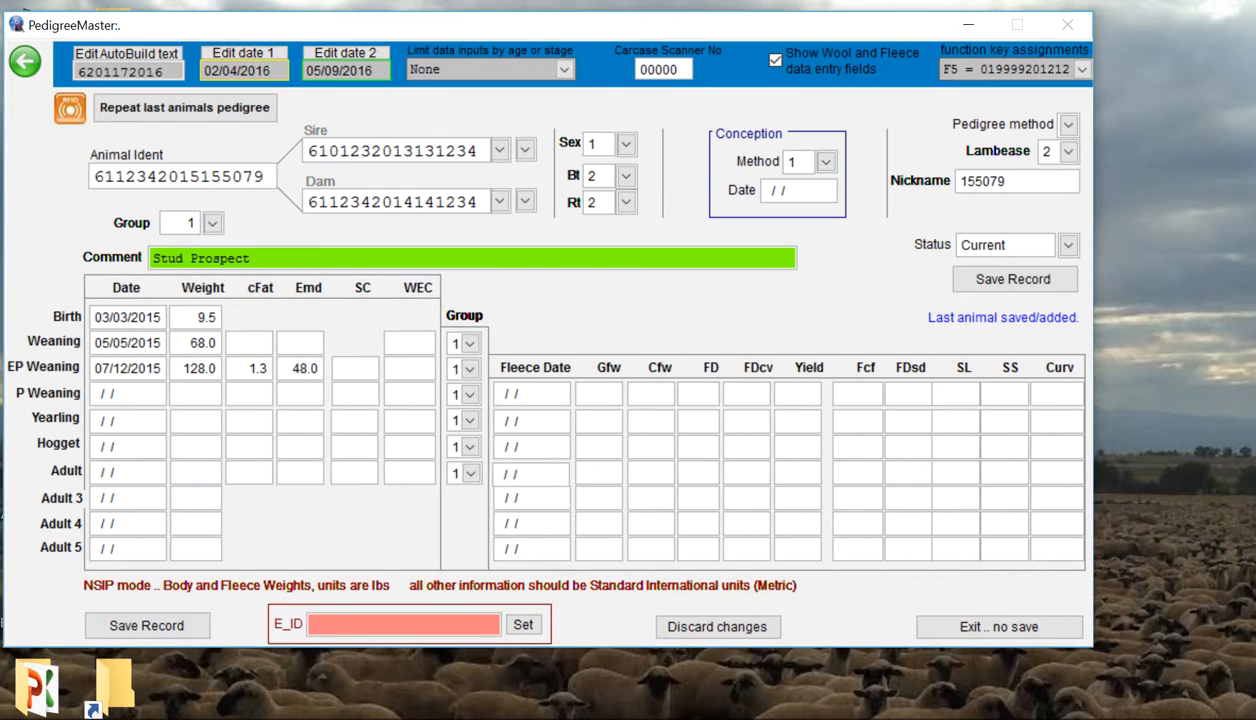
Enter a fleece test dated 08/12/2015 with greasy fleece weight 6.5 and fibre diameter 21.0.
{"action": "left_click", "coordinate": [530, 393]}
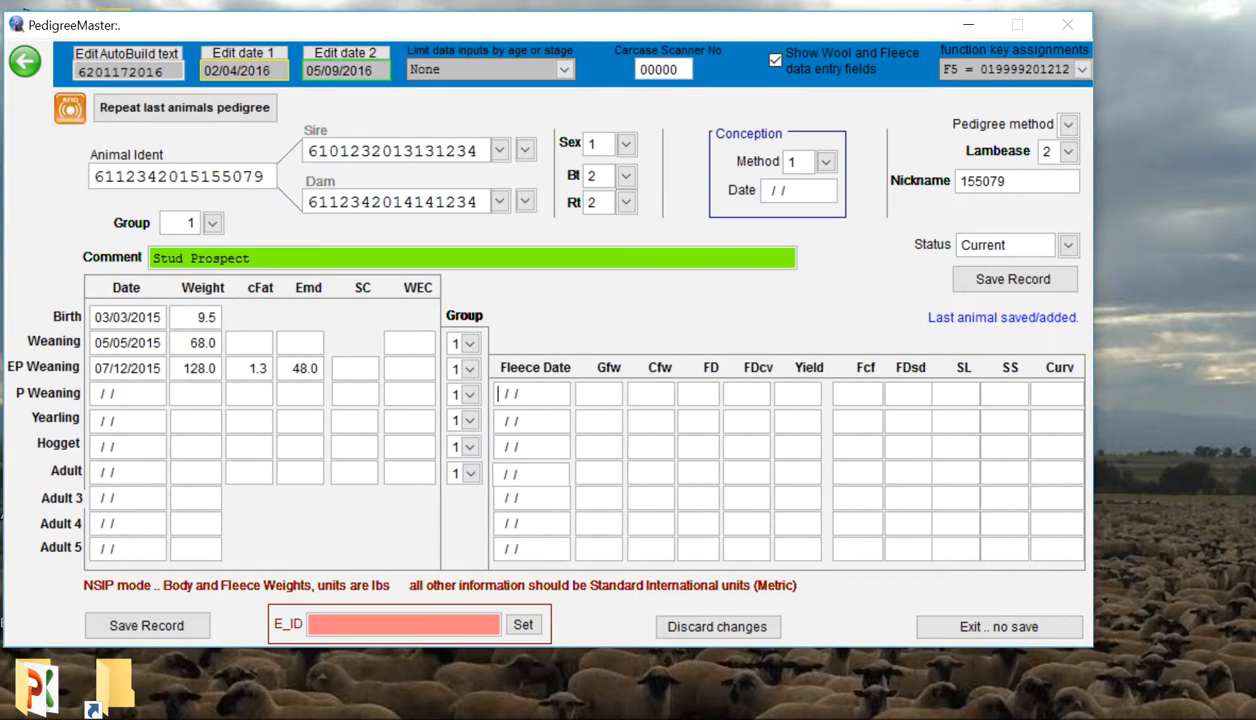
{"action": "type", "text": "08"}
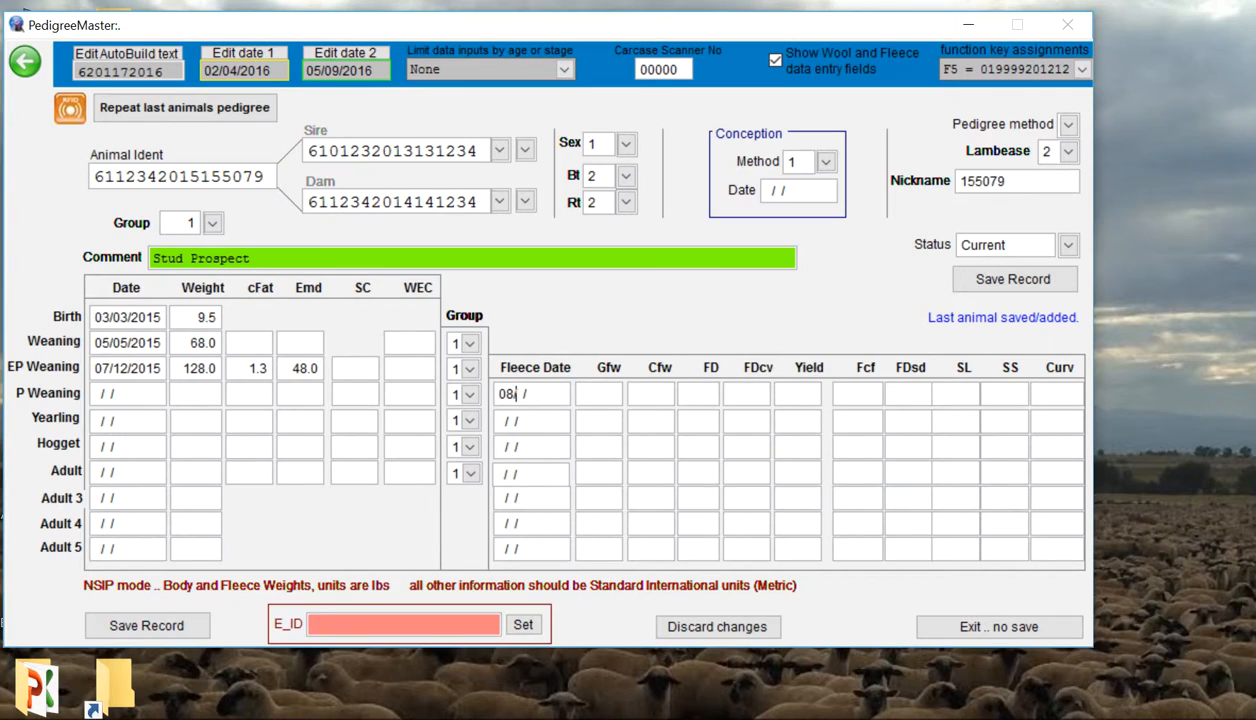
{"action": "type", "text": "12/2015"}
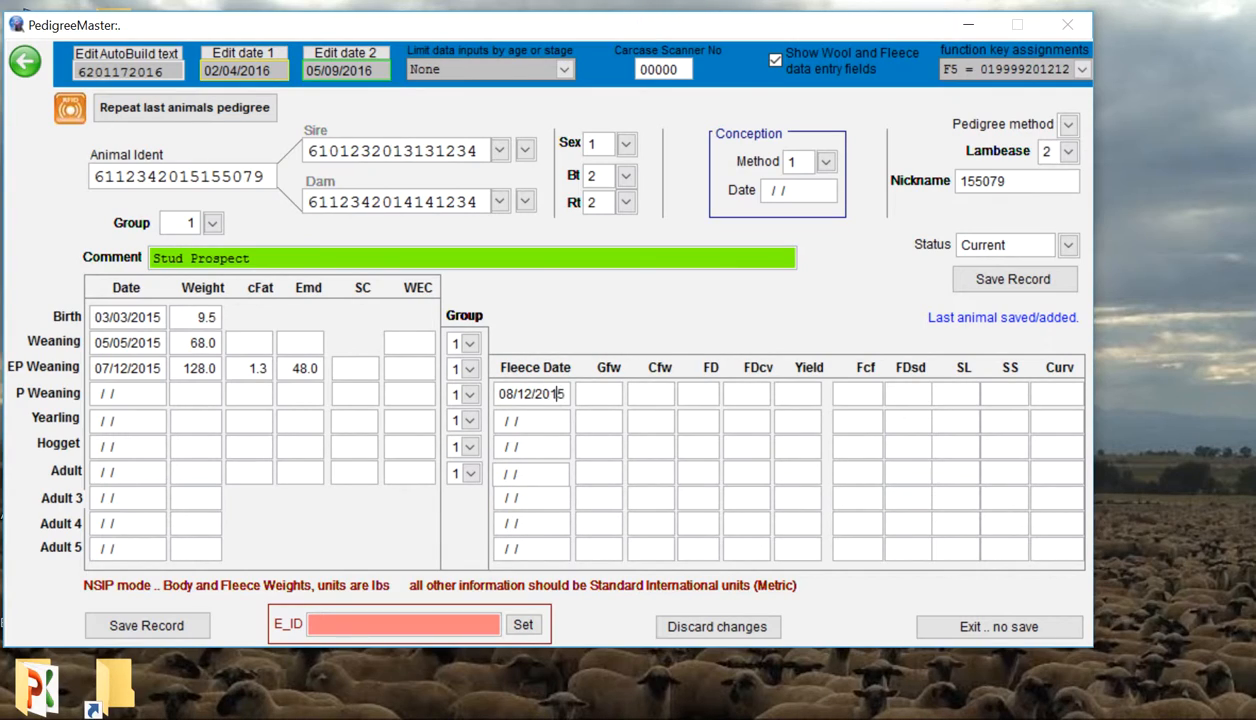
{"action": "left_click", "coordinate": [598, 393]}
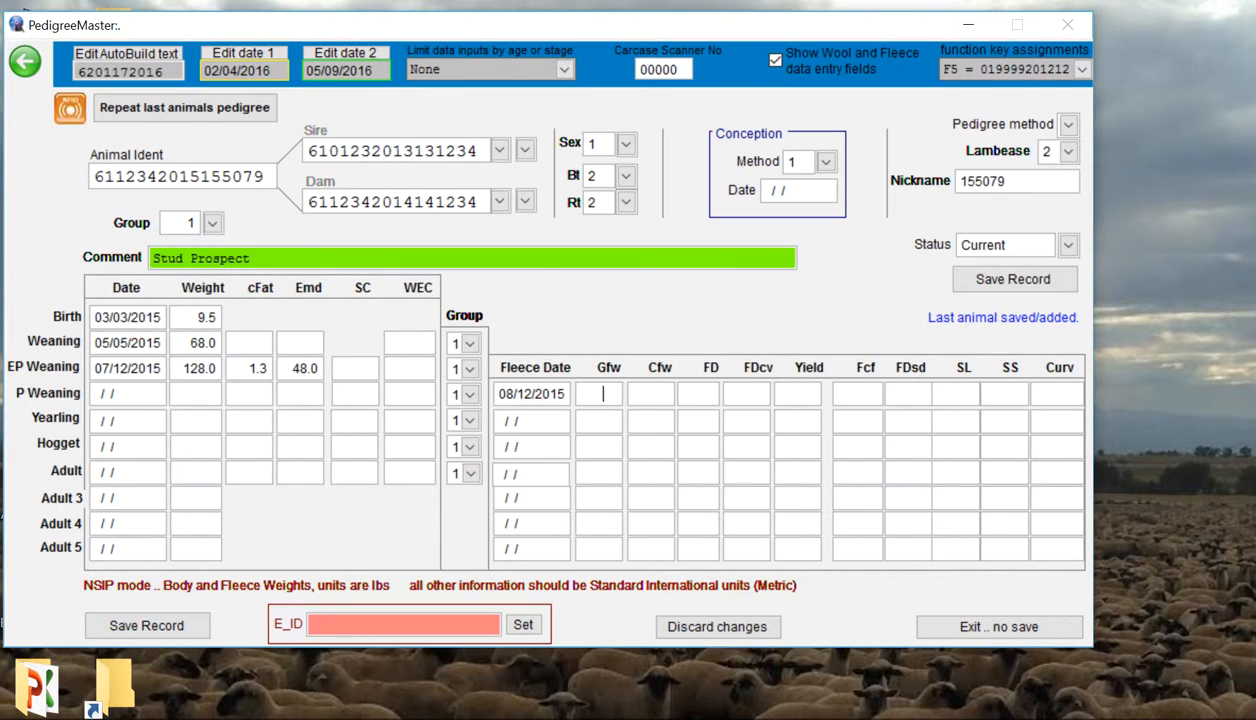
{"action": "type", "text": "6.5"}
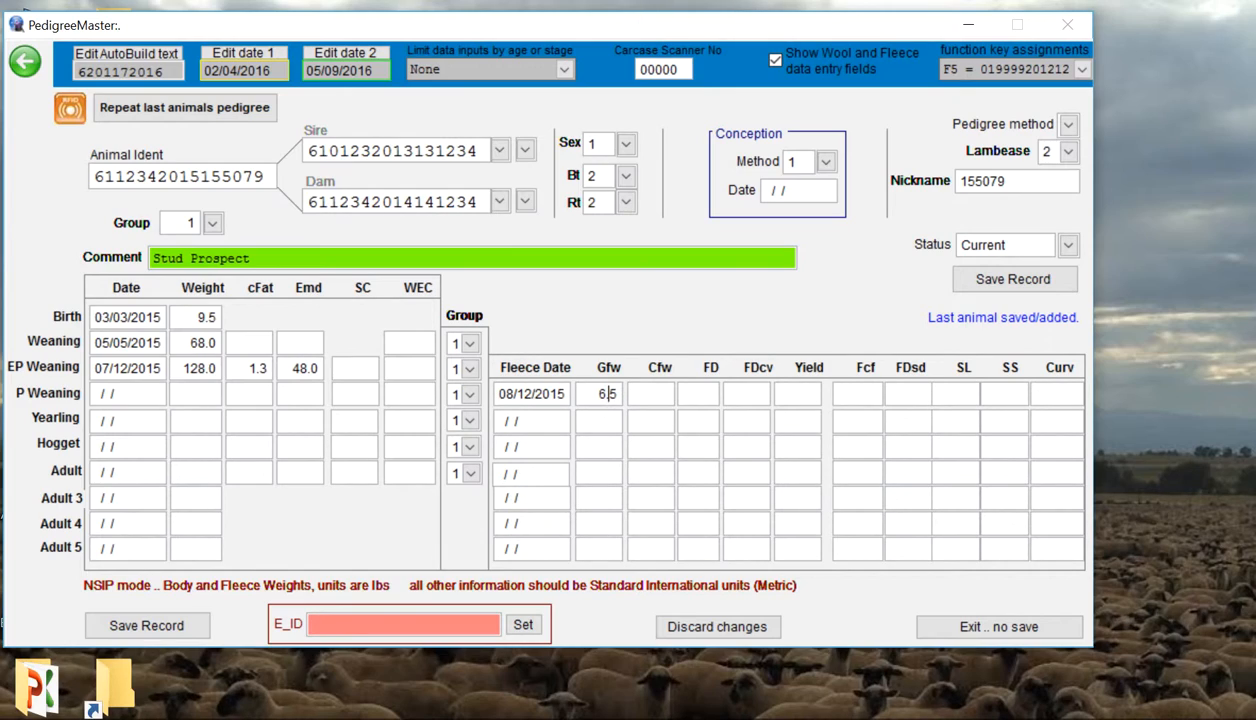
{"action": "key", "text": "tab"}
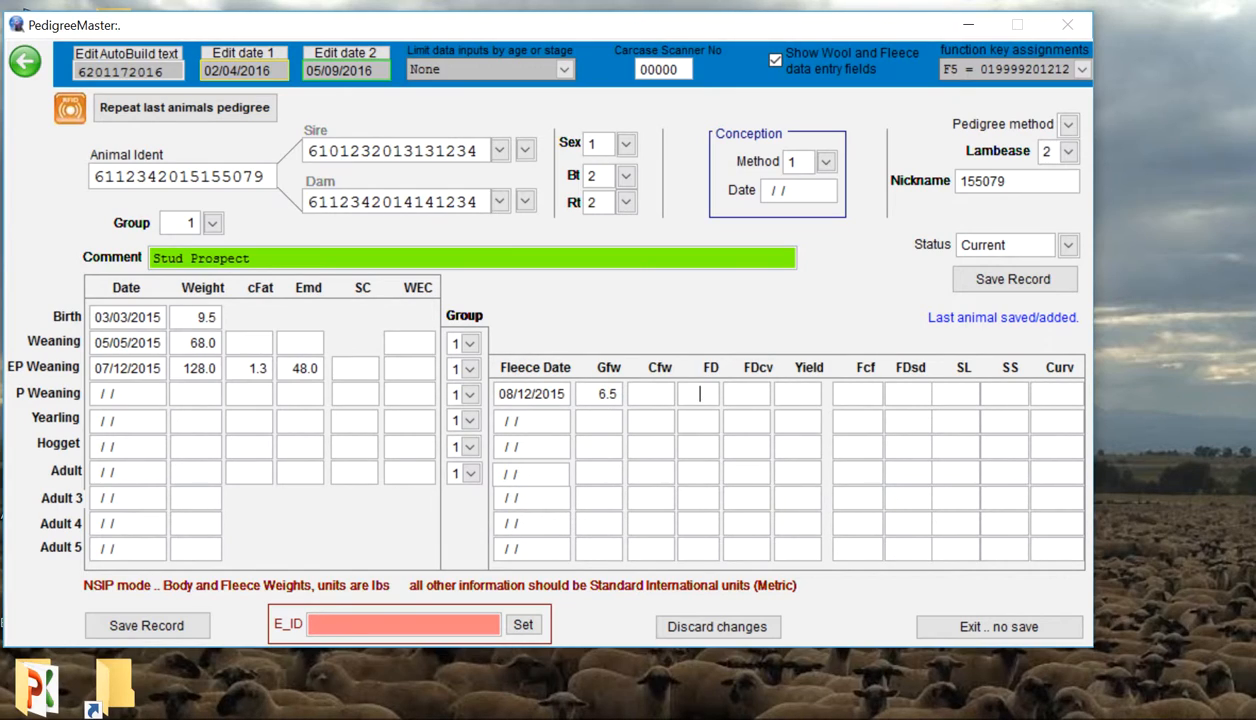
{"action": "type", "text": "2.0"}
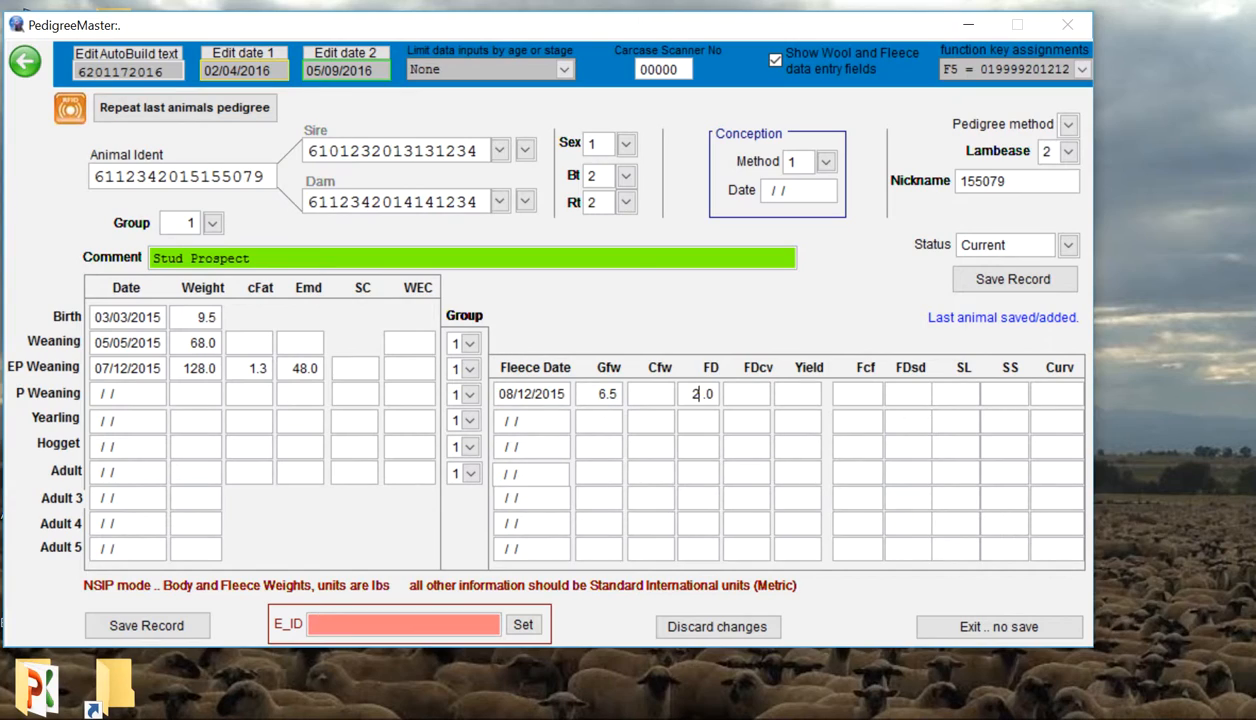
{"action": "type", "text": "1"}
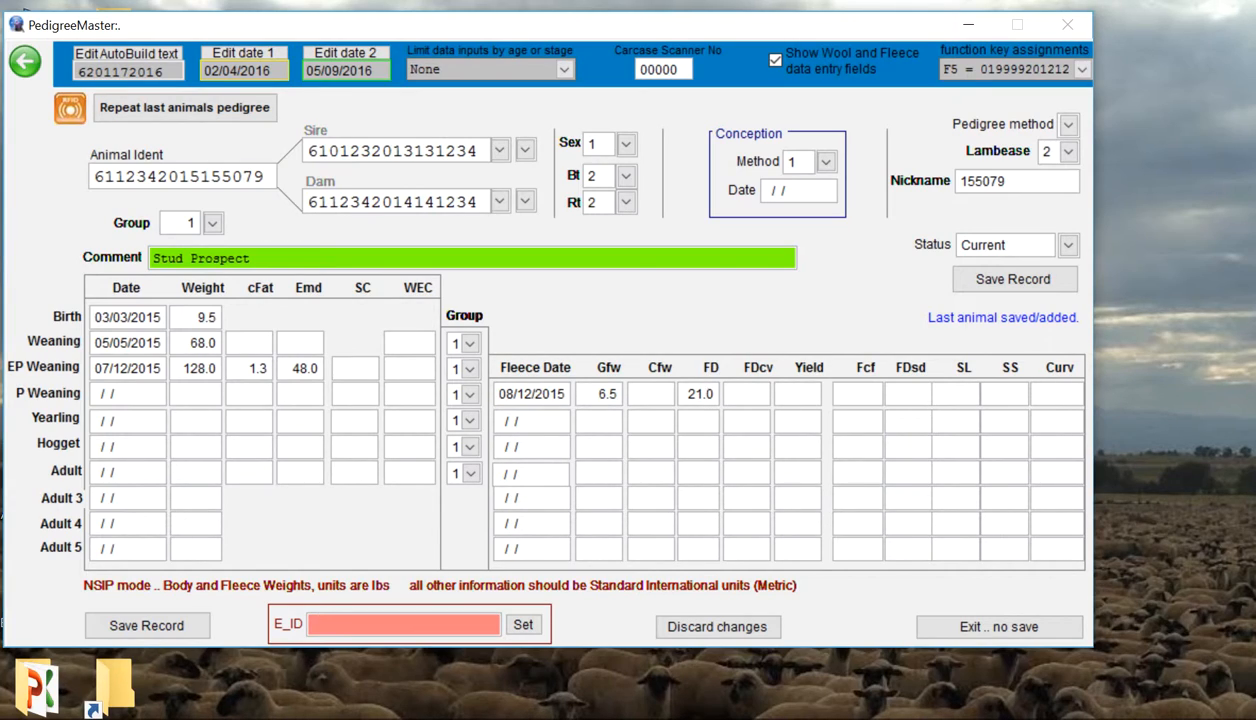
{"action": "mouse_move", "coordinate": [412, 550]}
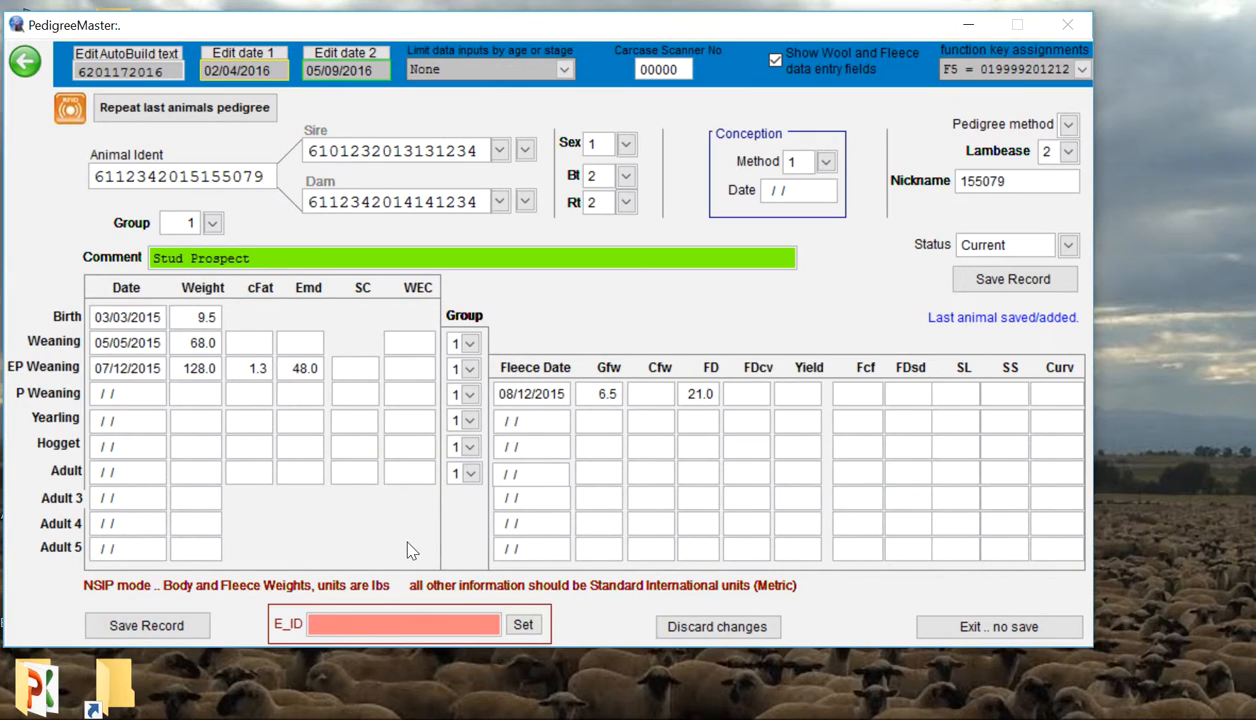
{"action": "left_click", "coordinate": [700, 393]}
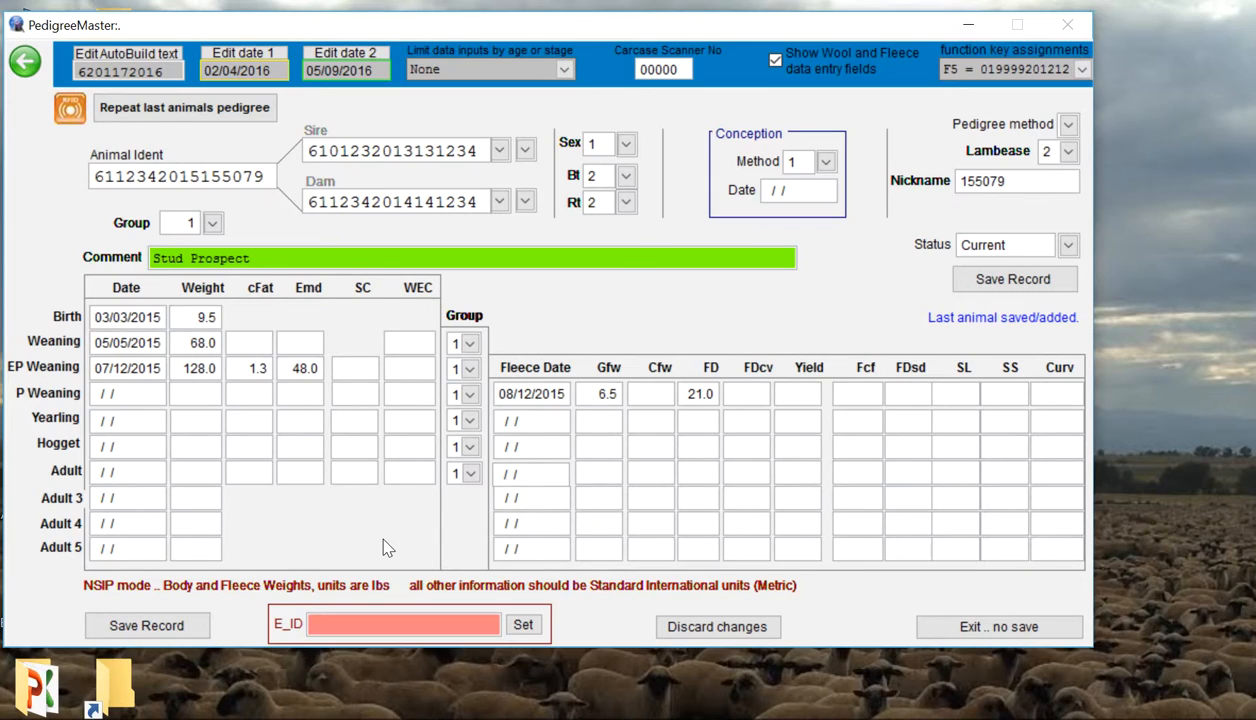
{"action": "left_click", "coordinate": [699, 393]}
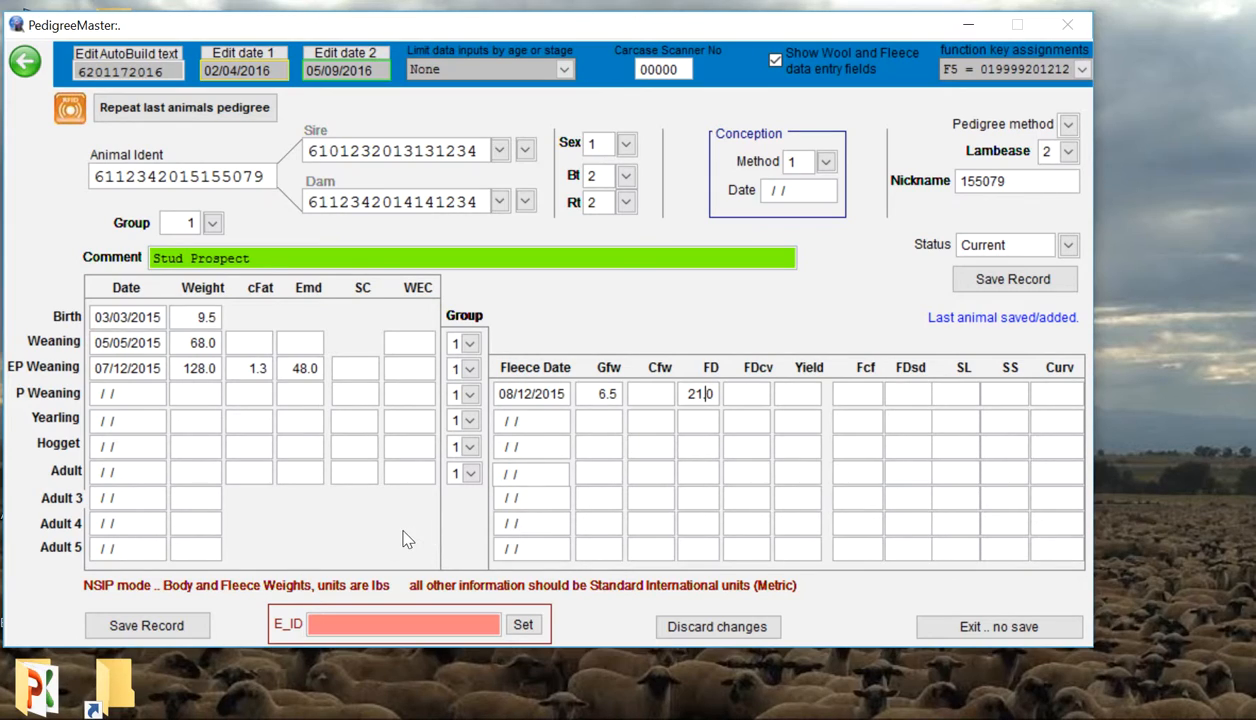
{"action": "mouse_move", "coordinate": [611, 414]}
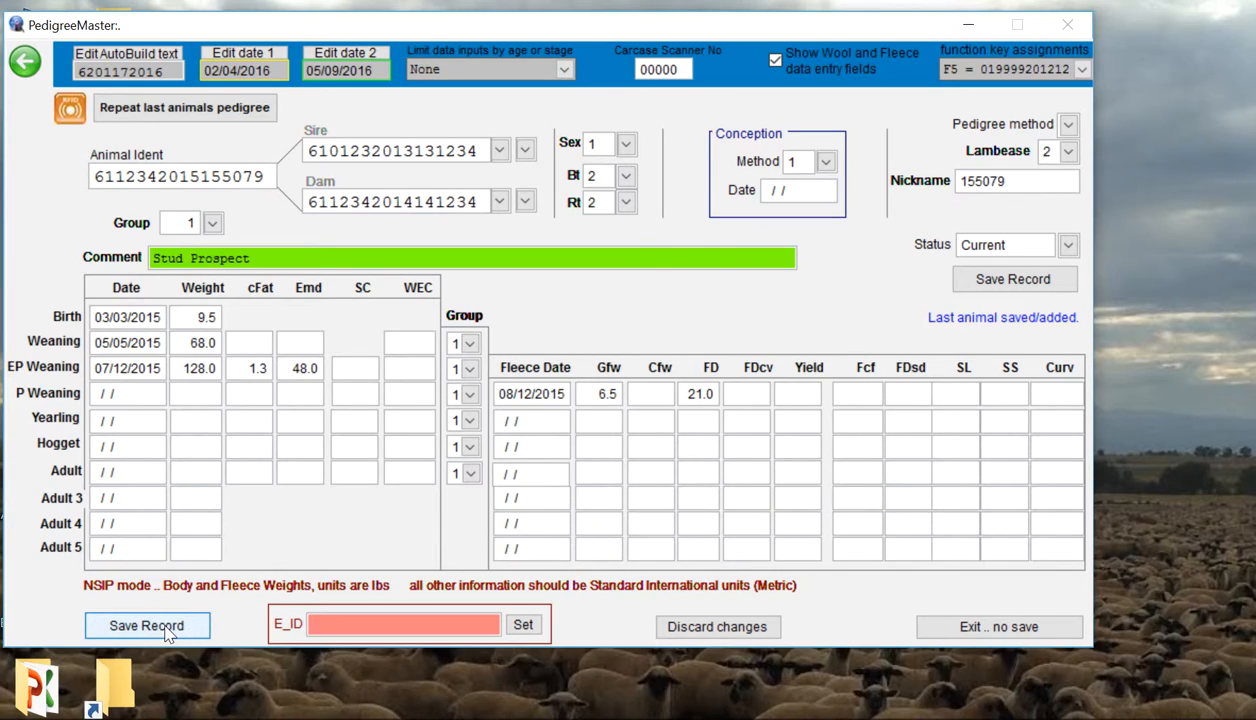
{"action": "left_click", "coordinate": [146, 625]}
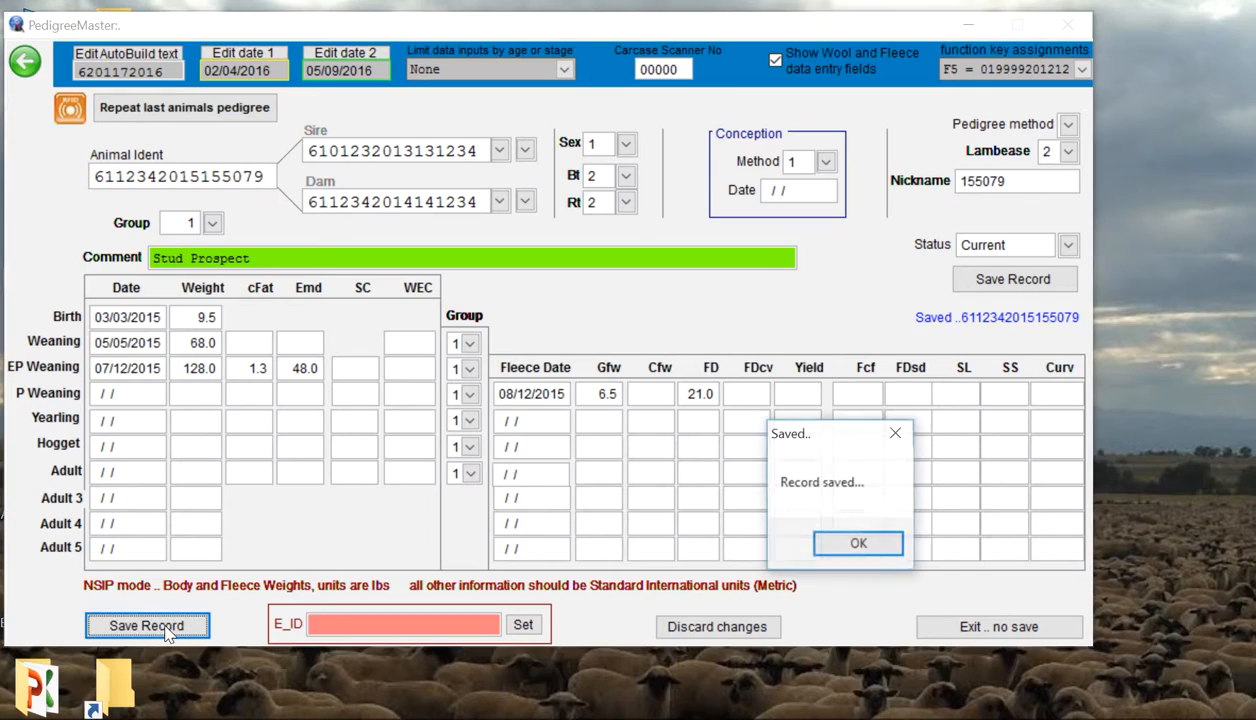
{"action": "left_click", "coordinate": [857, 543]}
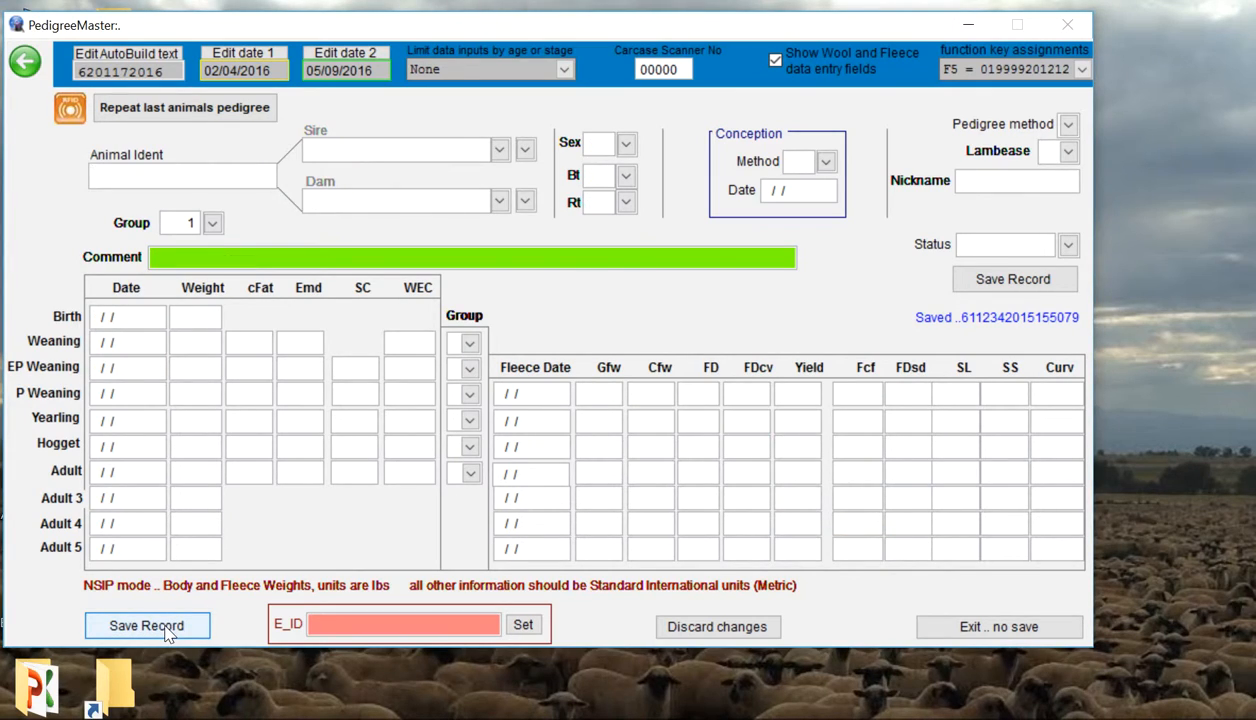
{"action": "left_click", "coordinate": [183, 175]}
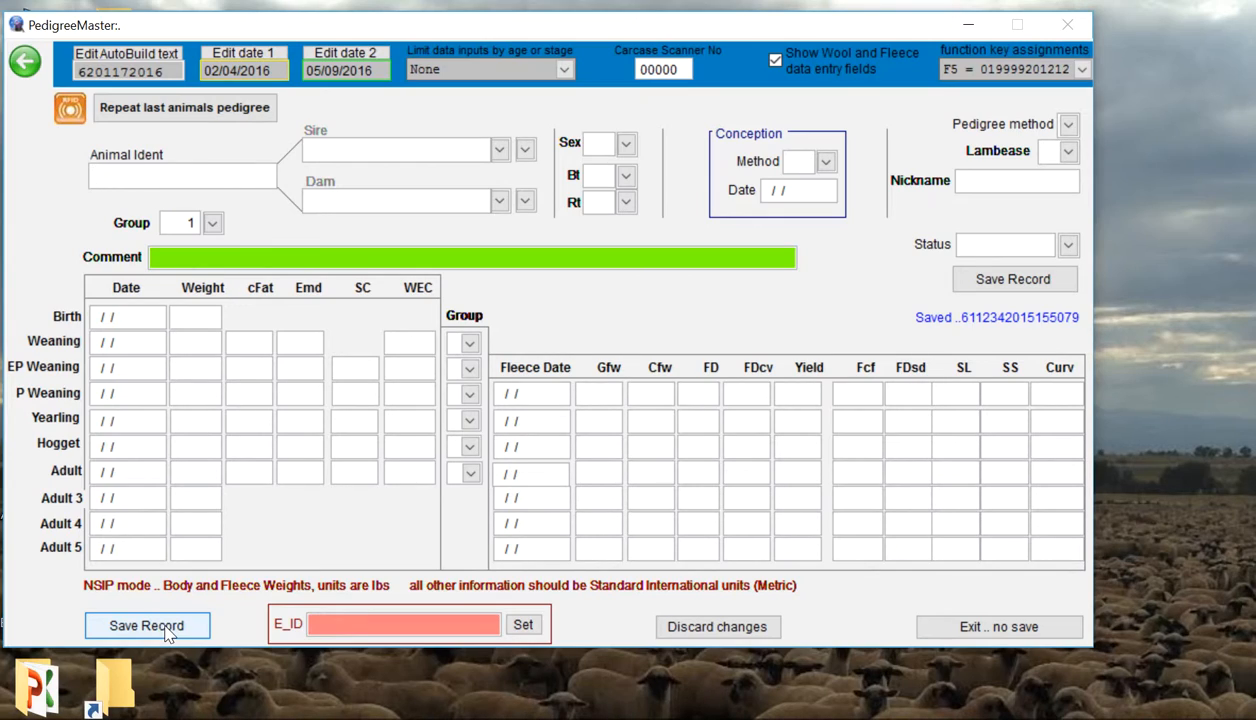
{"action": "left_click", "coordinate": [183, 175]}
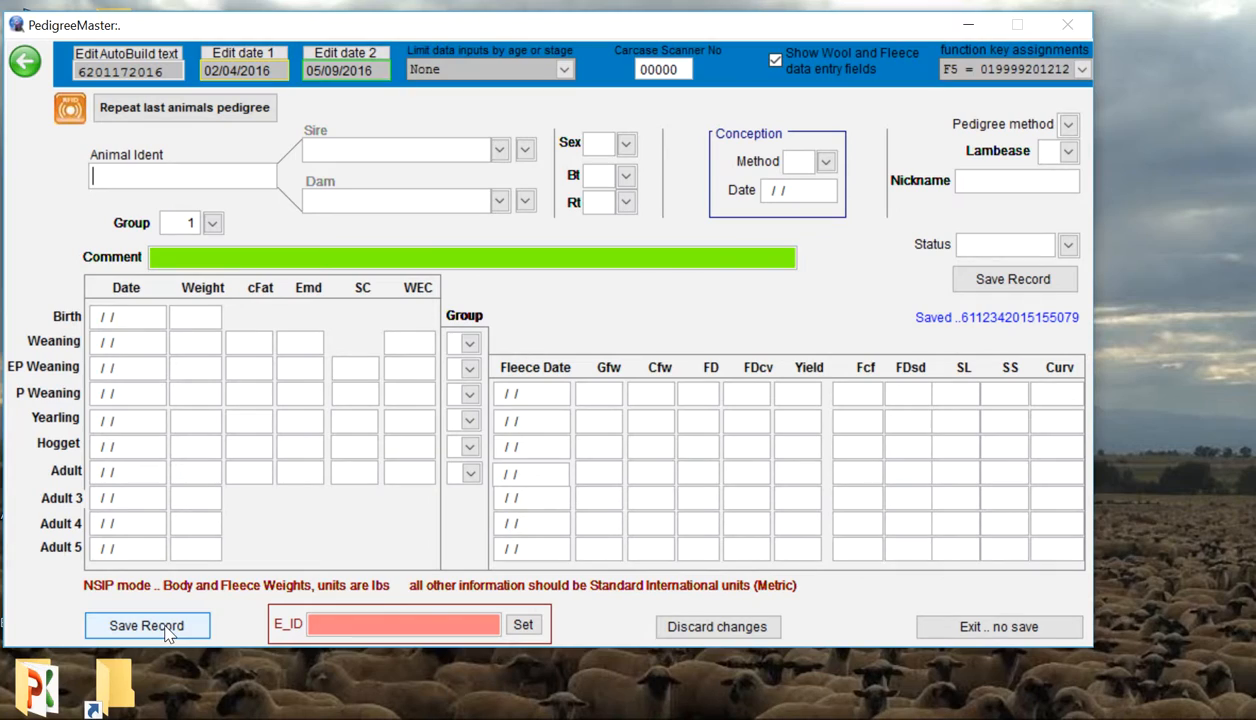